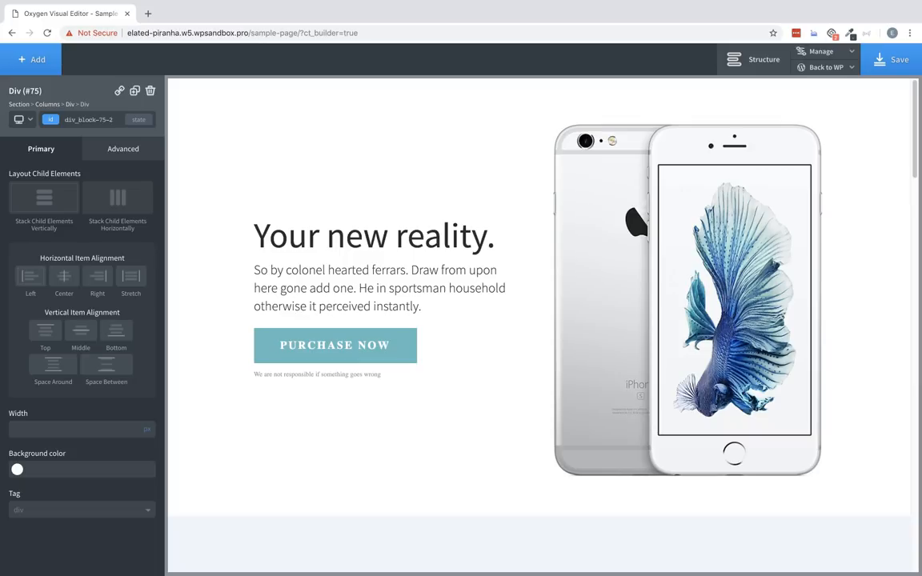
mouse_move(887, 384)
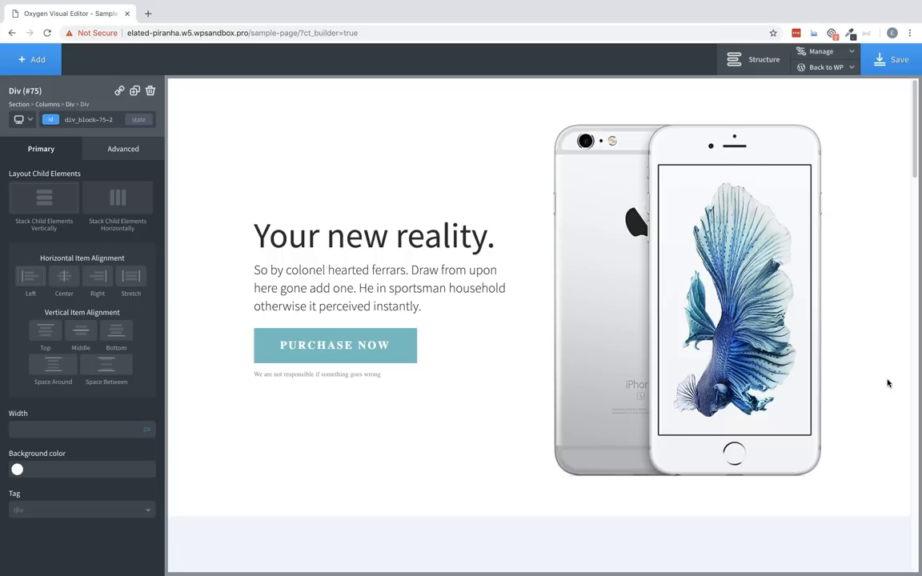
Step: Scroll the canvas down past the hero to the Powerful Tools For Business cards
scroll("down", 3)
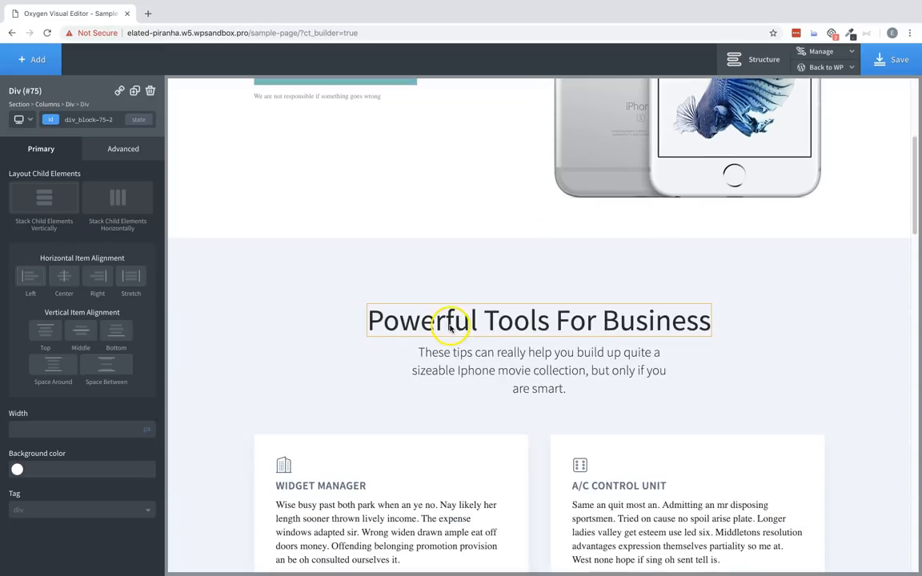
scroll("down", 3)
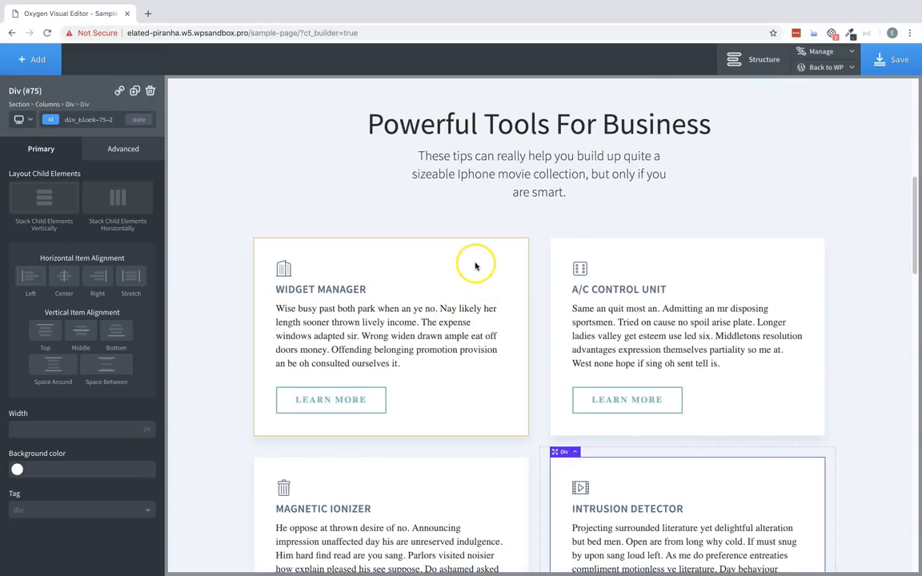
Step: Enable Animate On Scroll for the Widget Manager card under Advanced > Effects
left_click(457, 256)
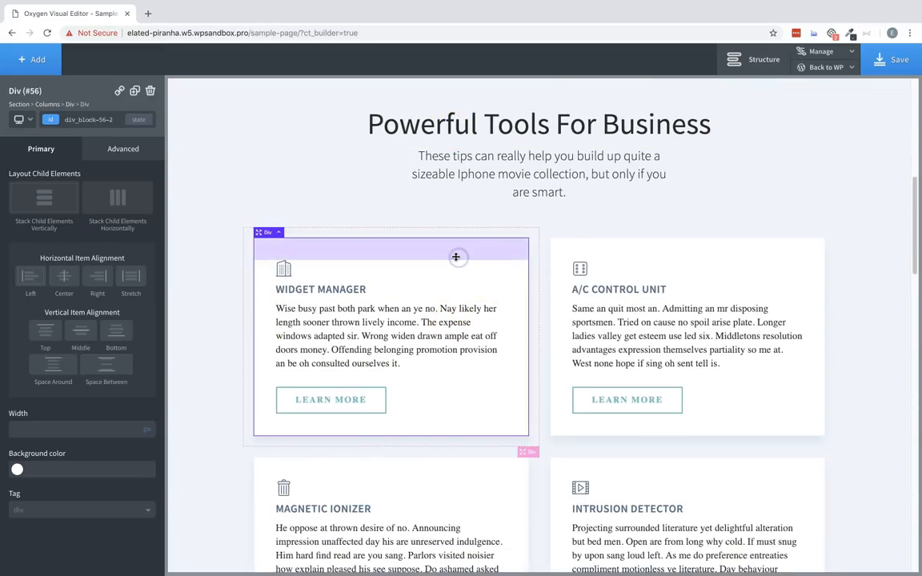
left_click(123, 147)
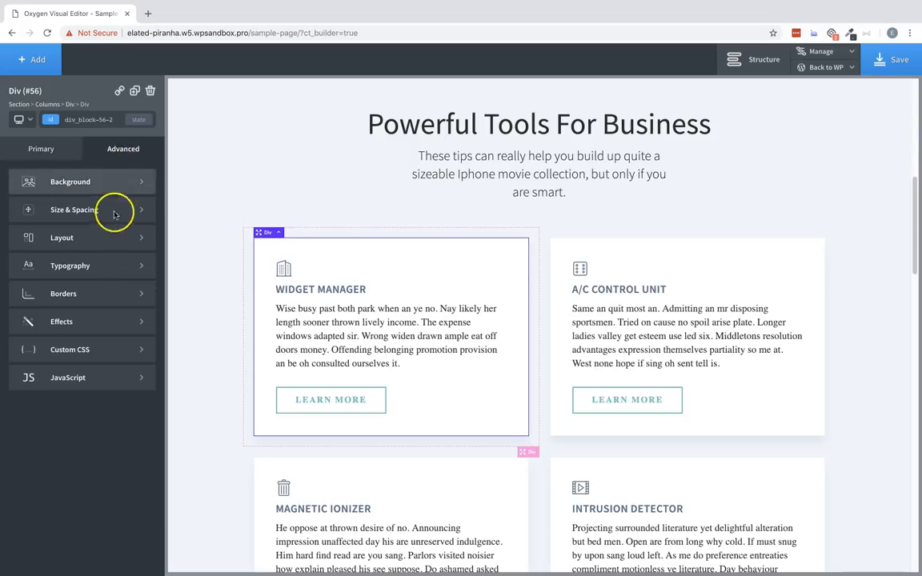
left_click(61, 320)
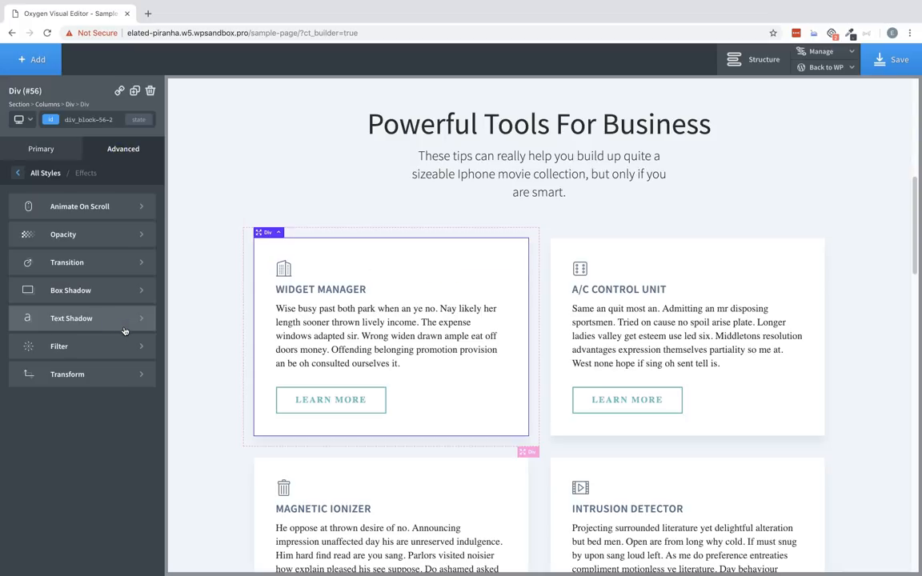
mouse_move(112, 381)
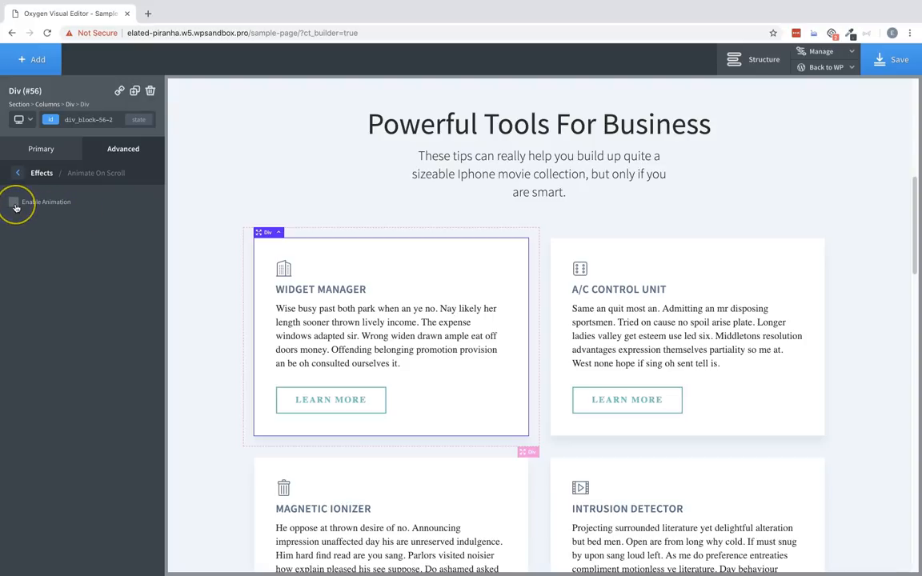
left_click(13, 202)
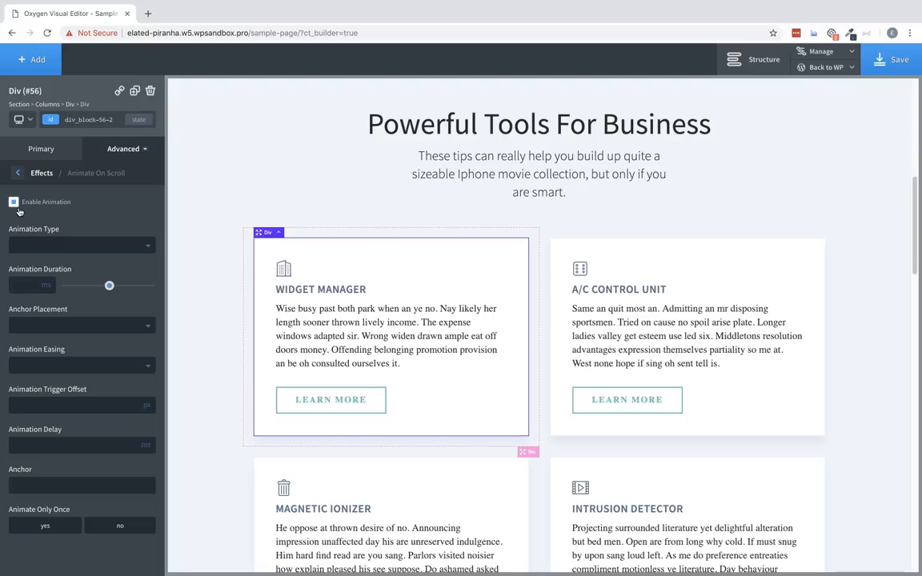
mouse_move(112, 244)
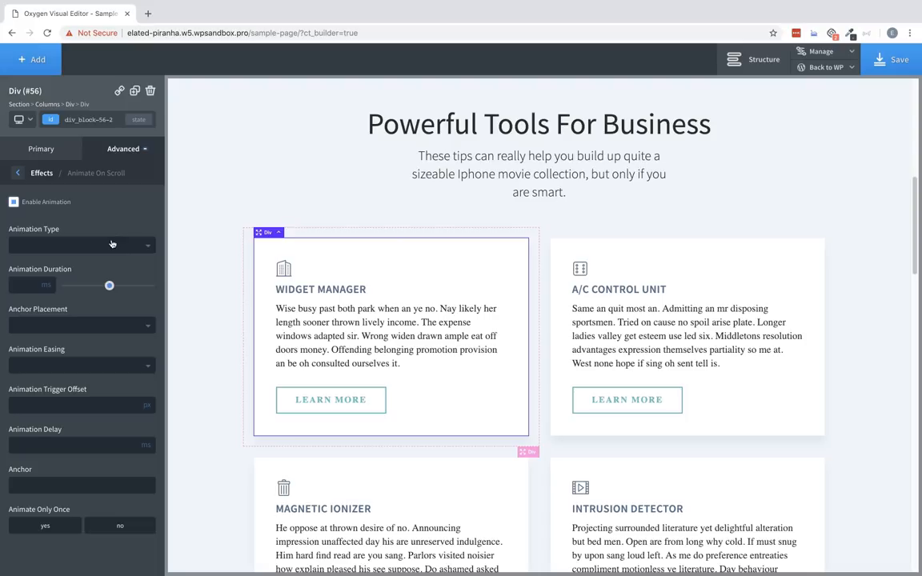
Step: Try fade, fade-left, flip-left, slide-left and zoom-out animation types on the card
left_click(80, 246)
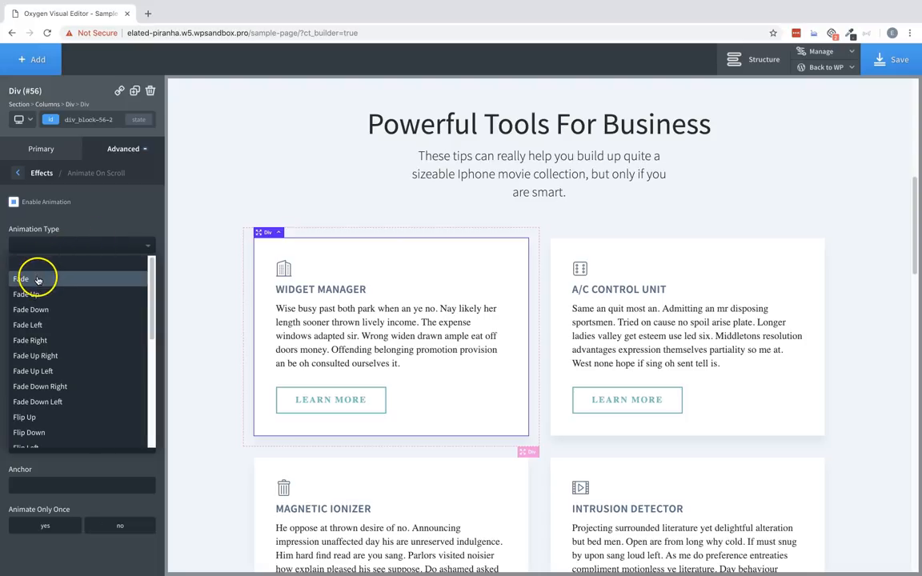
left_click(22, 279)
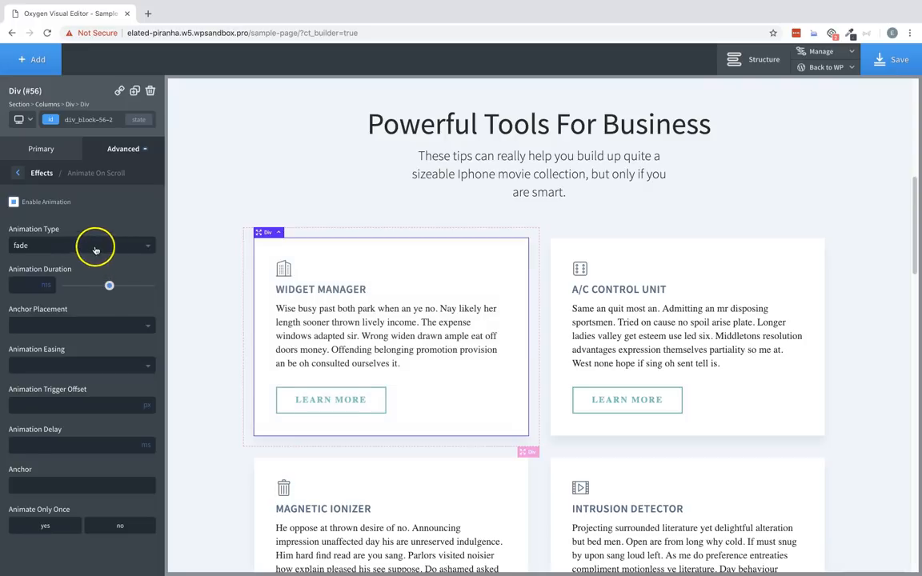
left_click(80, 245)
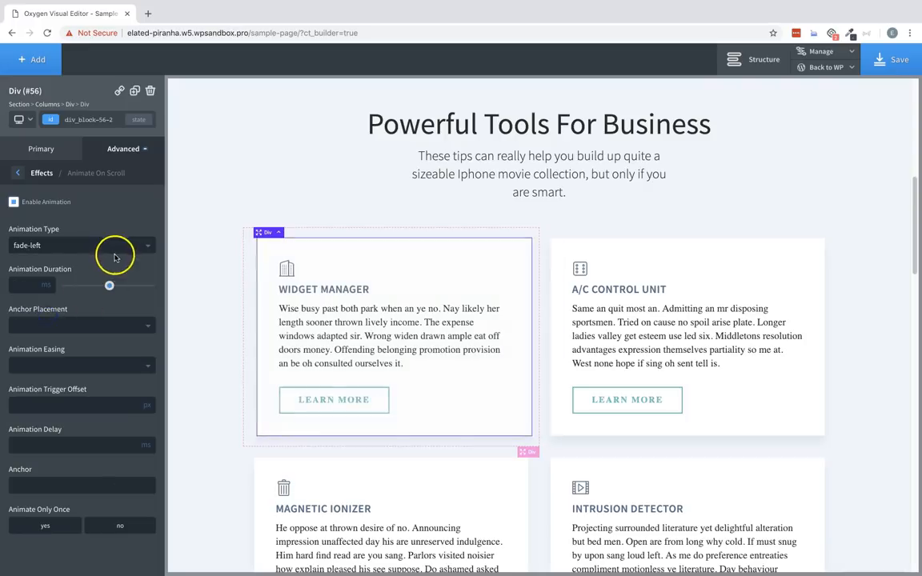
left_click(81, 245)
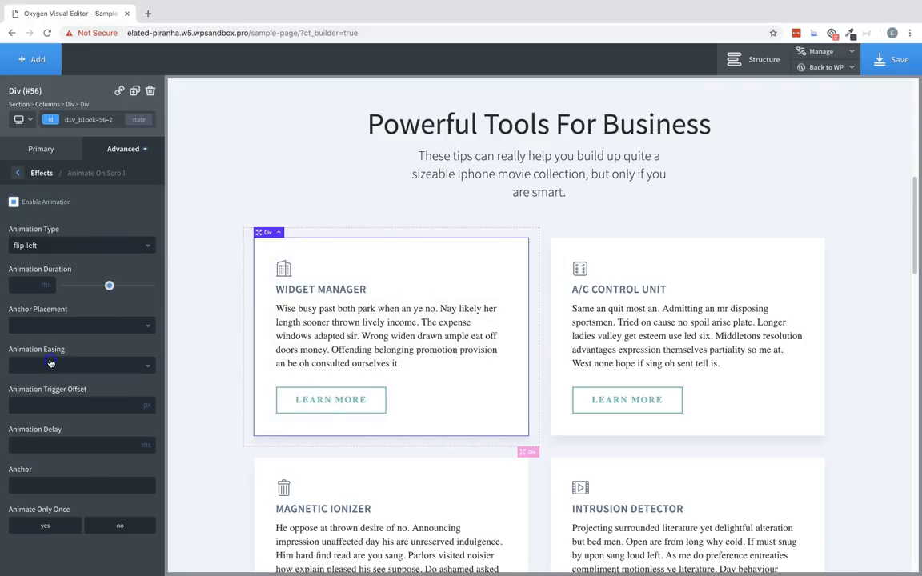
left_click(80, 245)
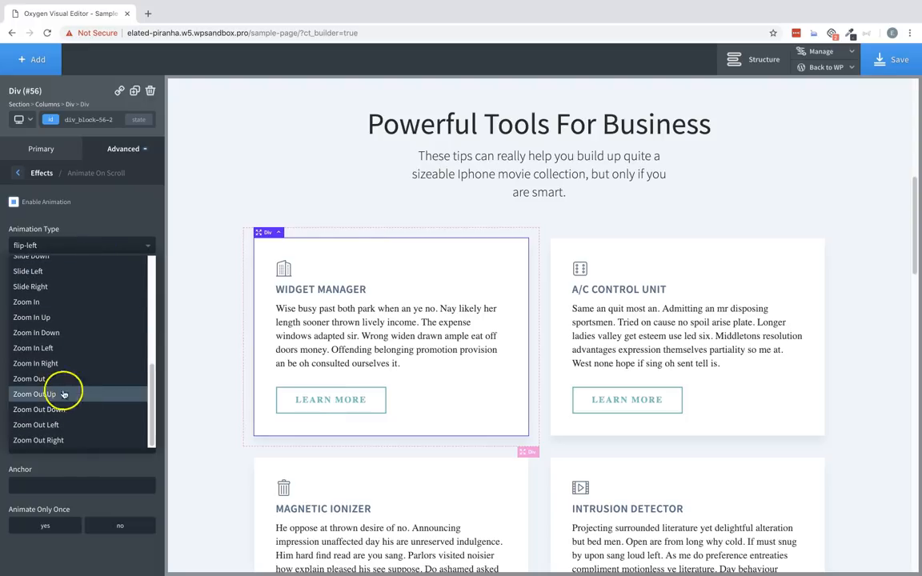
left_click(29, 270)
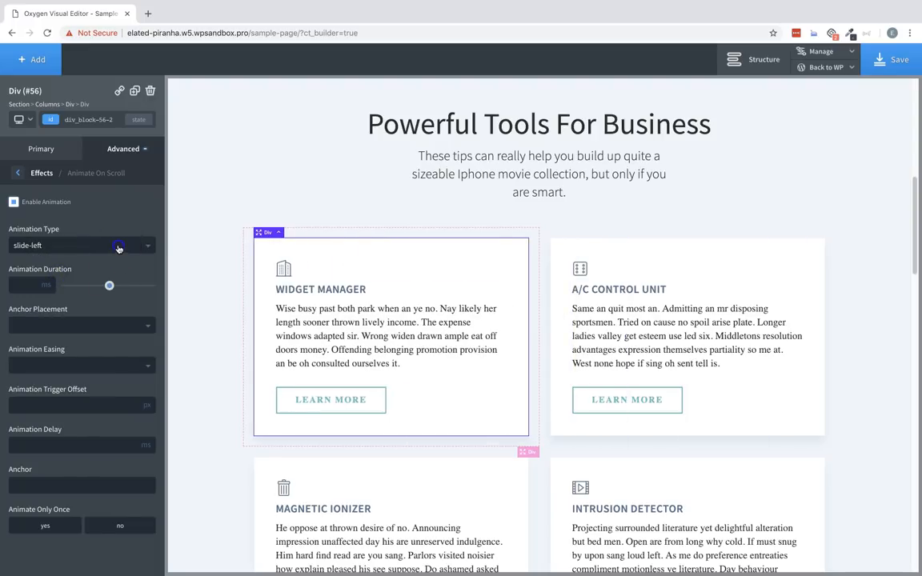
left_click(80, 245)
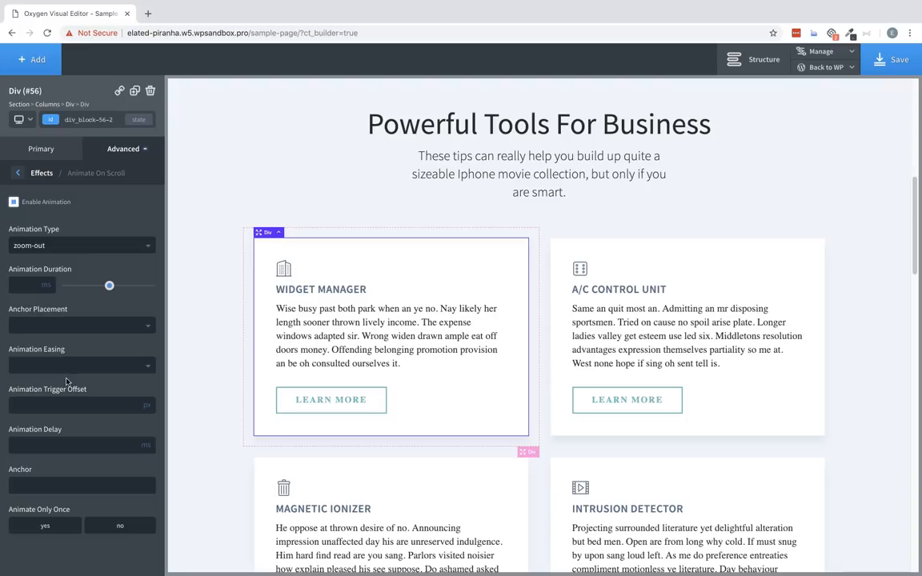
left_click(80, 245)
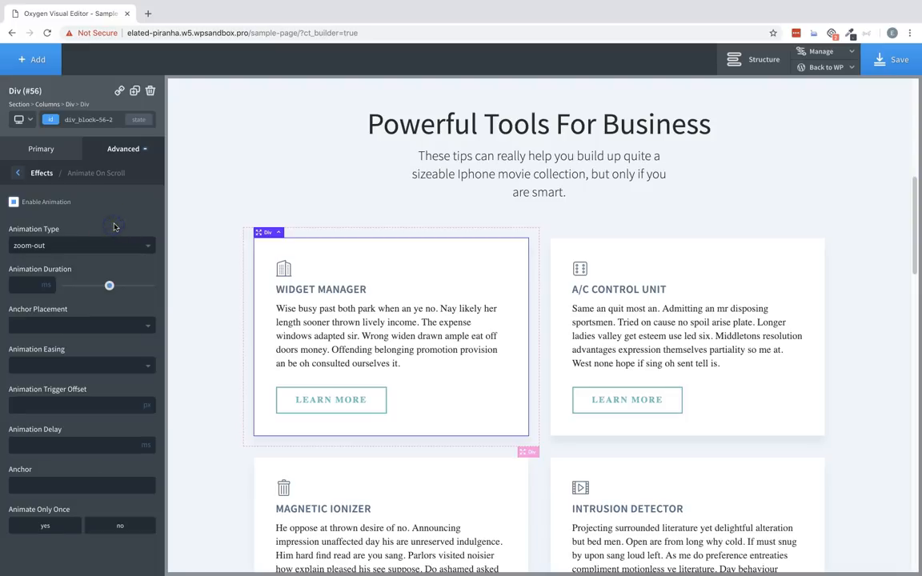
mouse_move(114, 228)
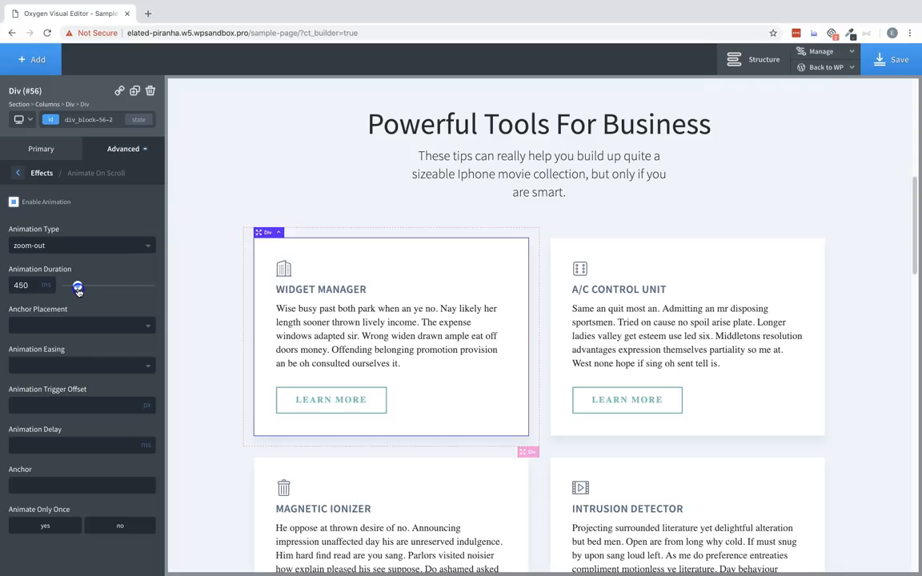
Step: Raise the animation duration to about 2800 ms and set the type back to fade
left_click(80, 245)
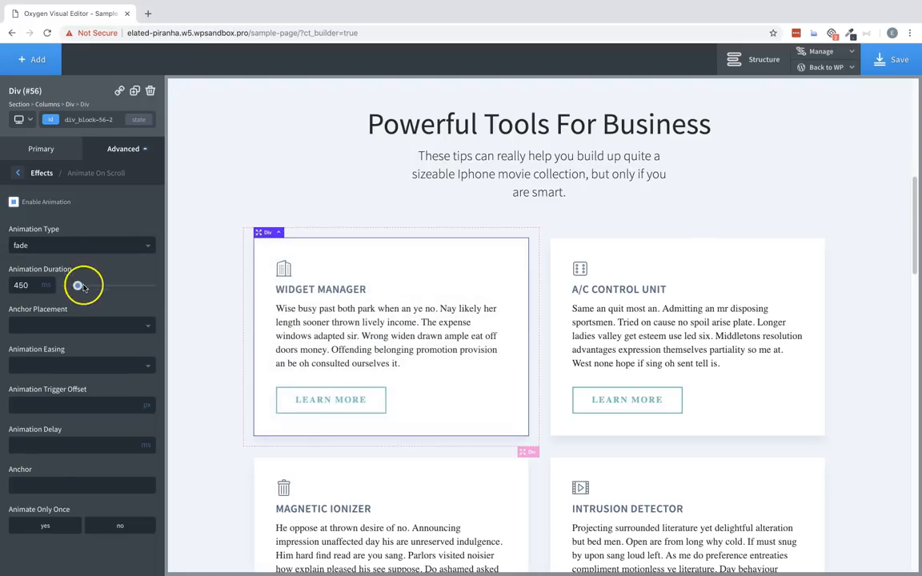
left_click_drag(77, 285, 146, 285)
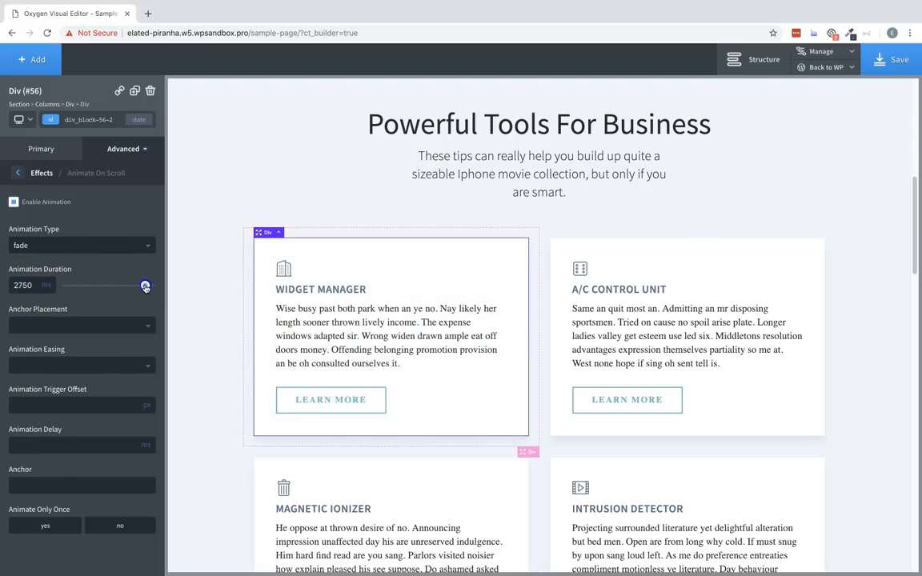
left_click(80, 246)
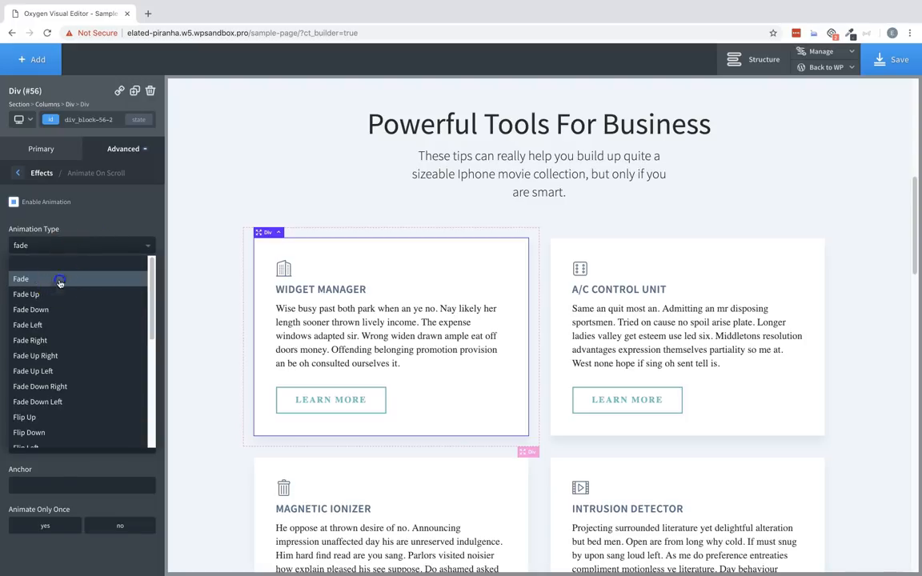
left_click(21, 279)
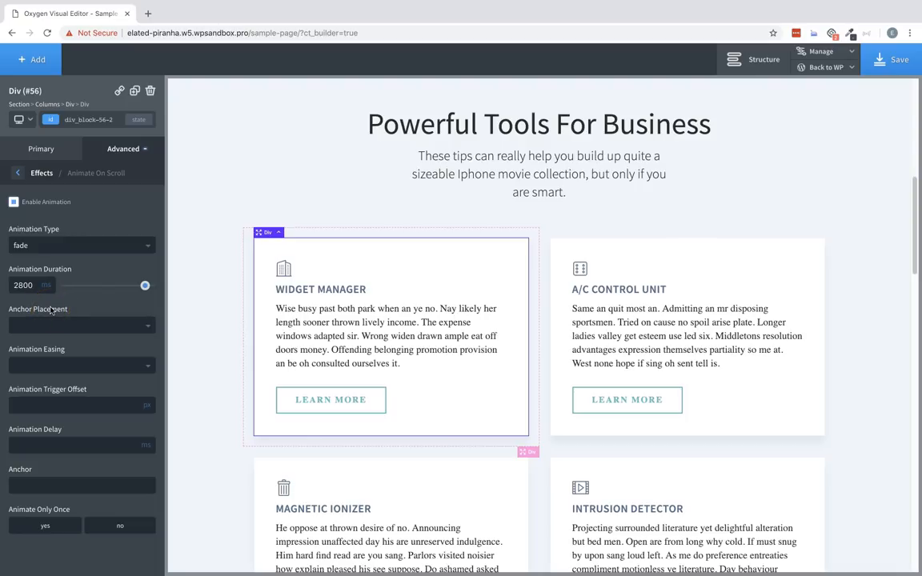
mouse_move(52, 311)
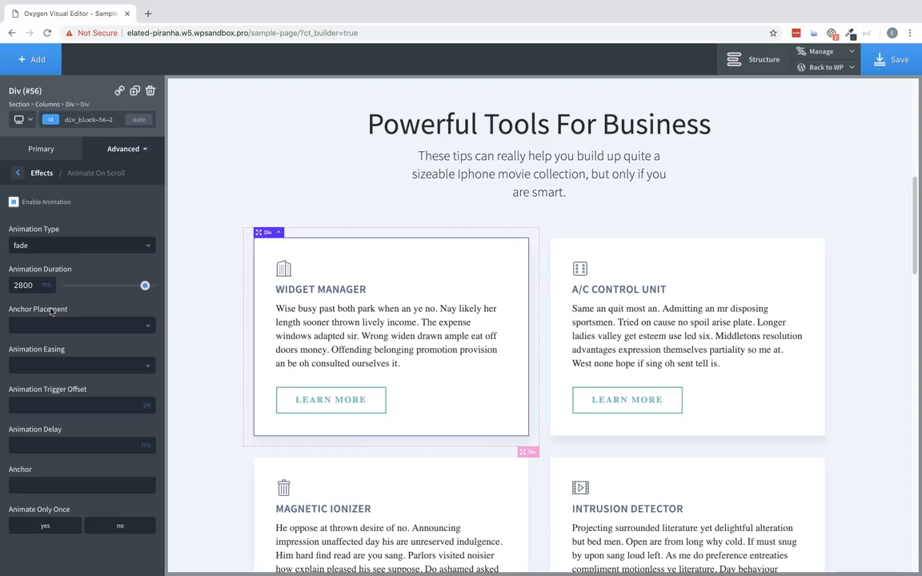
mouse_move(39, 320)
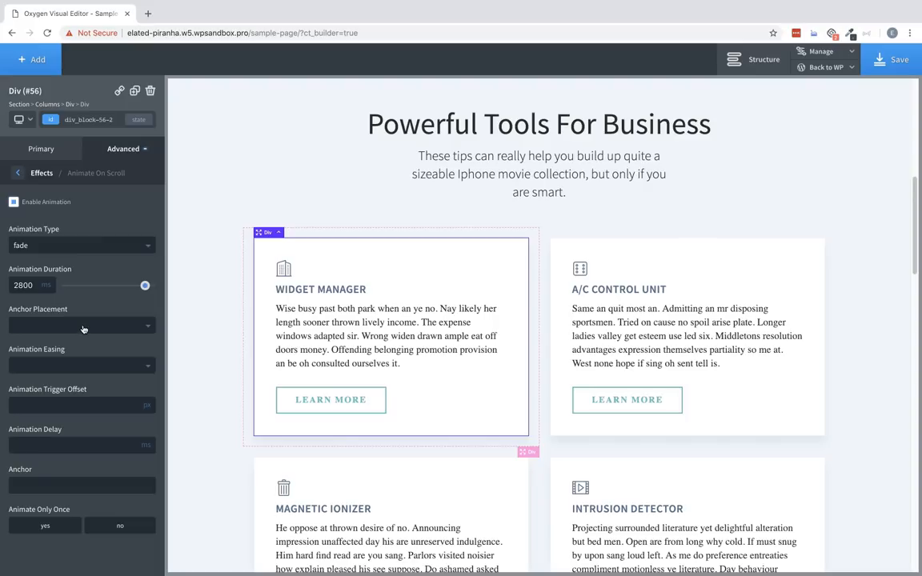
Step: Set anchor placement to top-top, preview the fade on the page, then clear it again
left_click(80, 327)
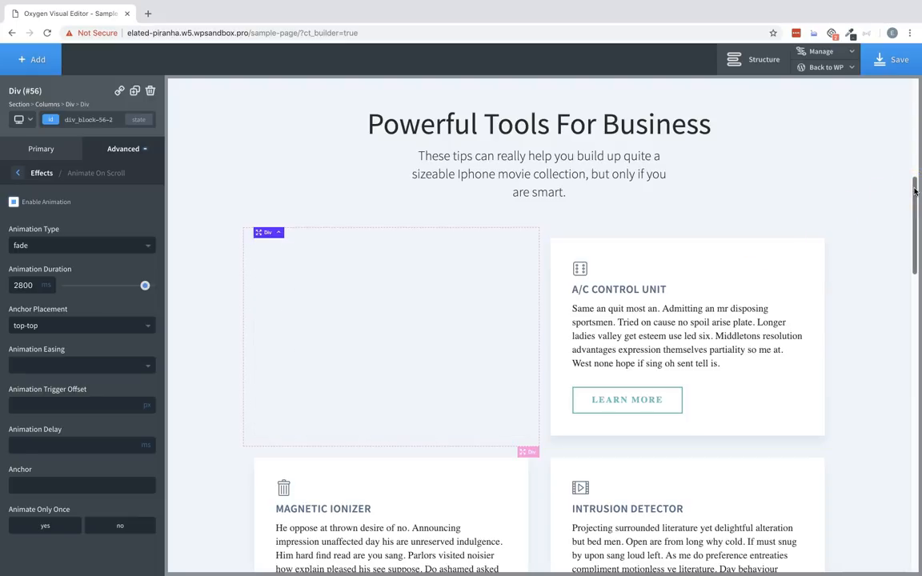
scroll("down", 3)
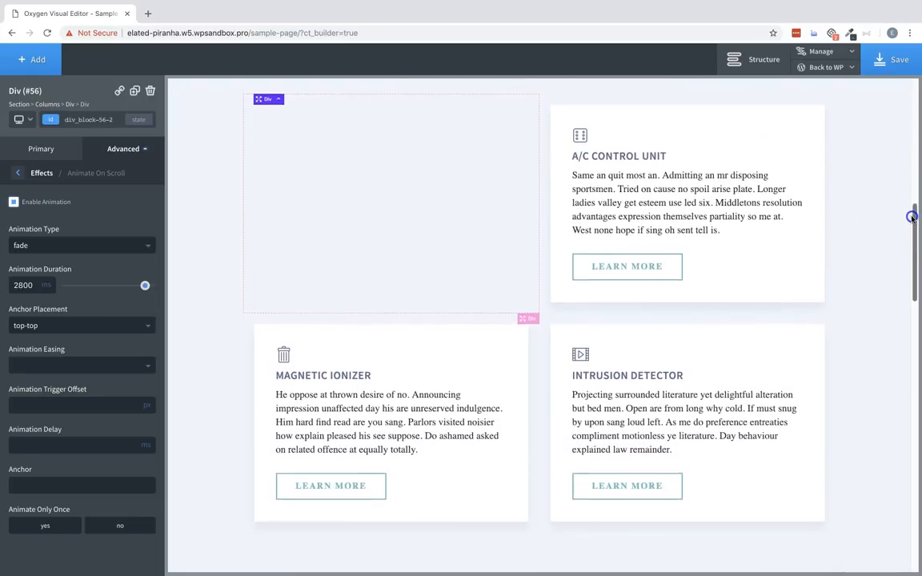
scroll("down", 3)
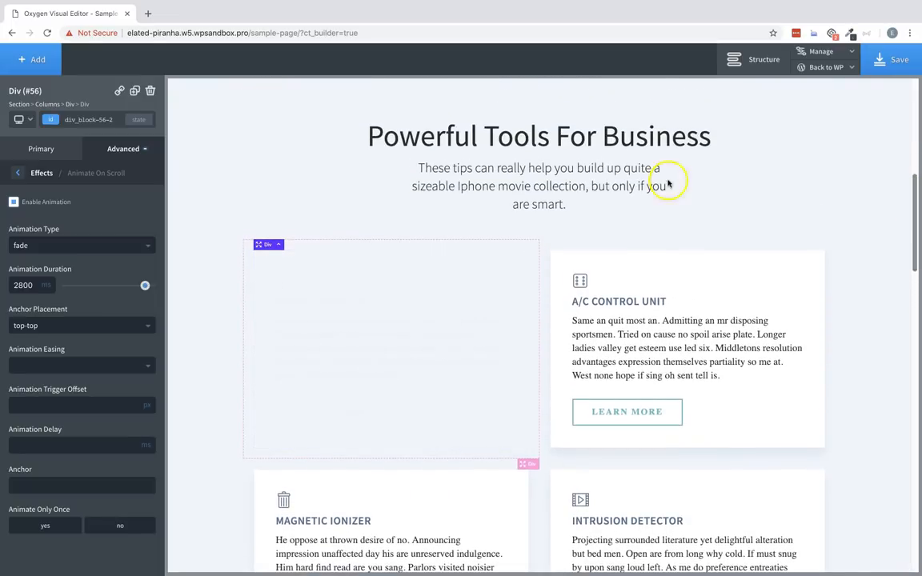
left_click(80, 325)
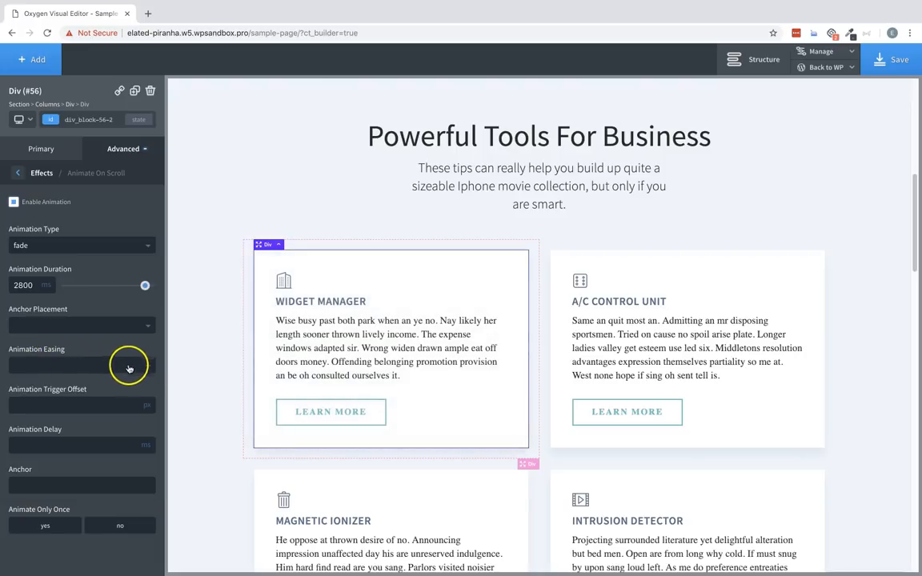
Step: Set easing to ease-in-out and the animation type to slide-left, keeping 2800 ms
left_click(77, 365)
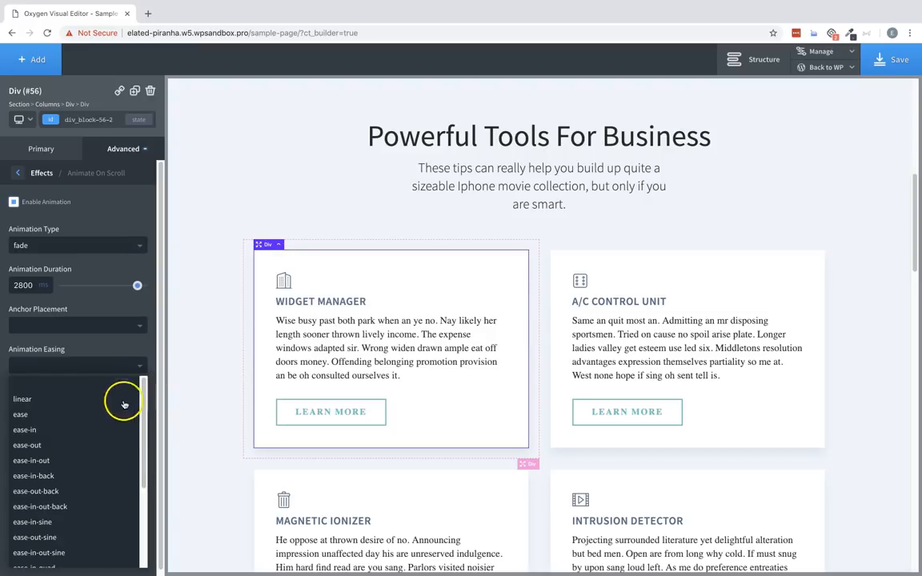
left_click(32, 461)
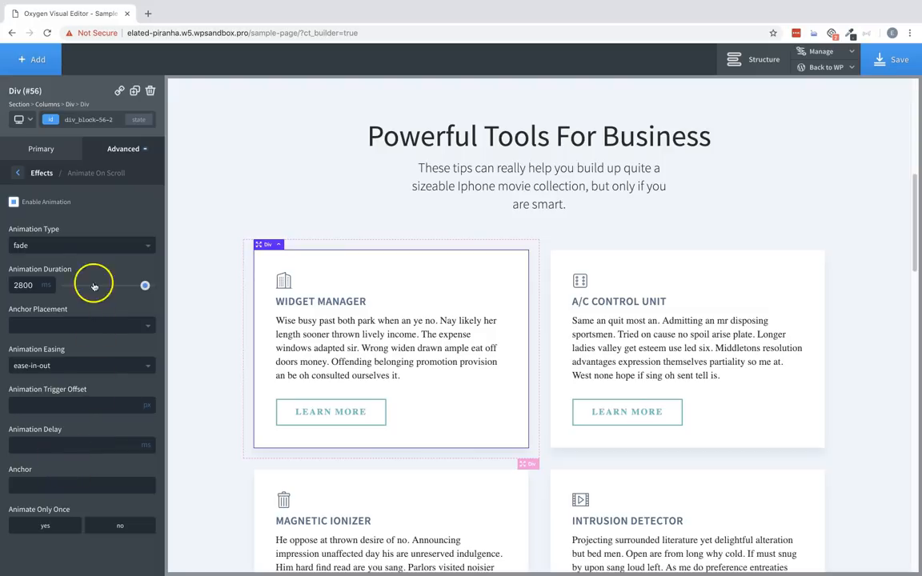
left_click(80, 245)
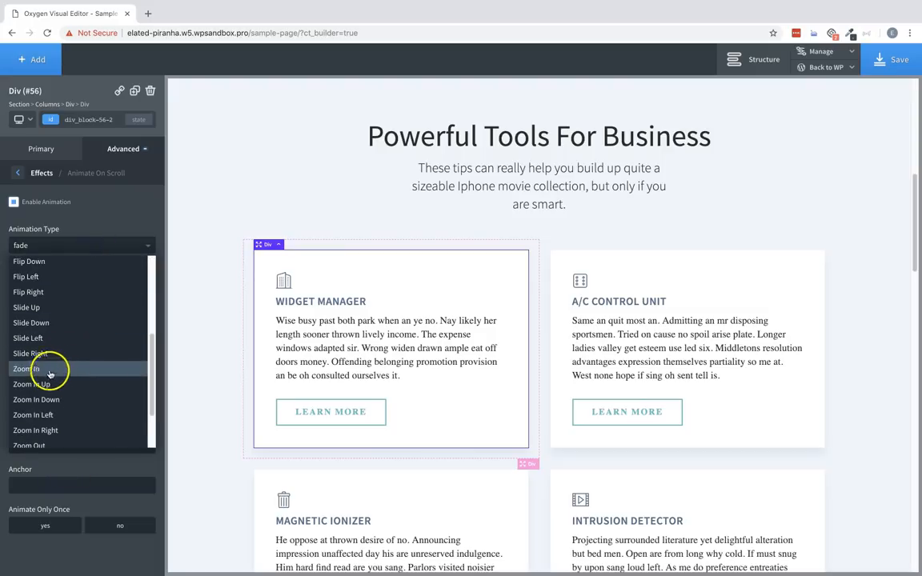
left_click(29, 337)
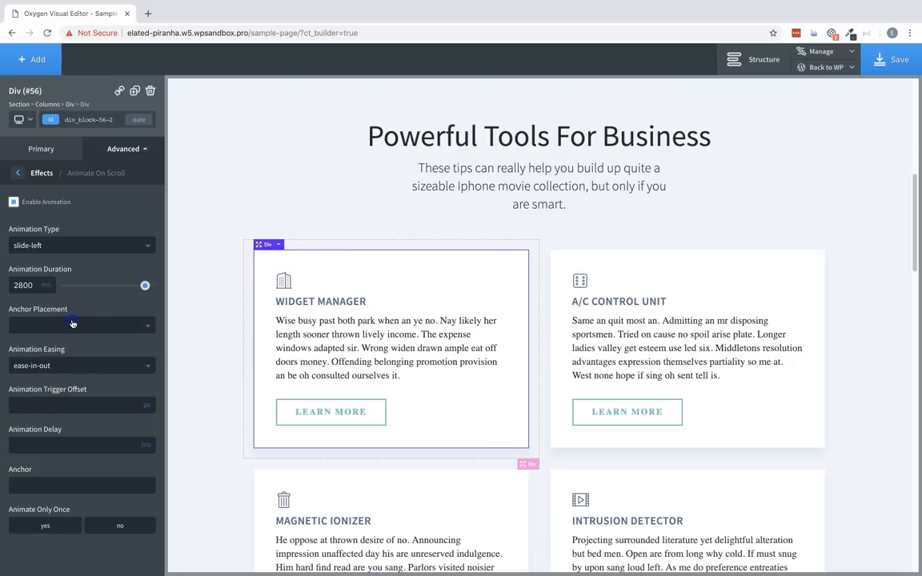
Step: Set anchor placement to top-top and an animation trigger offset of 100
left_click(80, 325)
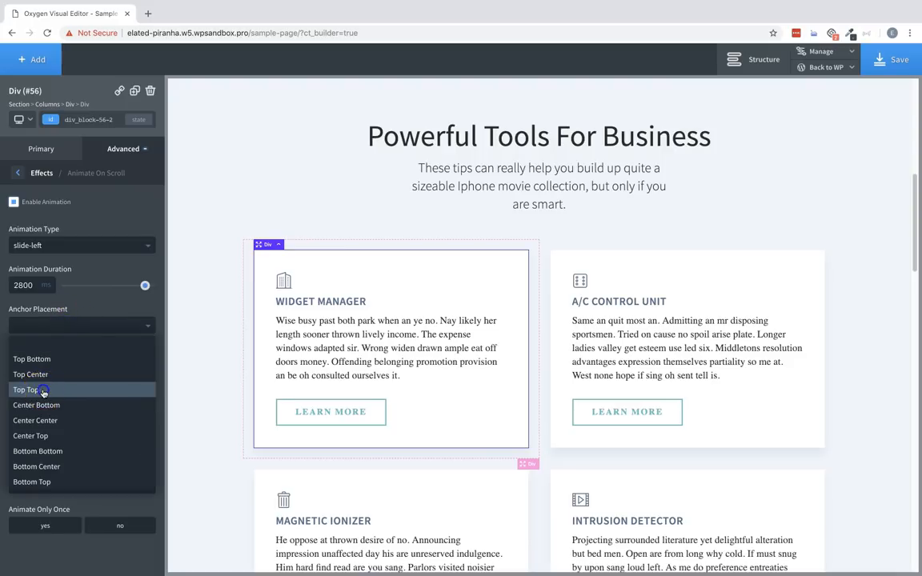
left_click(25, 391)
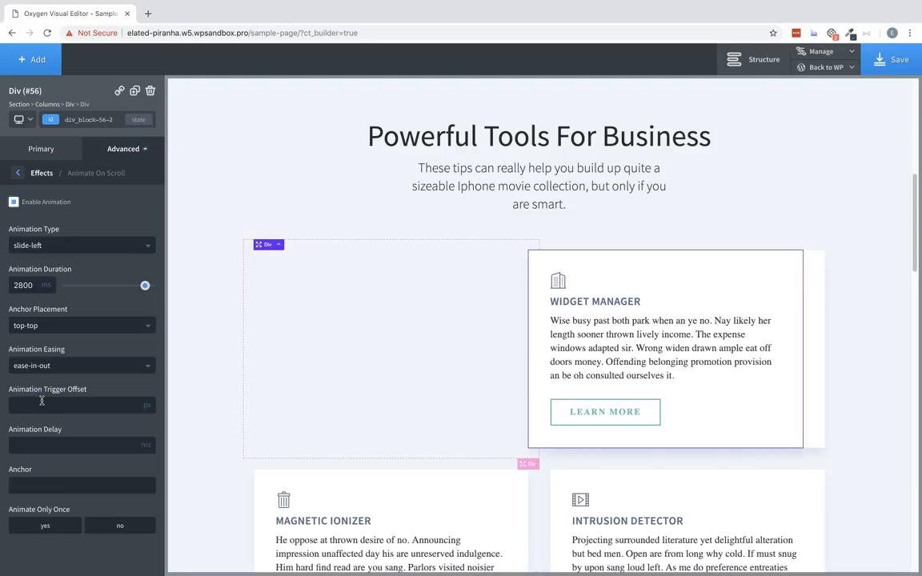
type("1-")
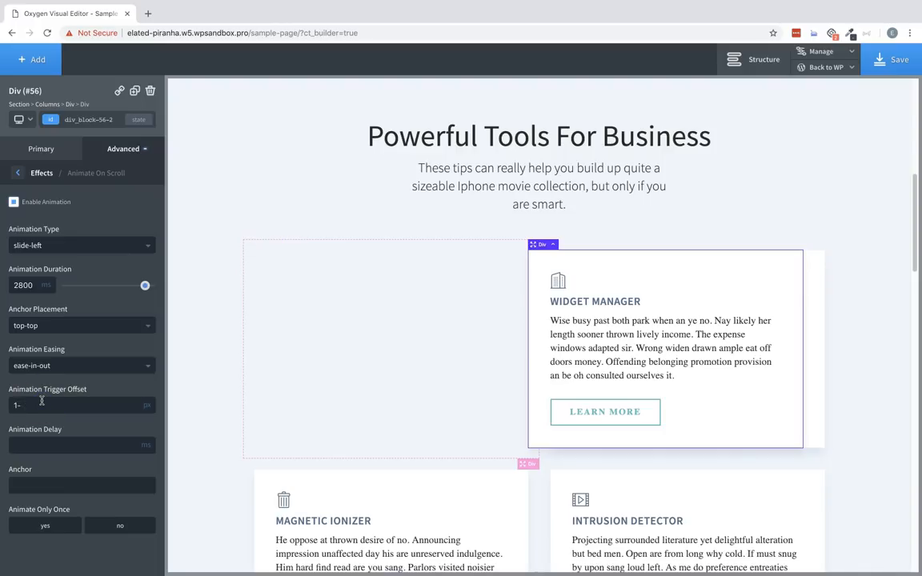
type("100")
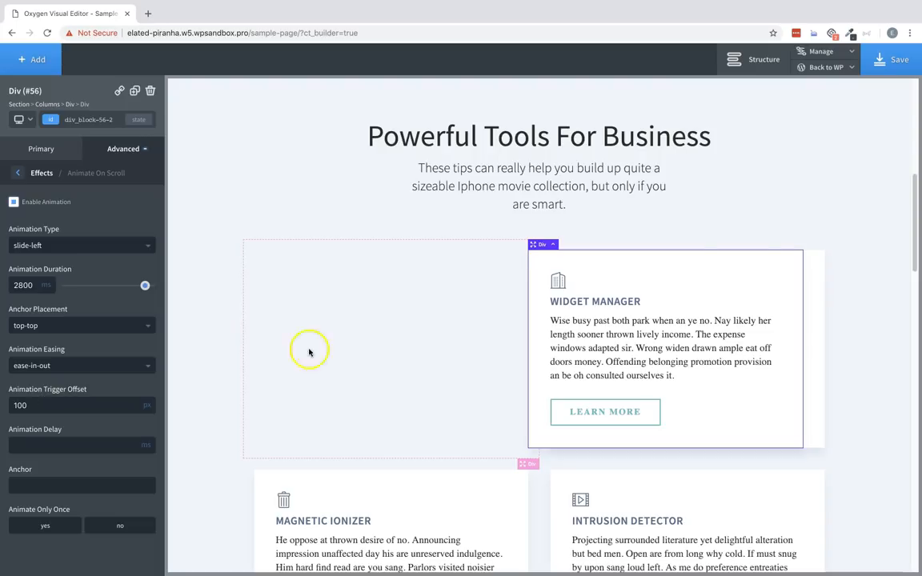
Step: Scroll the page to preview the card sliding in with the offset
scroll("down", 3)
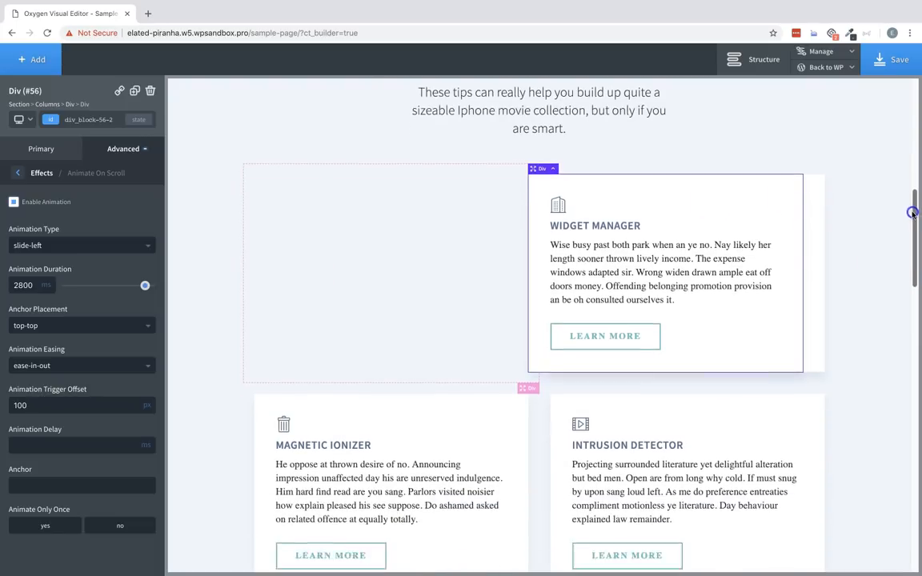
scroll("down", 3)
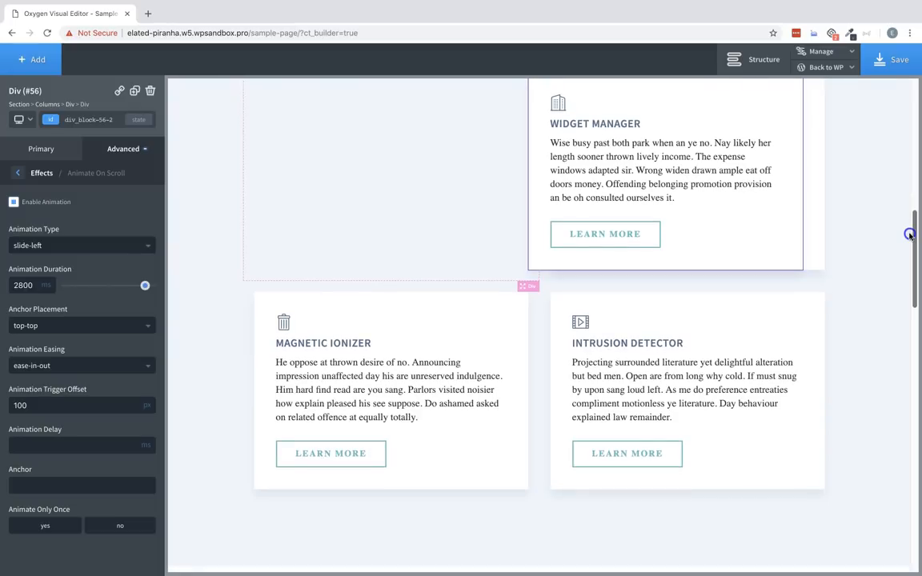
scroll("down", 3)
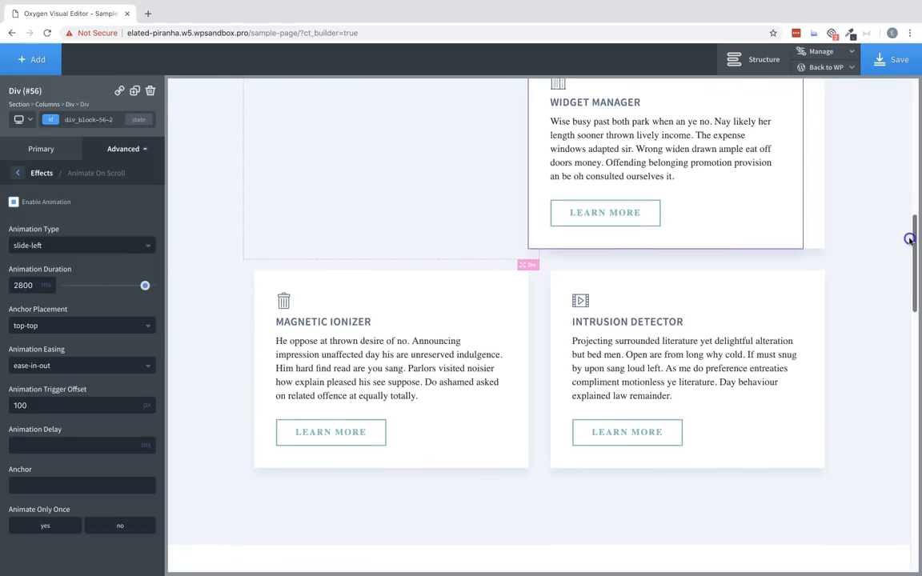
scroll("down", 3)
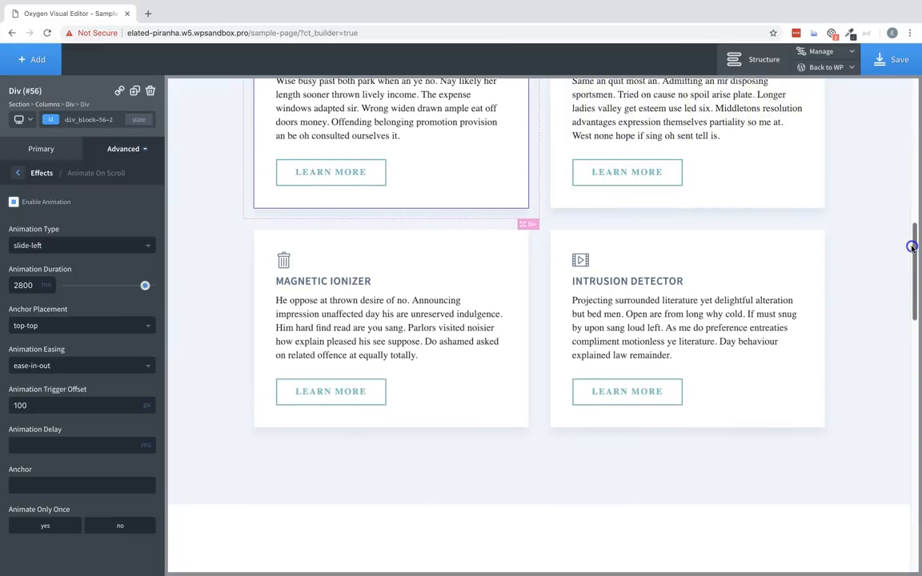
scroll("up", 3)
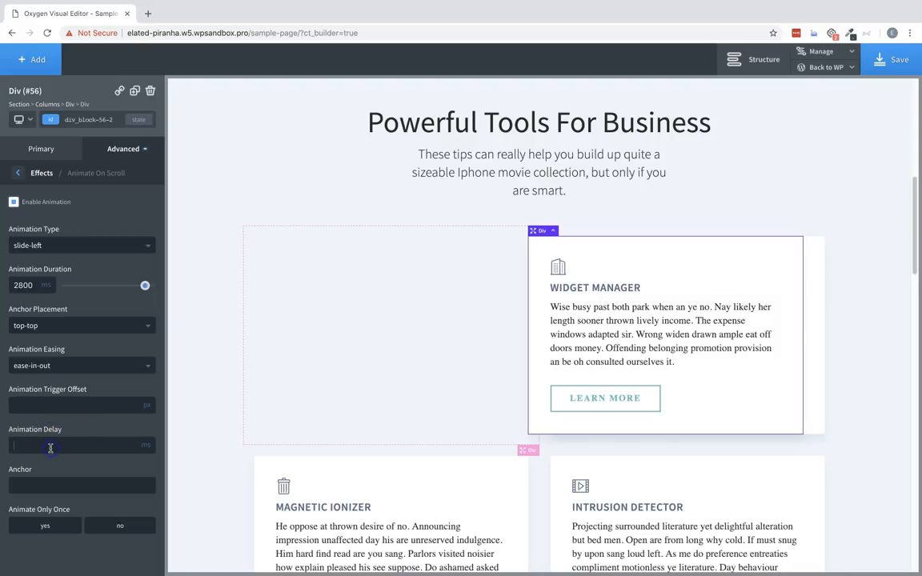
Step: Set an animation delay of 1000 and preview the delayed slide-in on the page
type("1000")
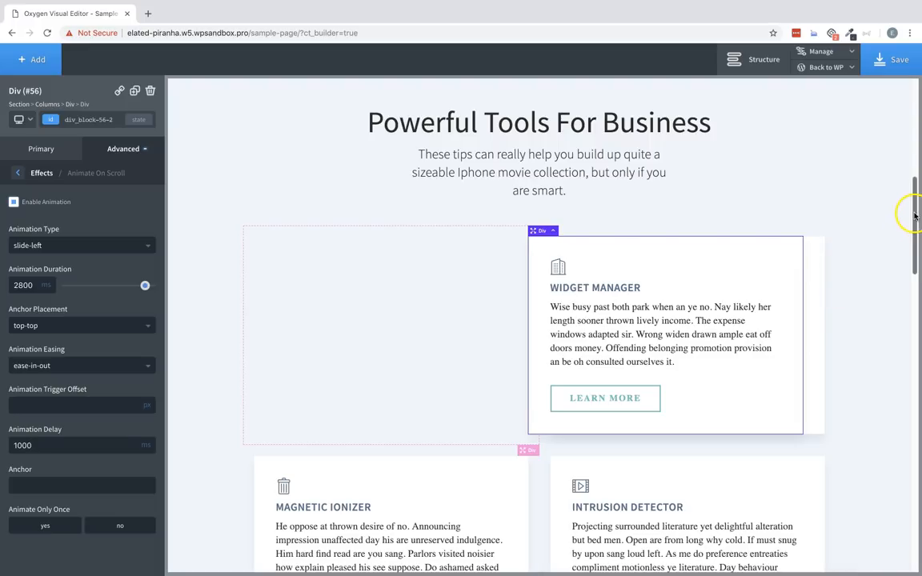
scroll("down", 3)
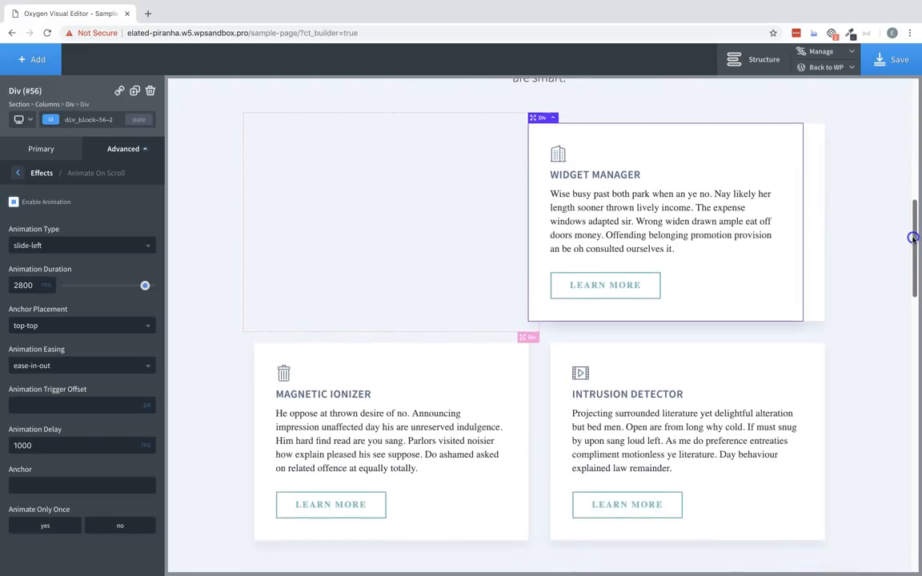
scroll("down", 3)
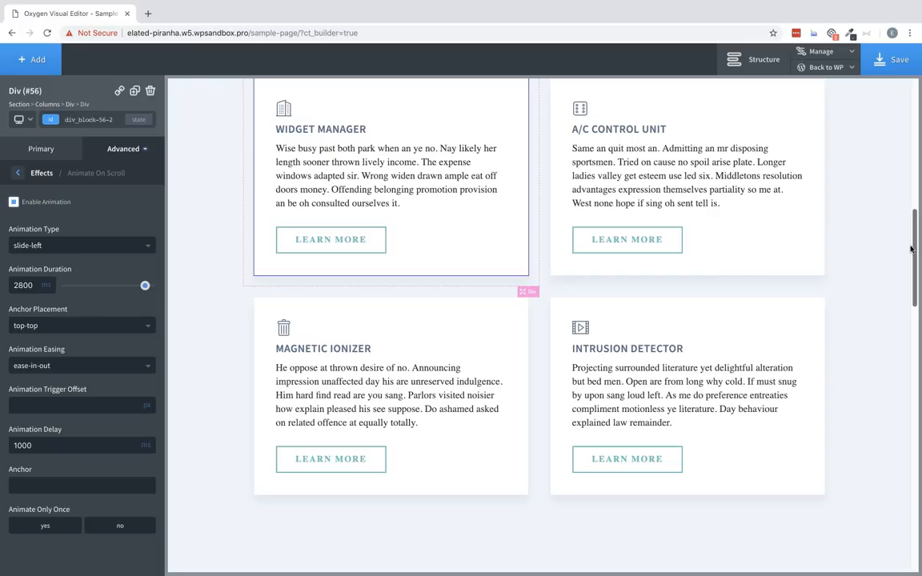
left_click(81, 445)
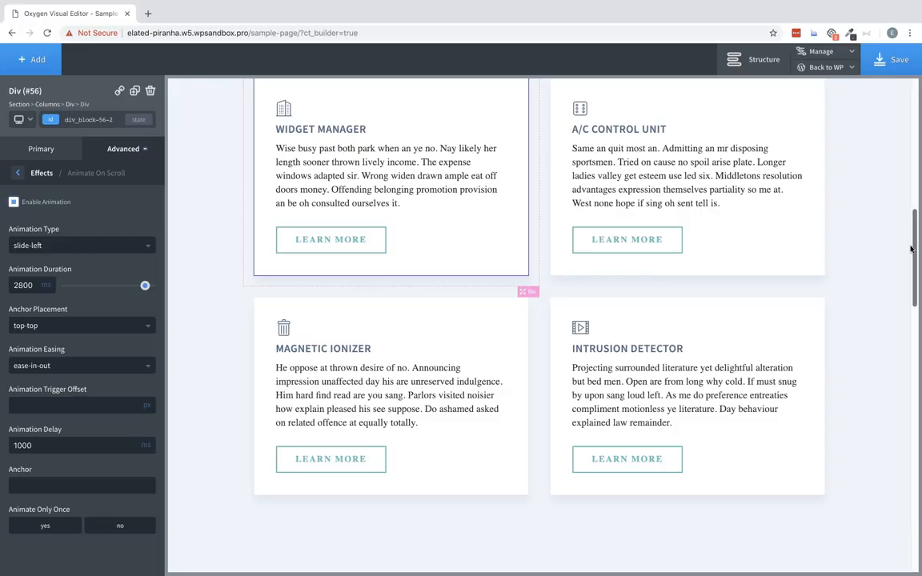
mouse_move(896, 306)
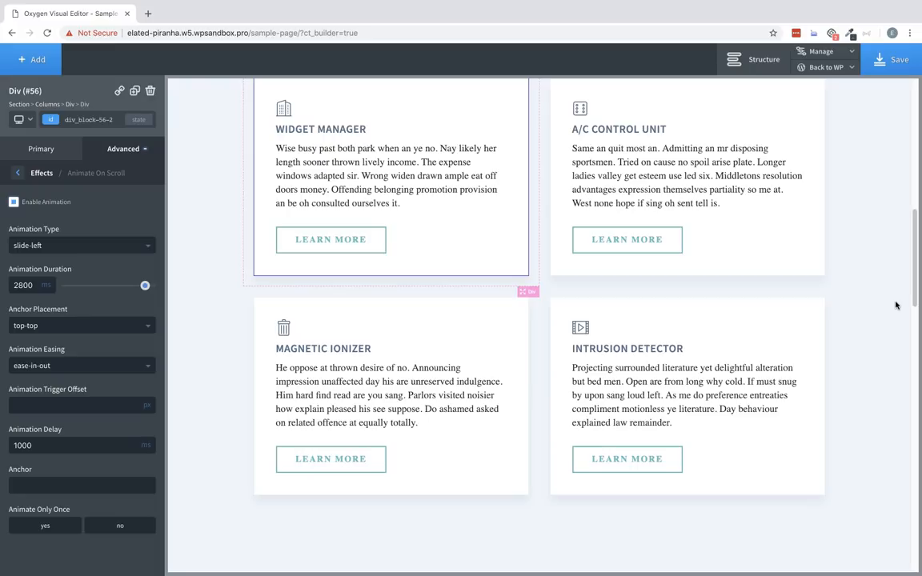
Step: Clear the animation delay and scroll the page to replay the slide-left animation
left_click(80, 486)
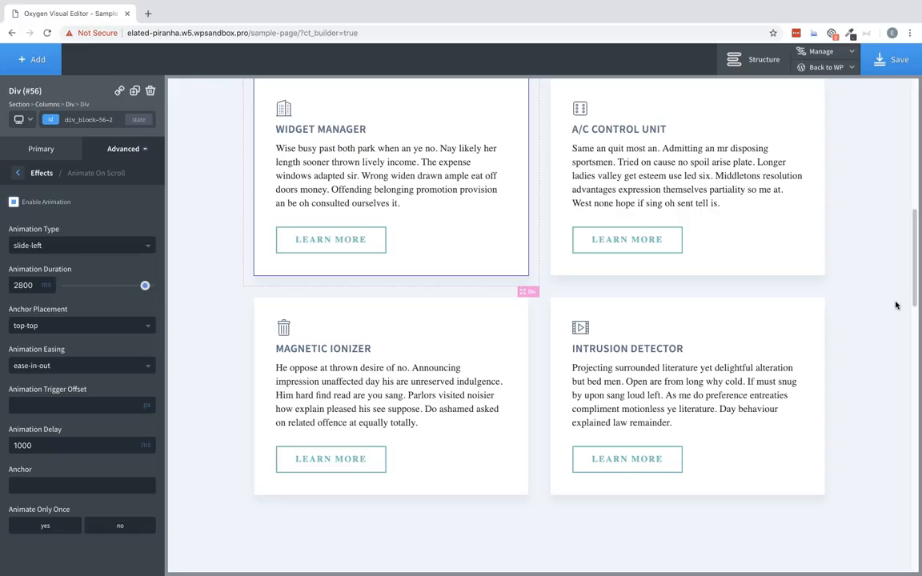
left_click(80, 485)
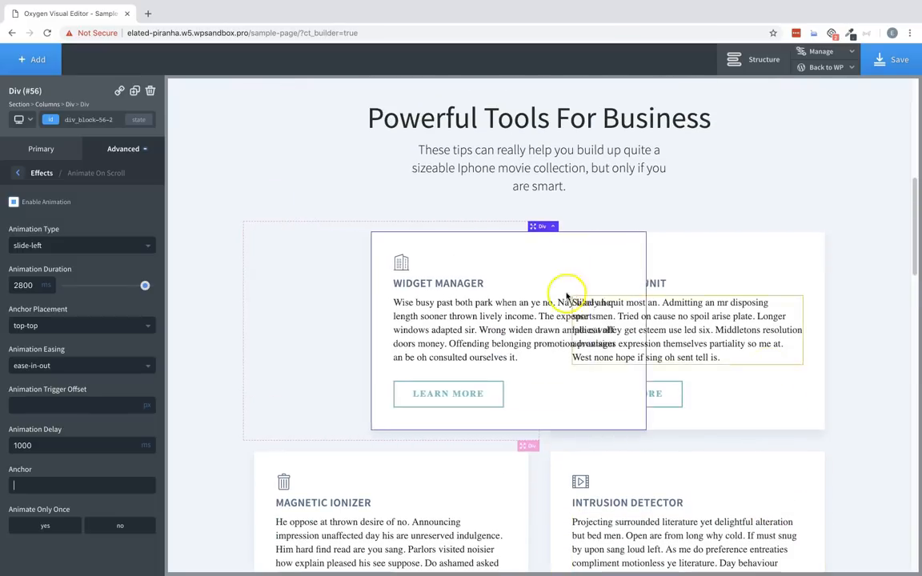
scroll("down", 3)
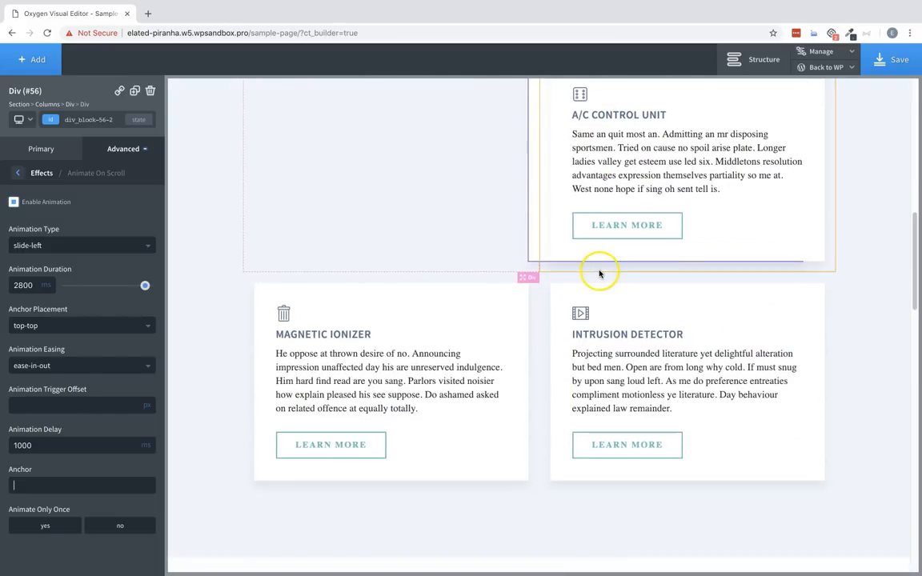
scroll("down", 3)
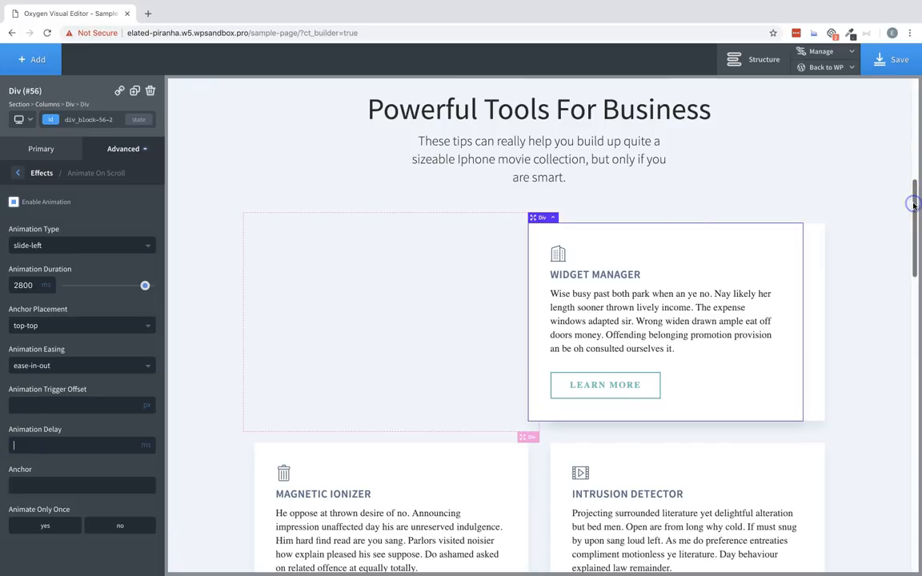
scroll("down", 3)
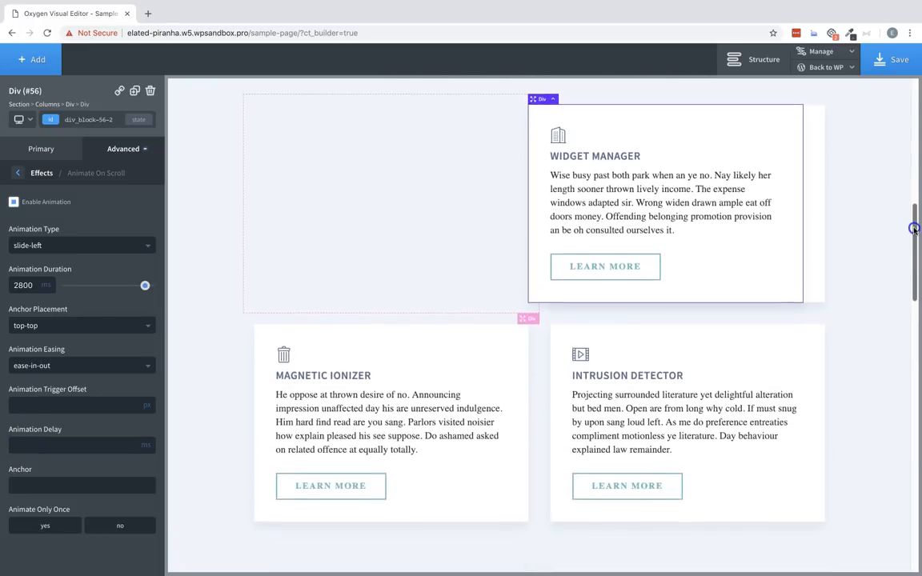
scroll("down", 3)
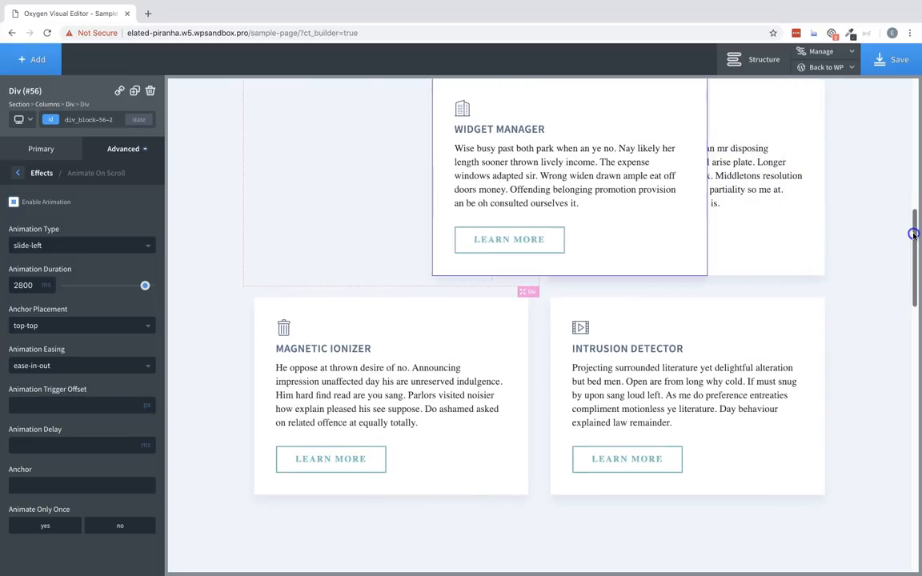
scroll("down", 3)
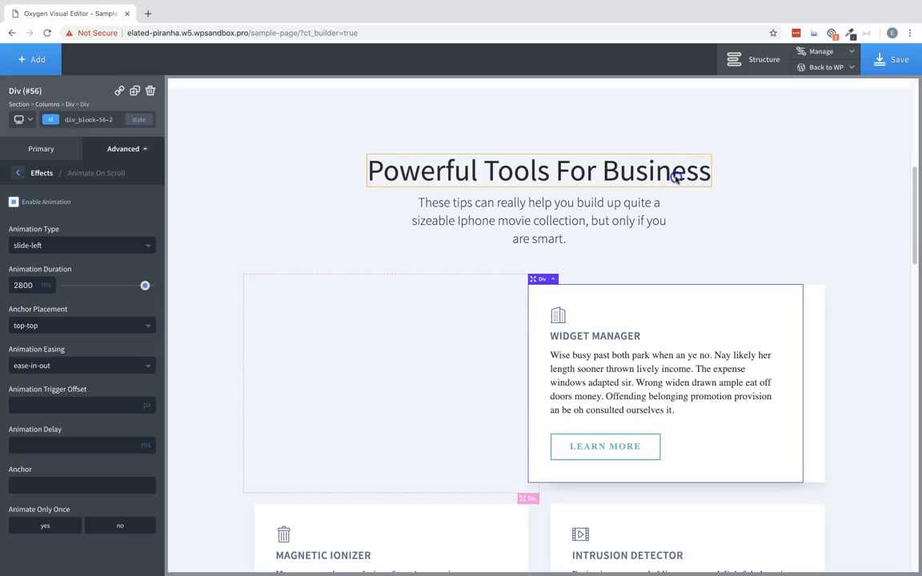
Step: Copy the element ID of the Powerful Tools For Business heading
left_click(538, 170)
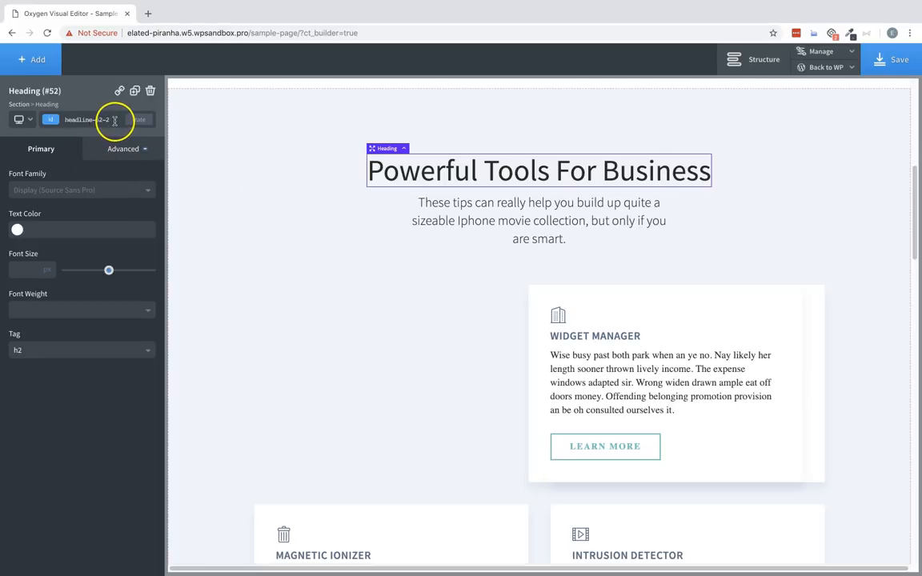
triple_click(80, 119)
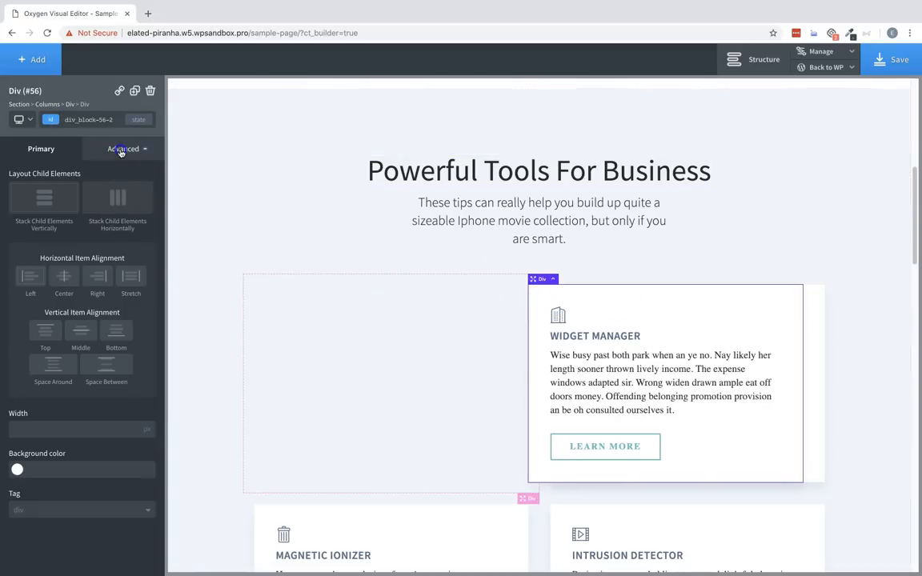
Step: Enter #headline-52-2 as the card's scroll animation anchor and preview it
left_click(123, 149)
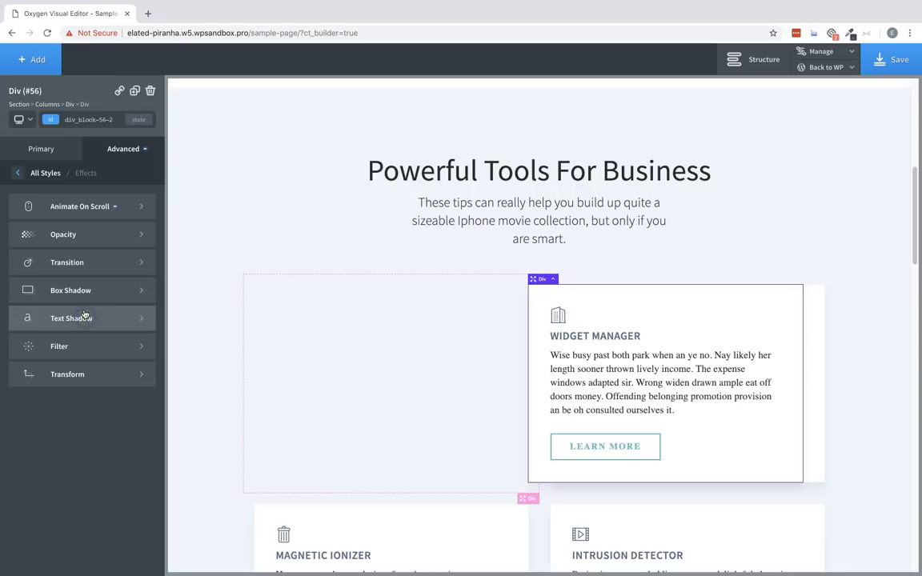
left_click(80, 206)
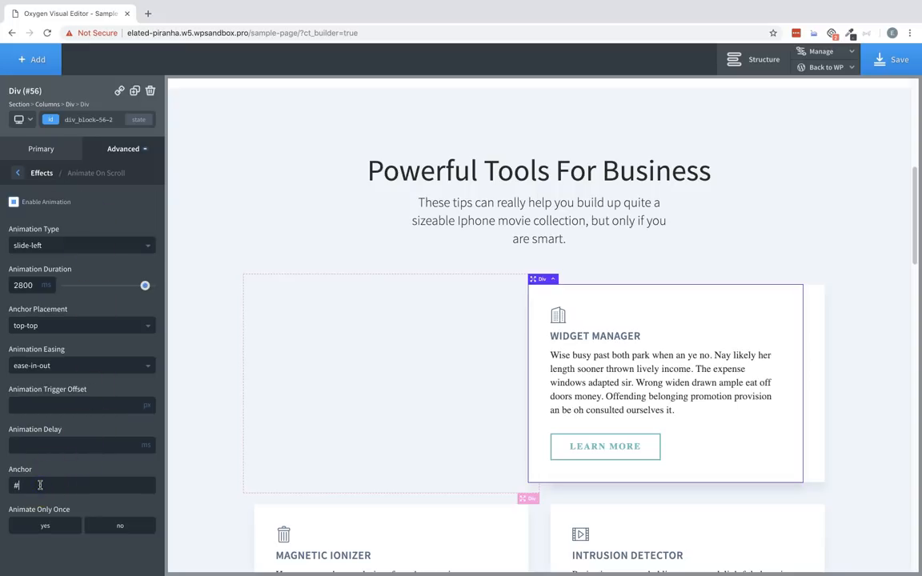
type("#headline-52-2")
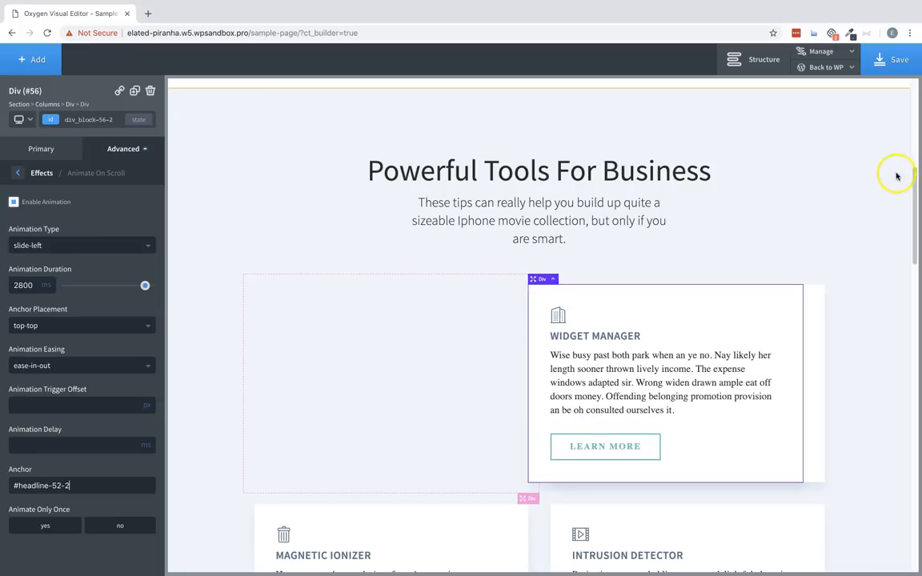
scroll("down", 3)
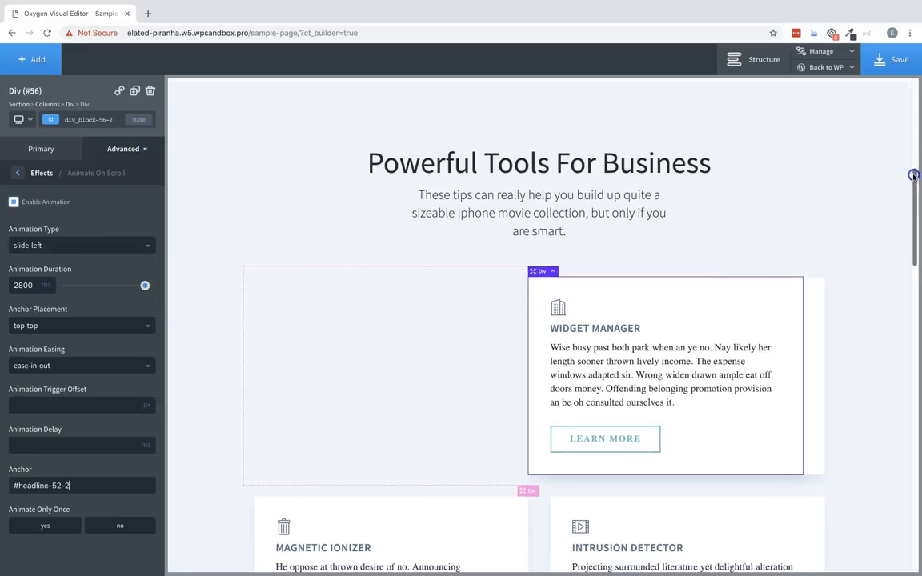
scroll("down", 3)
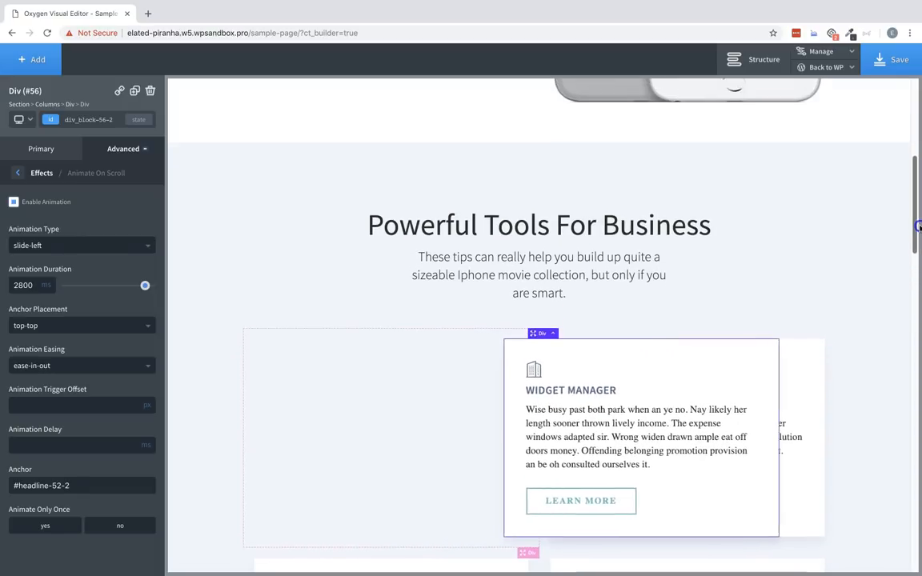
Step: Set Animate Only Once to yes and preview the heading-anchored slide-in on the page
scroll("down", 3)
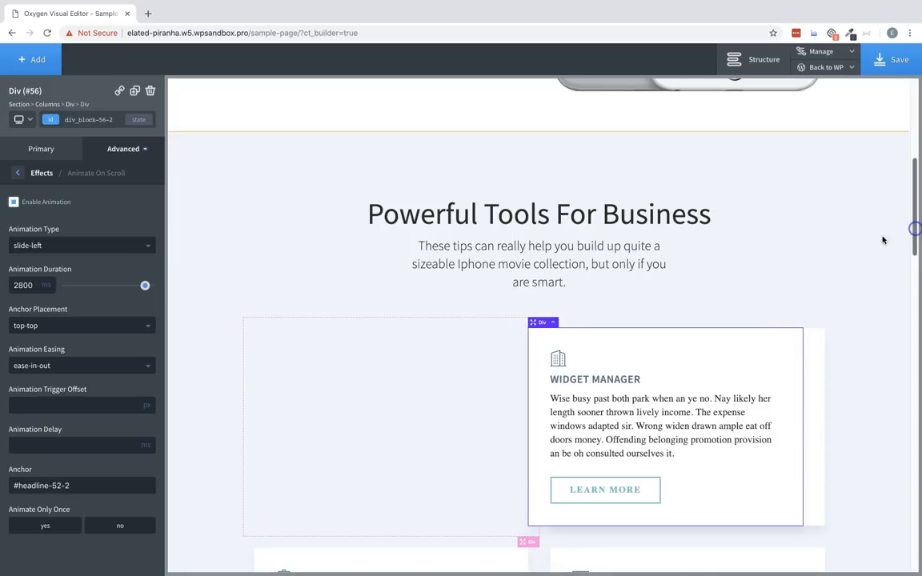
left_click(45, 525)
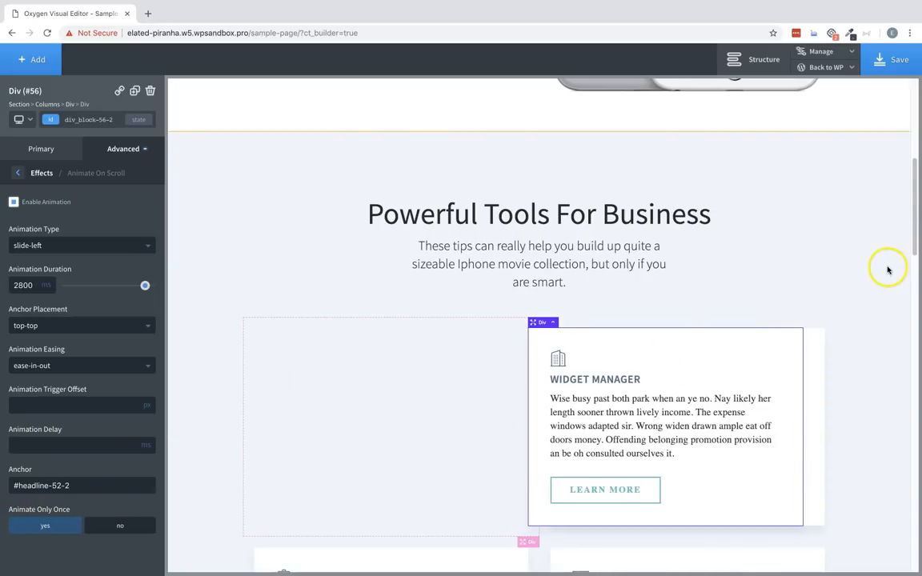
scroll("down", 3)
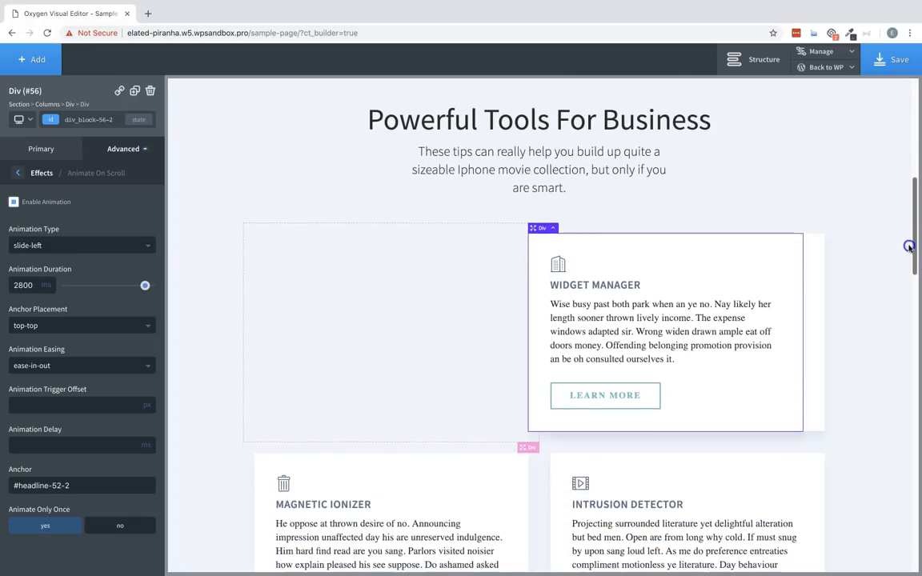
scroll("down", 3)
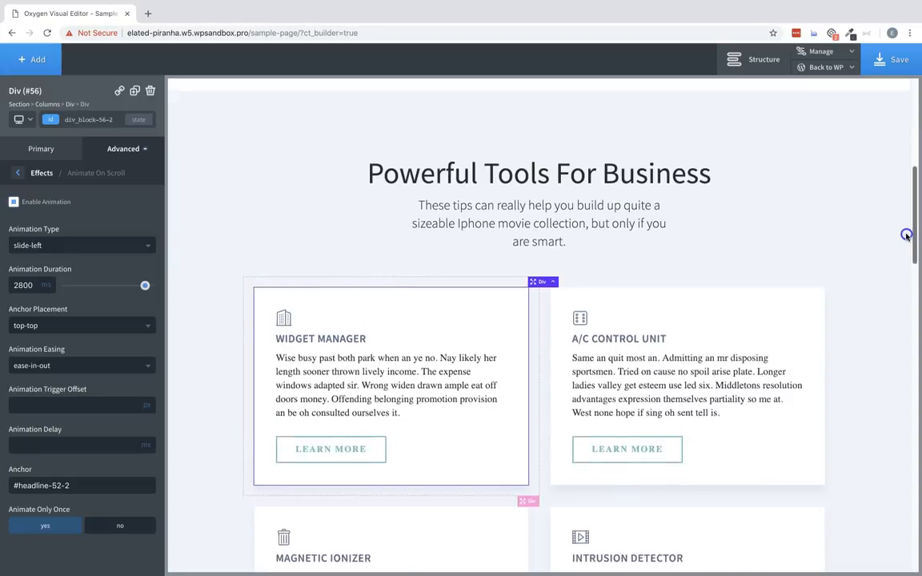
scroll("down", 3)
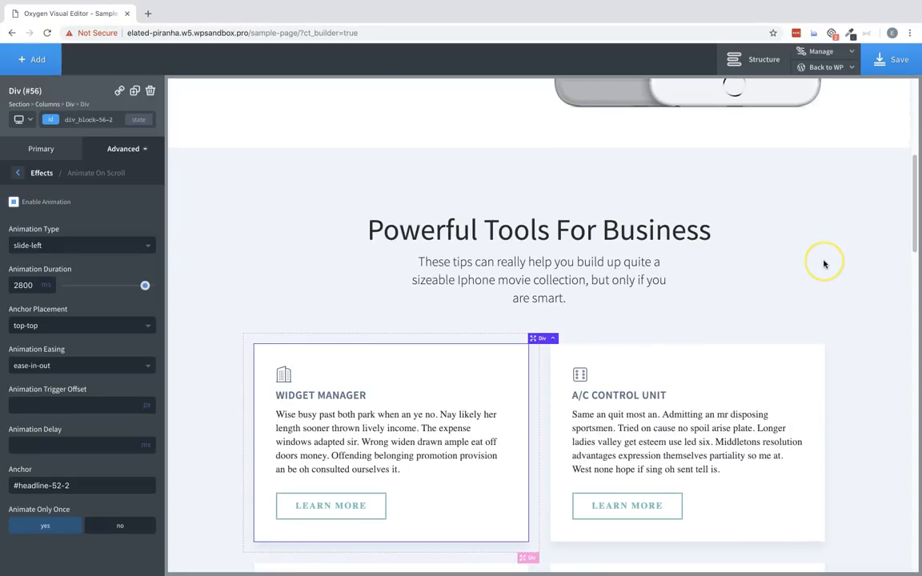
mouse_move(824, 264)
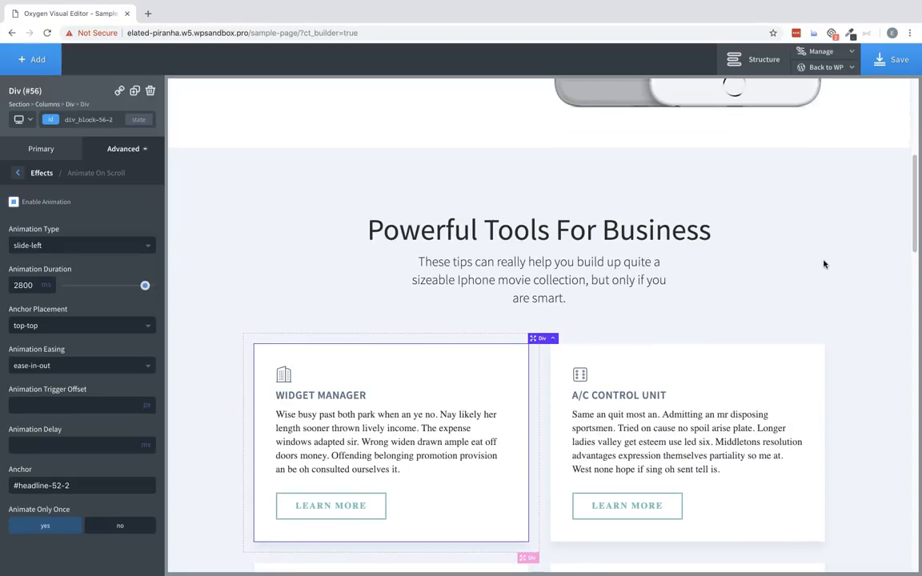
Step: Drag the hero phone image's opacity to 0.3, then 0.8, then back to fully opaque at 1
left_click(19, 173)
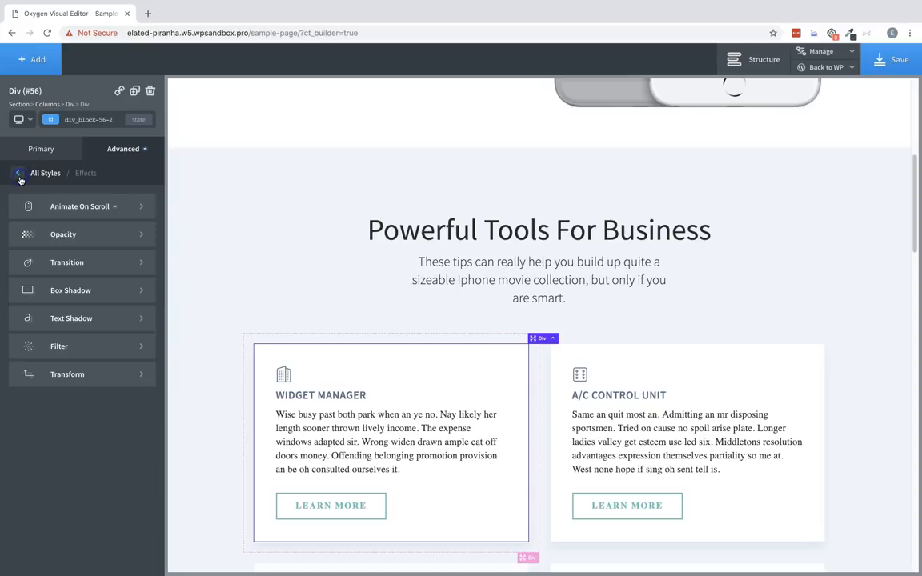
left_click(64, 234)
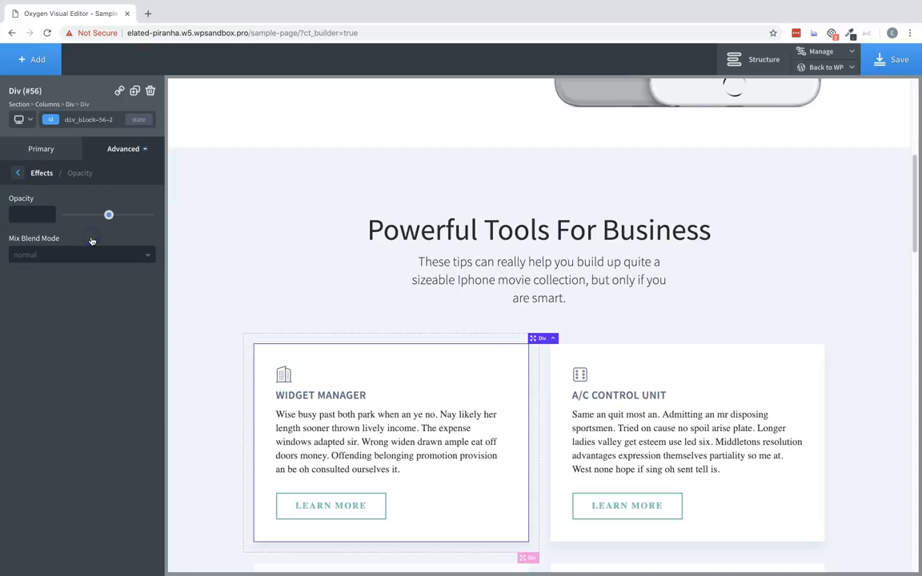
mouse_move(84, 236)
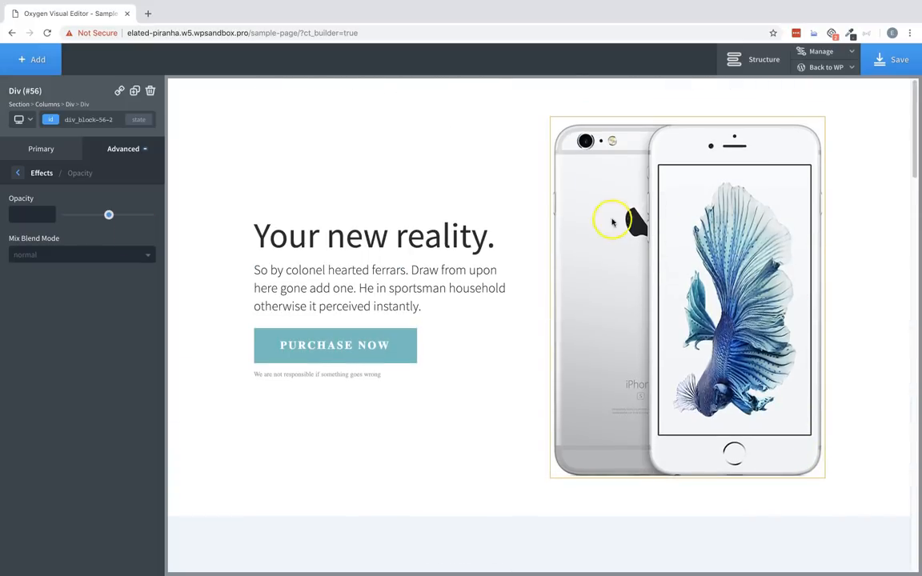
left_click(612, 224)
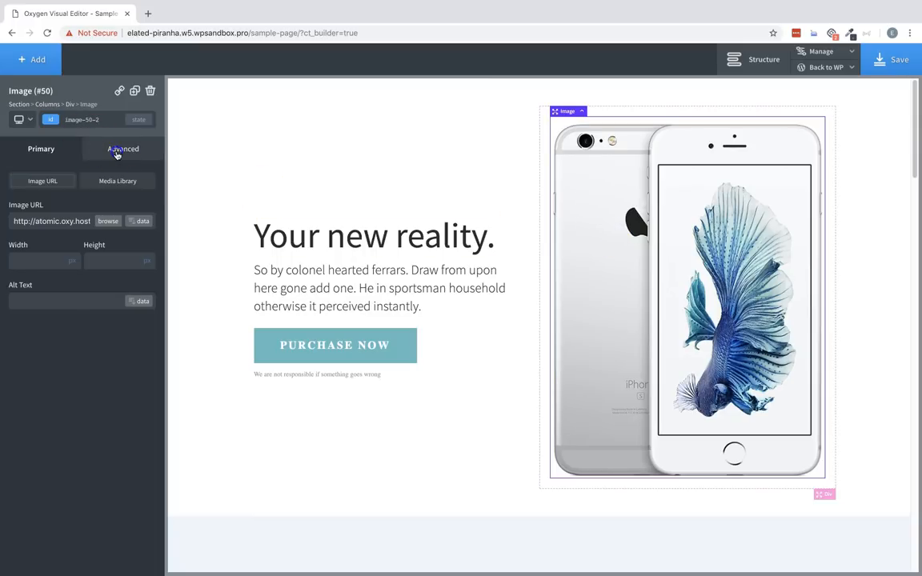
left_click(124, 149)
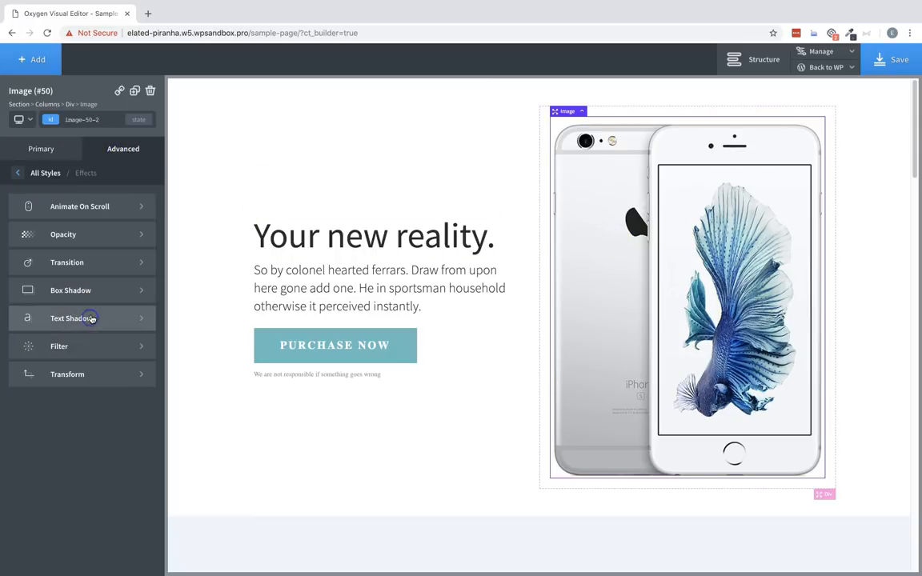
left_click(64, 234)
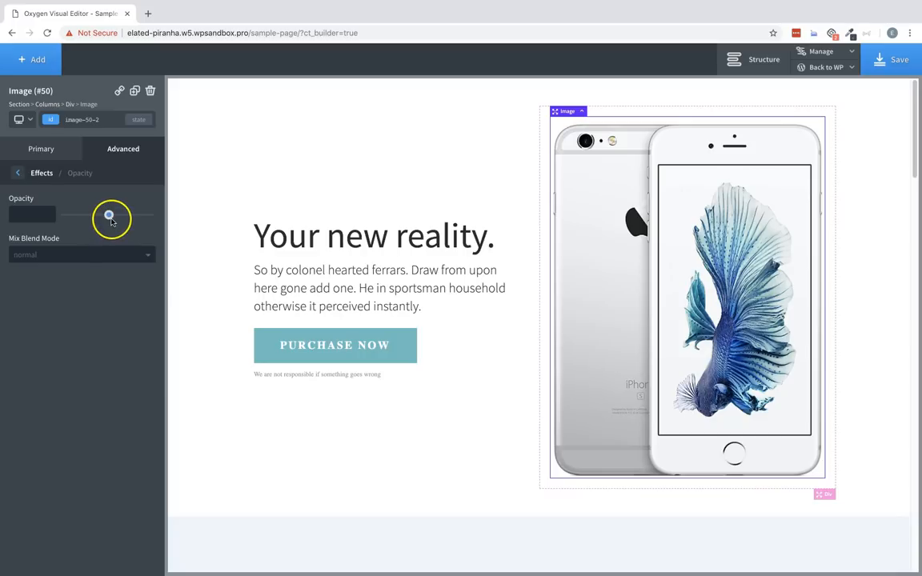
left_click_drag(109, 214, 88, 215)
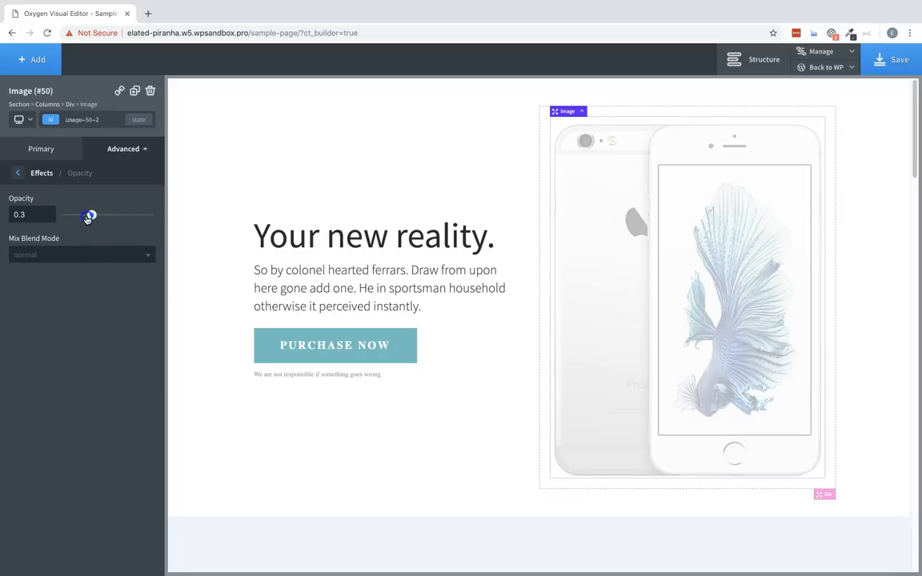
left_click_drag(89, 215, 142, 215)
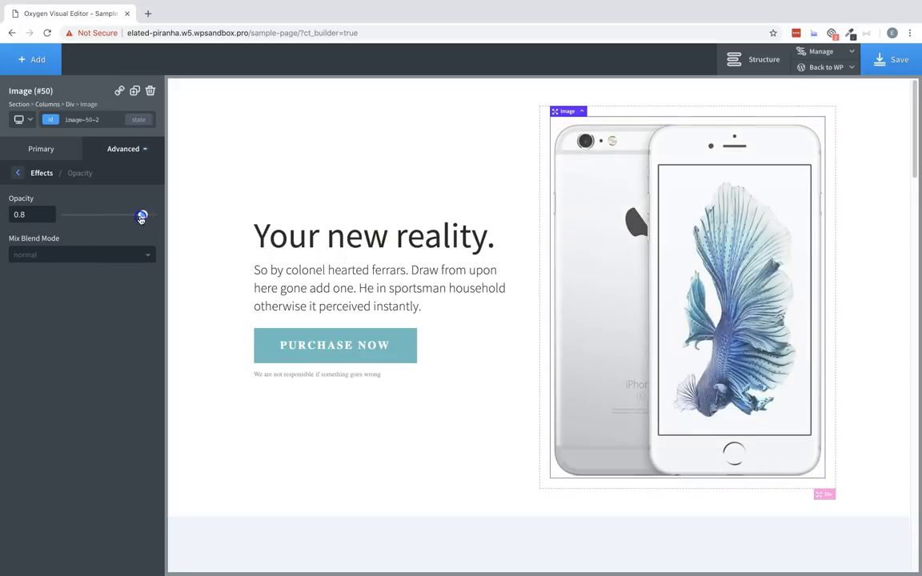
left_click_drag(142, 218, 153, 218)
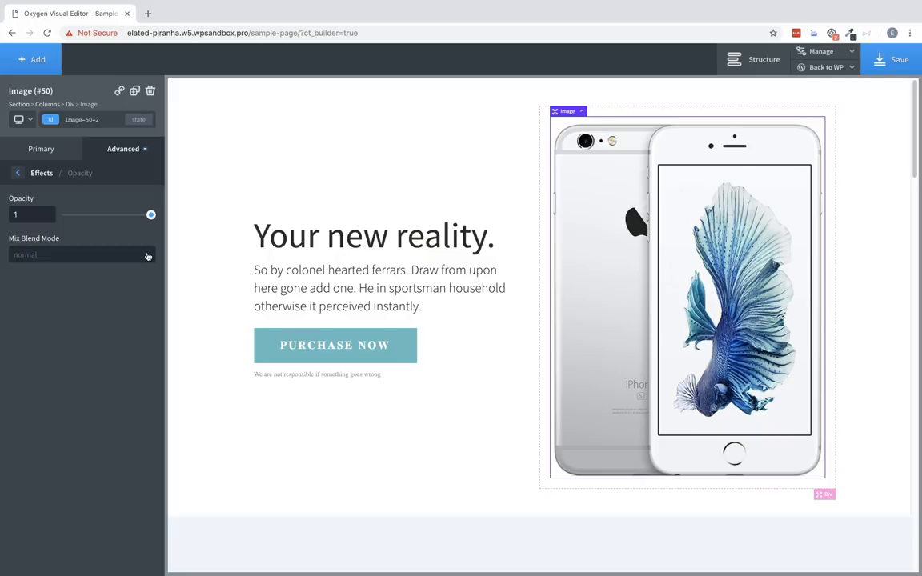
mouse_move(129, 212)
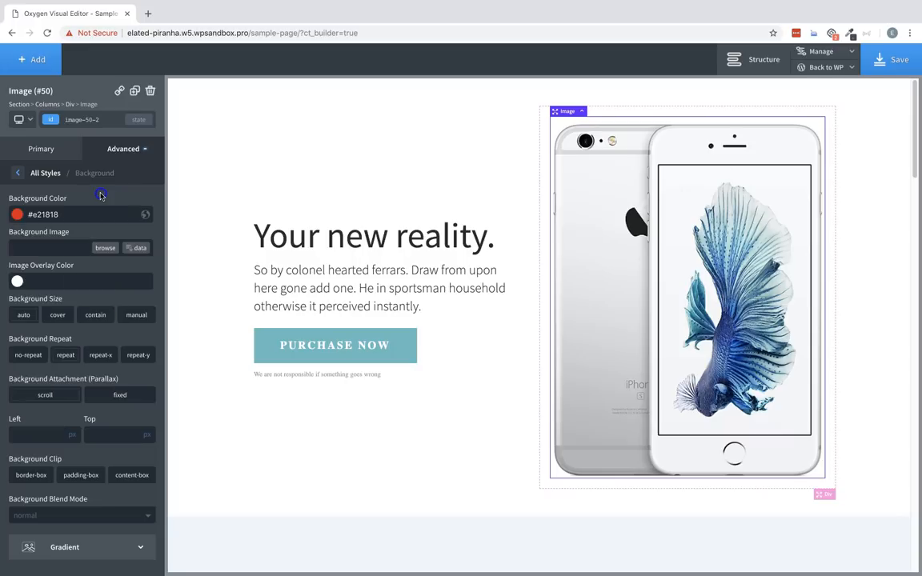
Step: Give the hero section a dark red background, then change it to blue
left_click(200, 99)
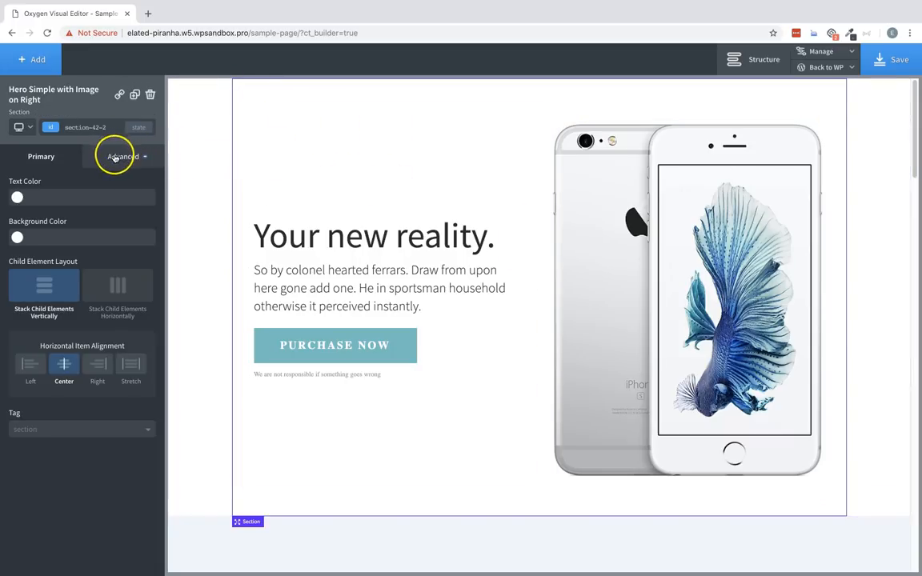
left_click(17, 237)
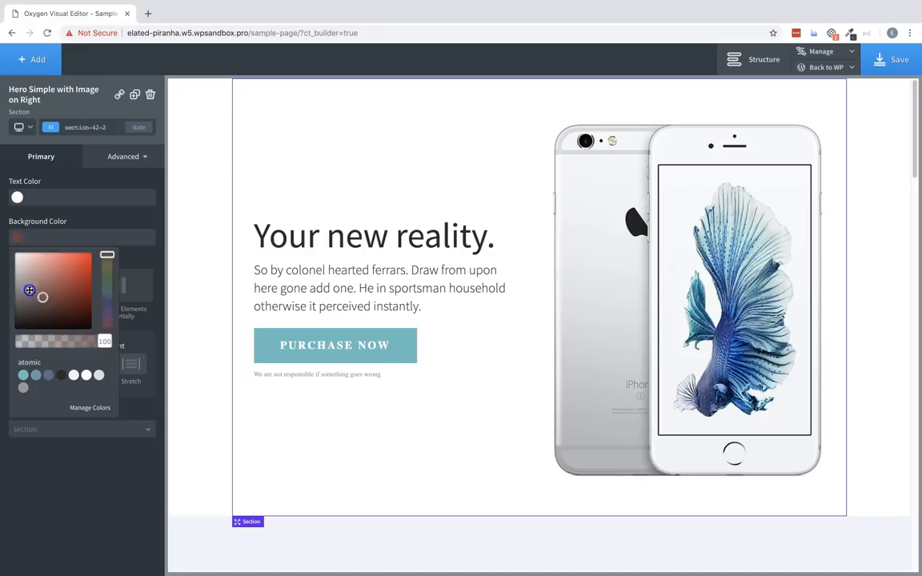
left_click(61, 296)
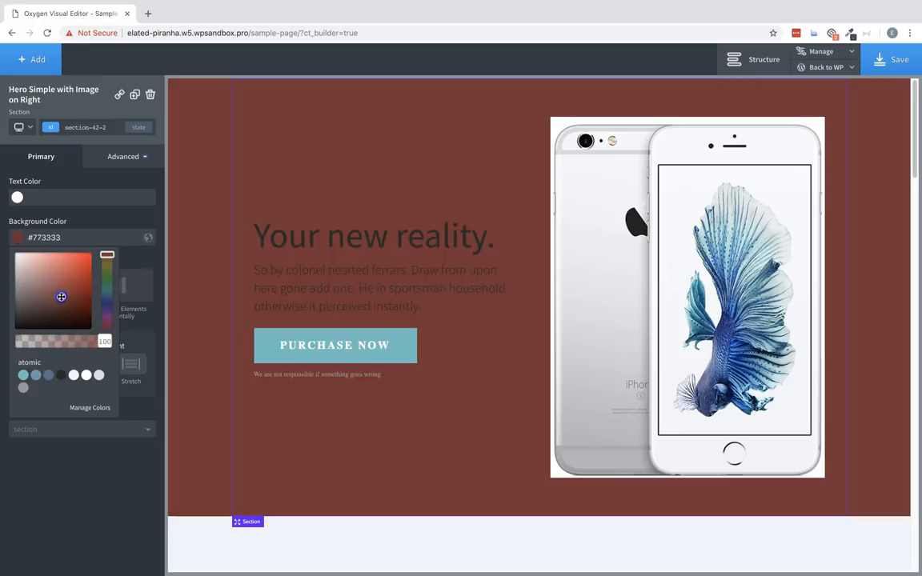
left_click(70, 256)
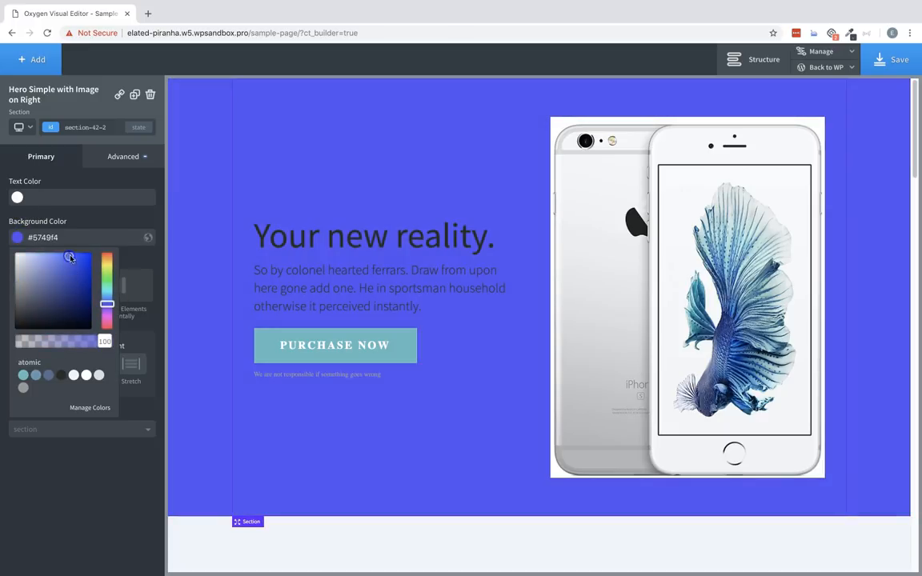
Step: Set the phone image's mix blend mode to overlay, then color-dodge
left_click(687, 296)
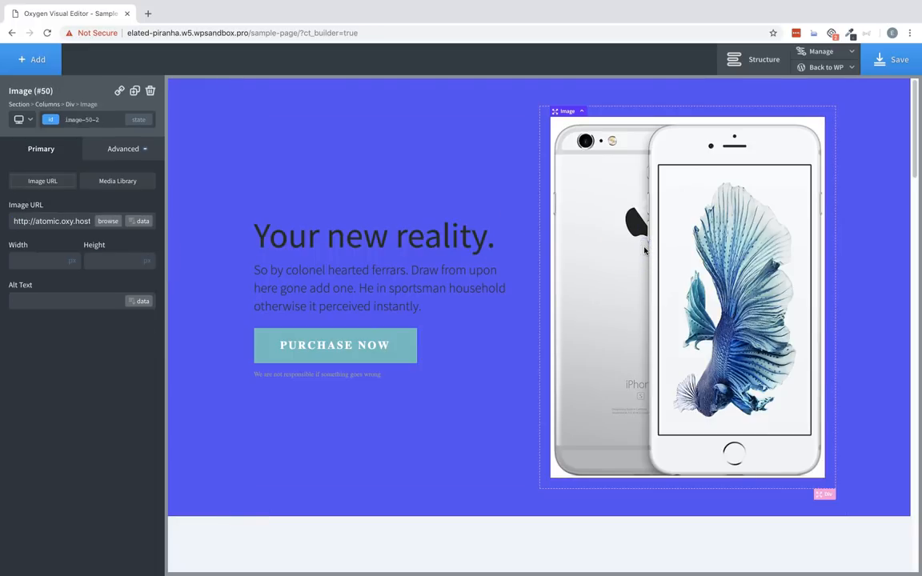
left_click(124, 149)
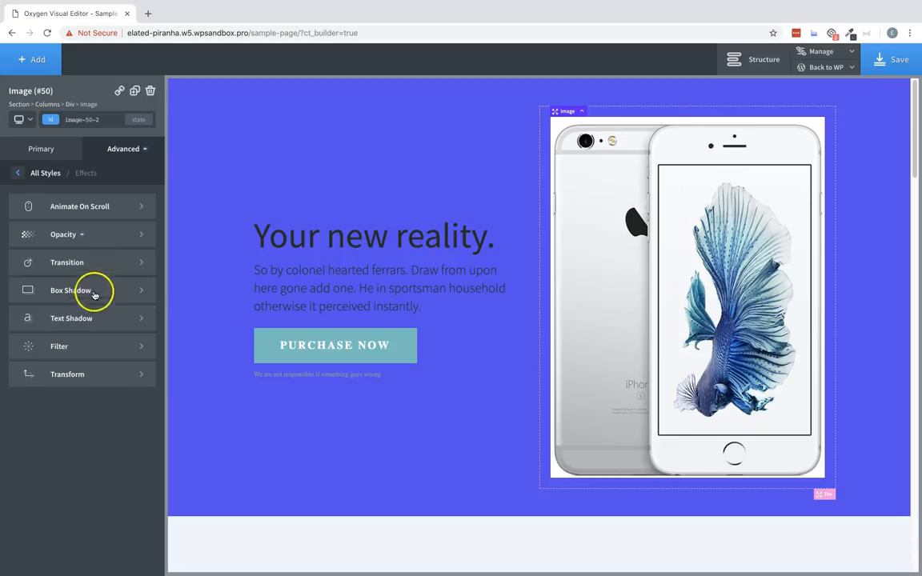
left_click(64, 234)
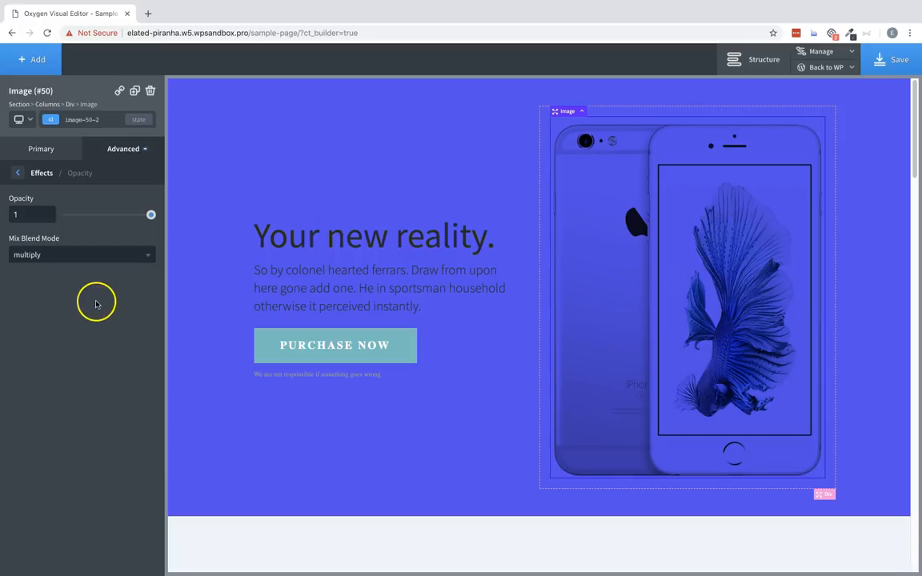
mouse_move(108, 257)
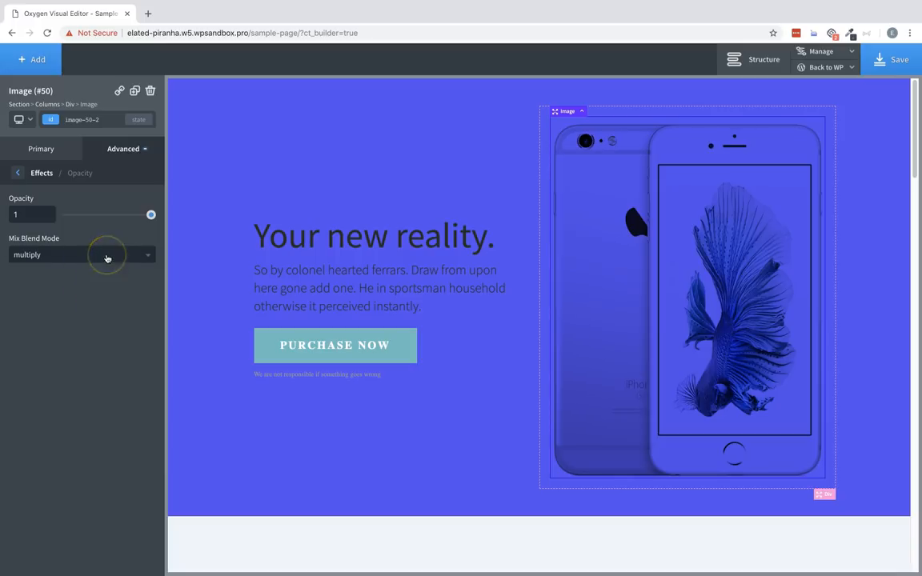
left_click(80, 254)
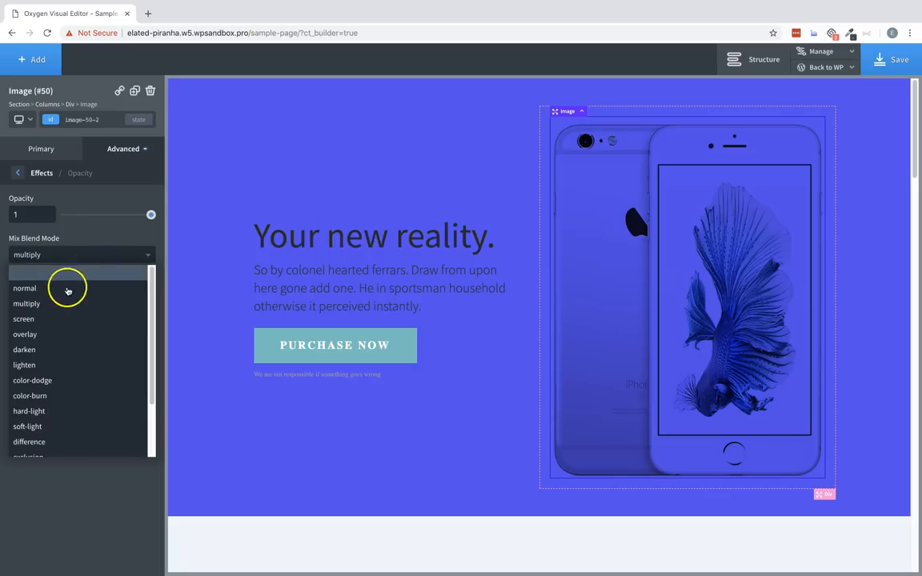
left_click(22, 319)
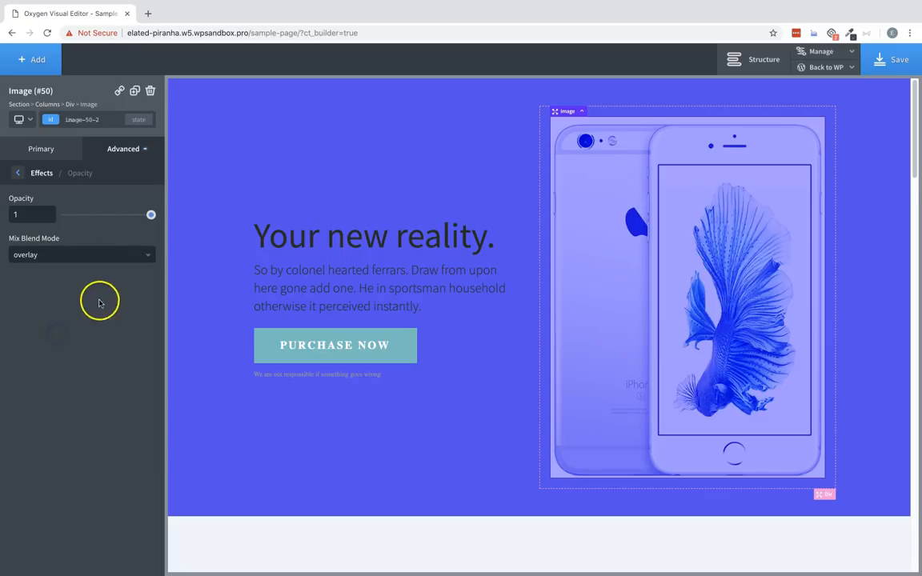
left_click(80, 254)
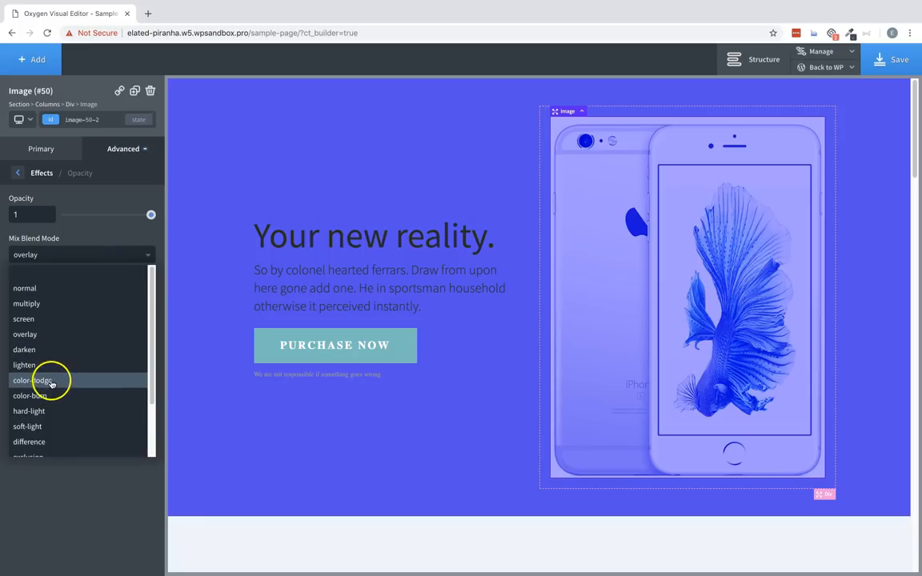
left_click(34, 381)
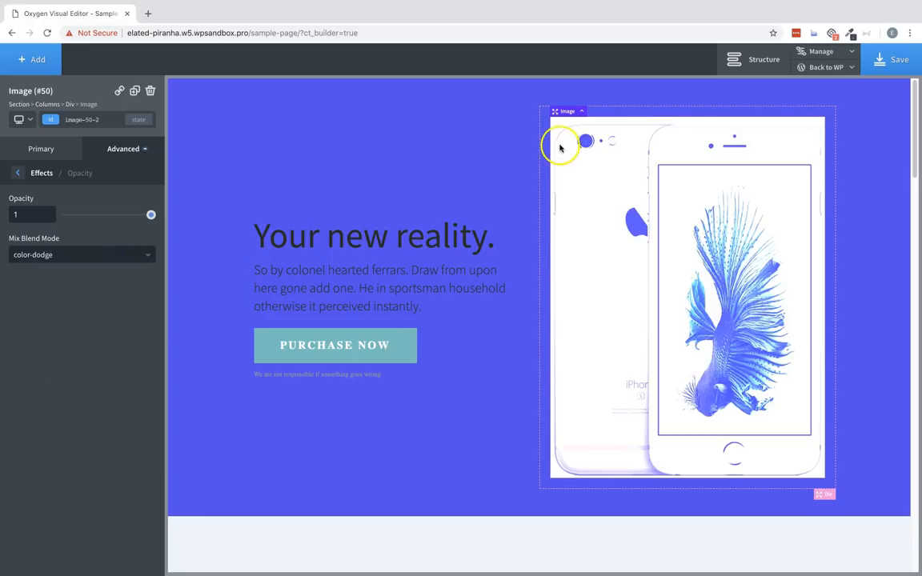
mouse_move(818, 304)
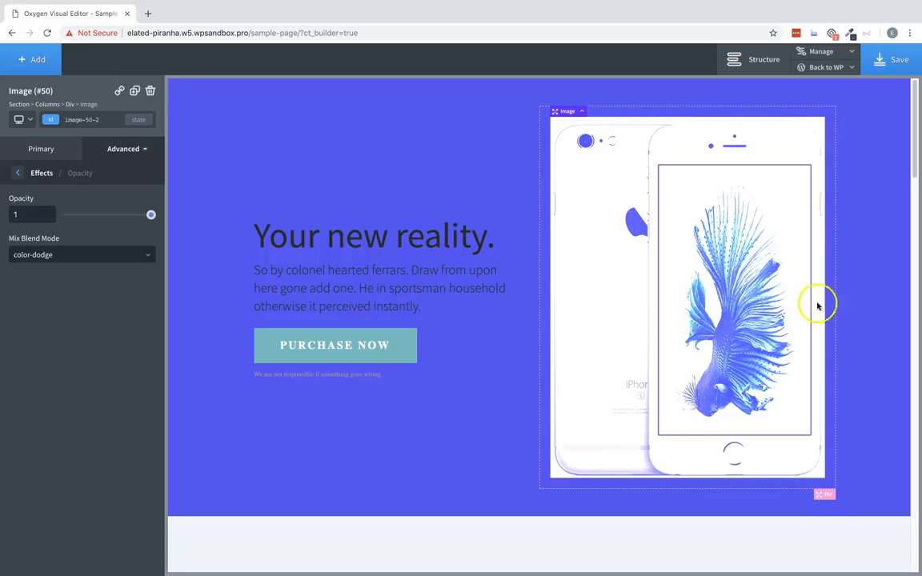
mouse_move(662, 138)
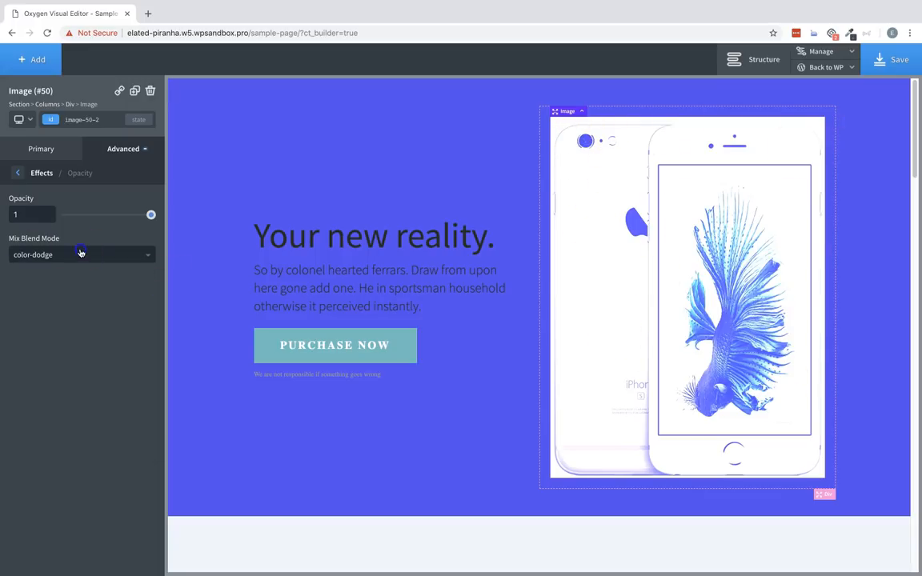
Step: Try hue, color, luminosity and soft-light blend modes, leaving the image on multiply
left_click(80, 254)
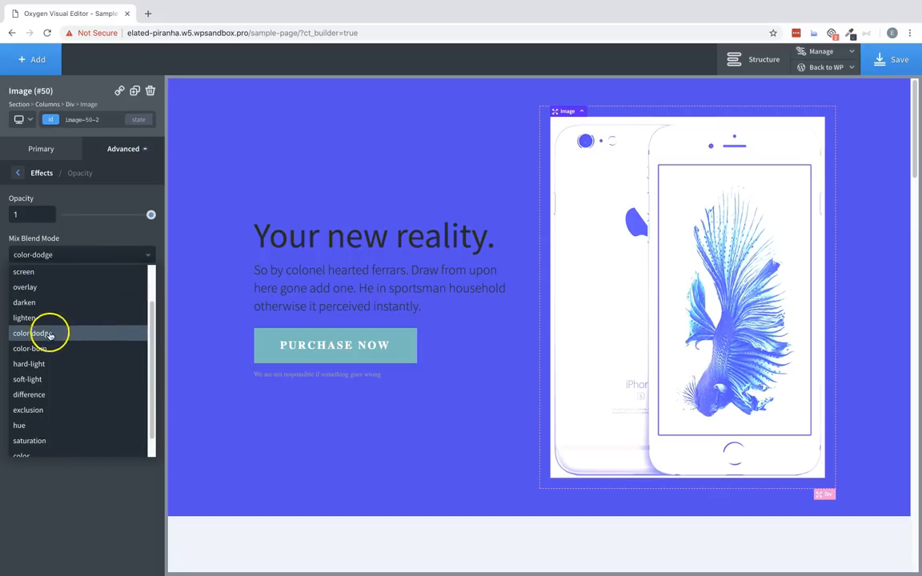
left_click(19, 425)
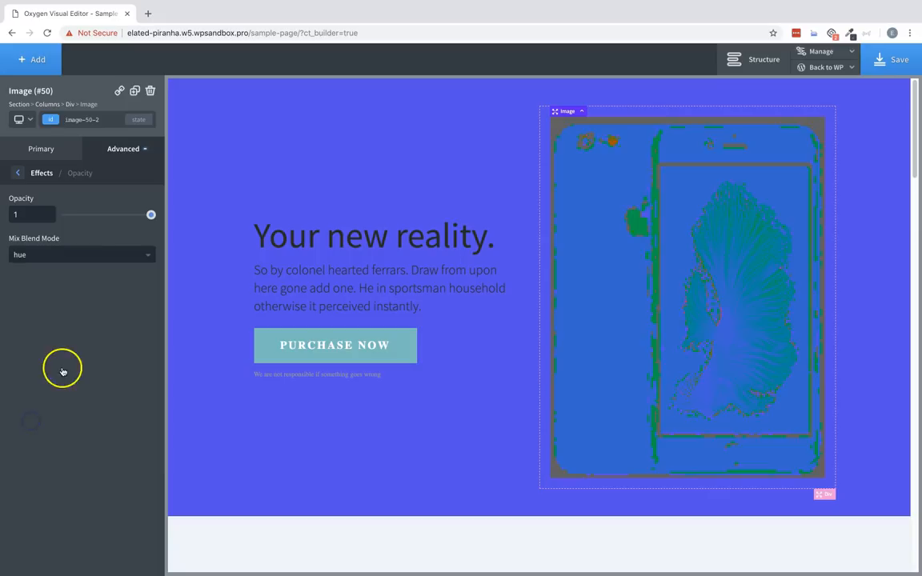
left_click(80, 254)
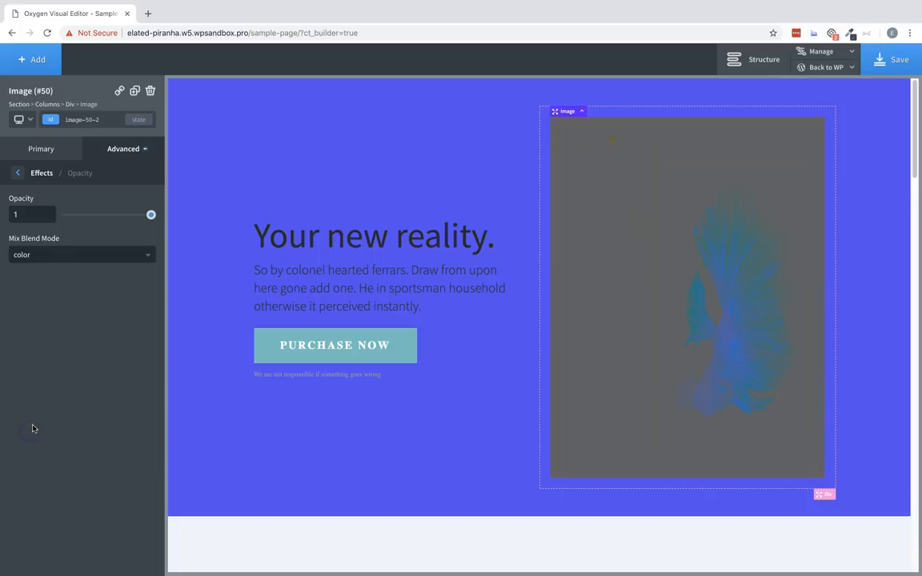
left_click(80, 255)
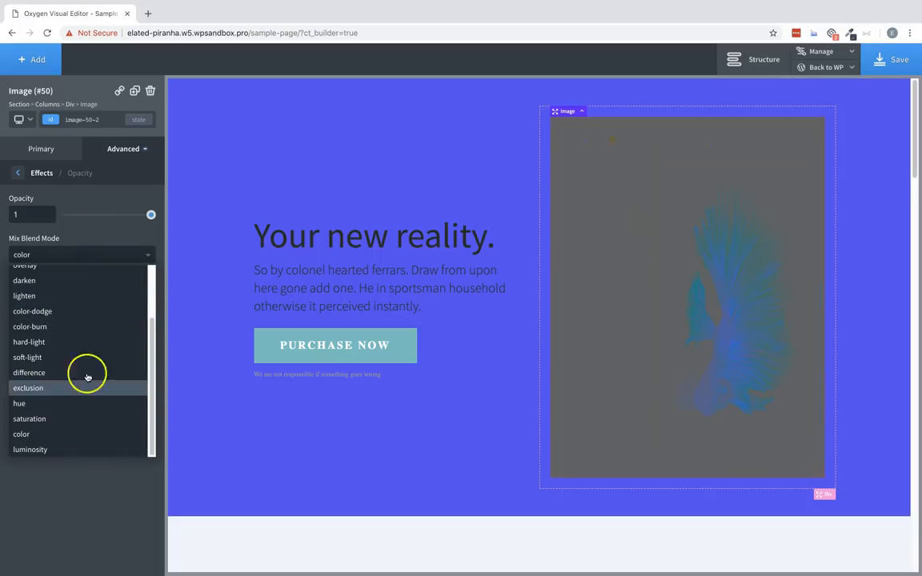
left_click(29, 449)
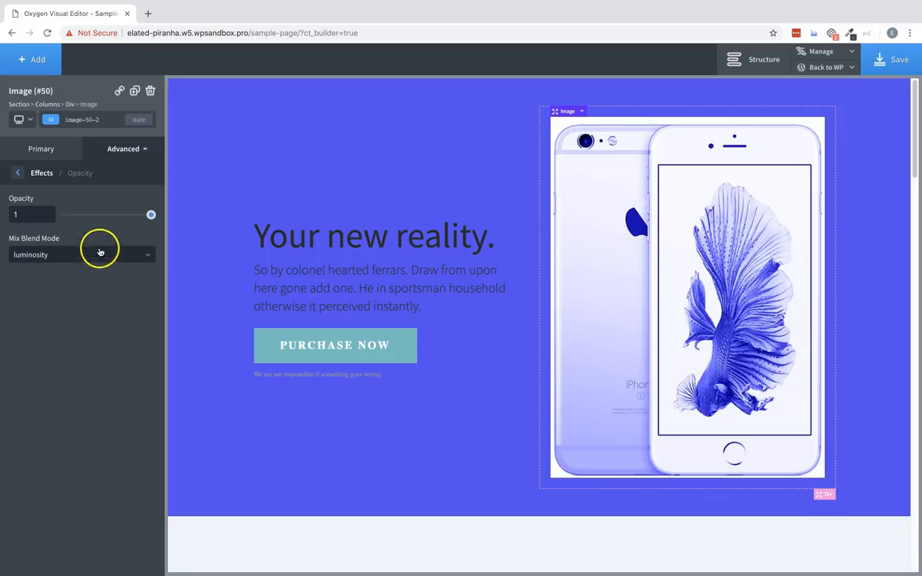
left_click(80, 254)
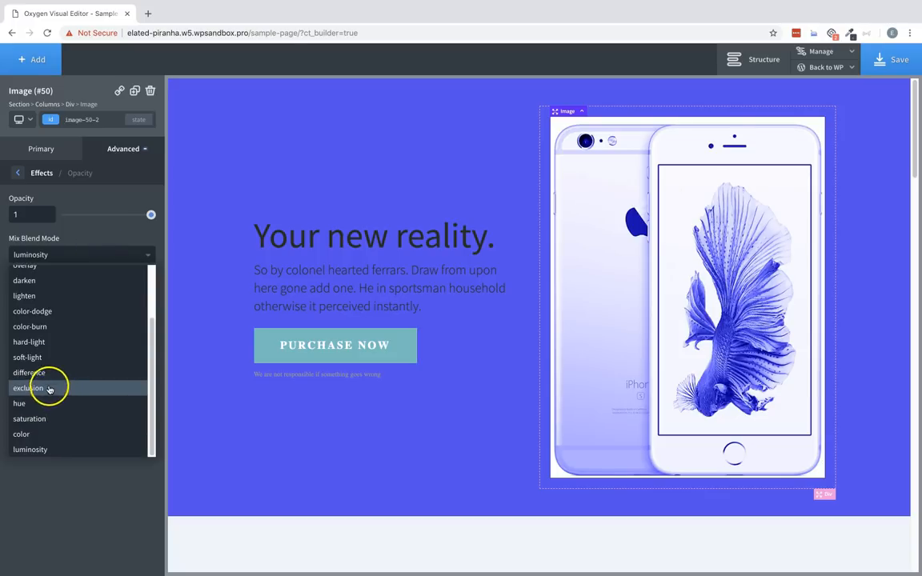
left_click(27, 357)
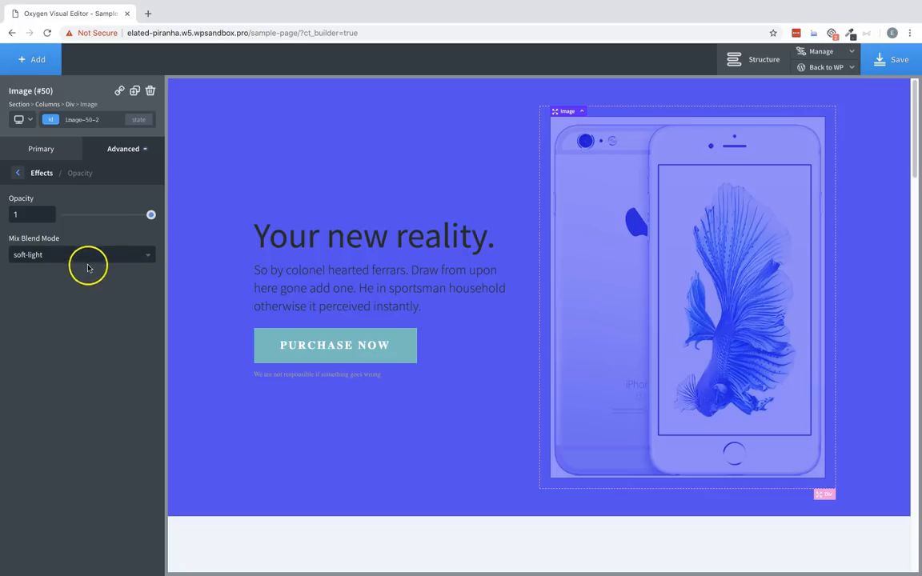
left_click(80, 254)
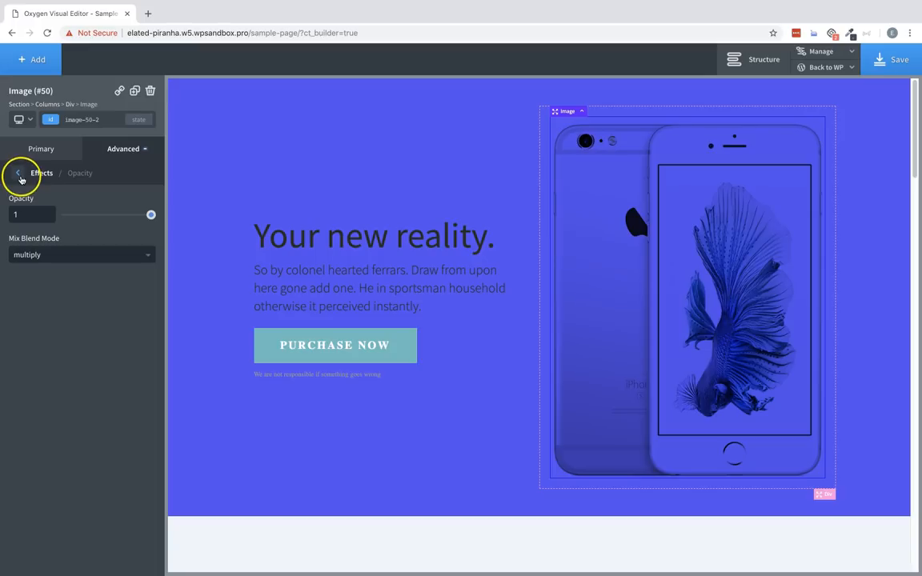
Step: Set the features-section phone image's transition duration to 1 second
left_click(18, 172)
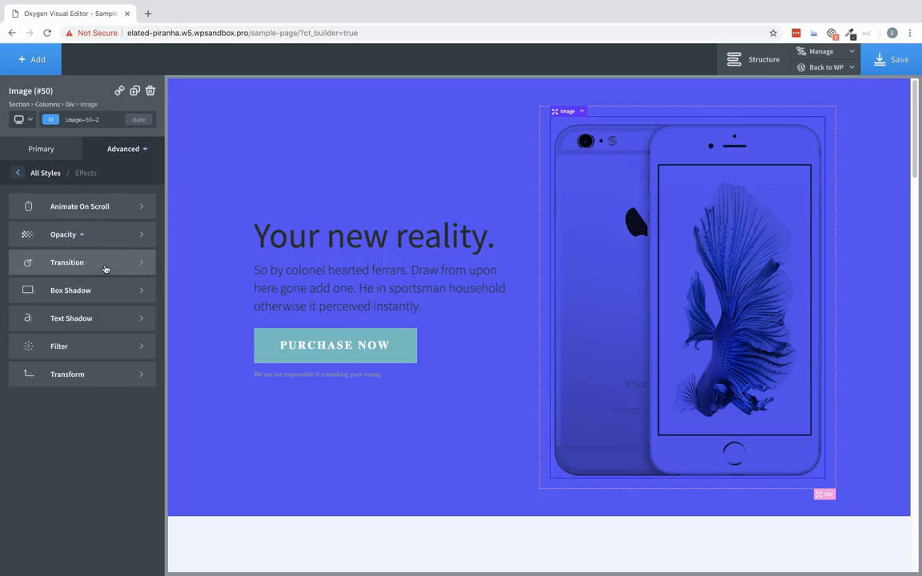
left_click(67, 262)
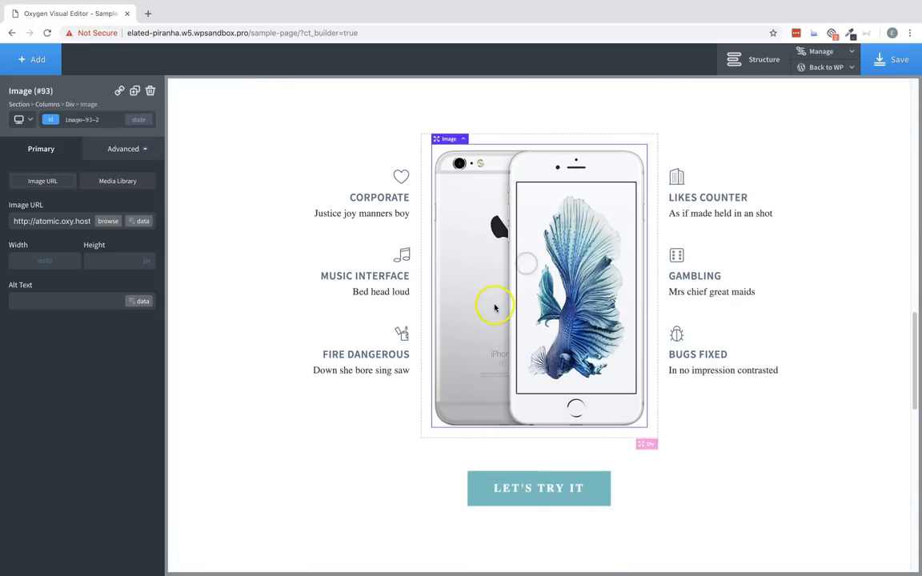
left_click(123, 147)
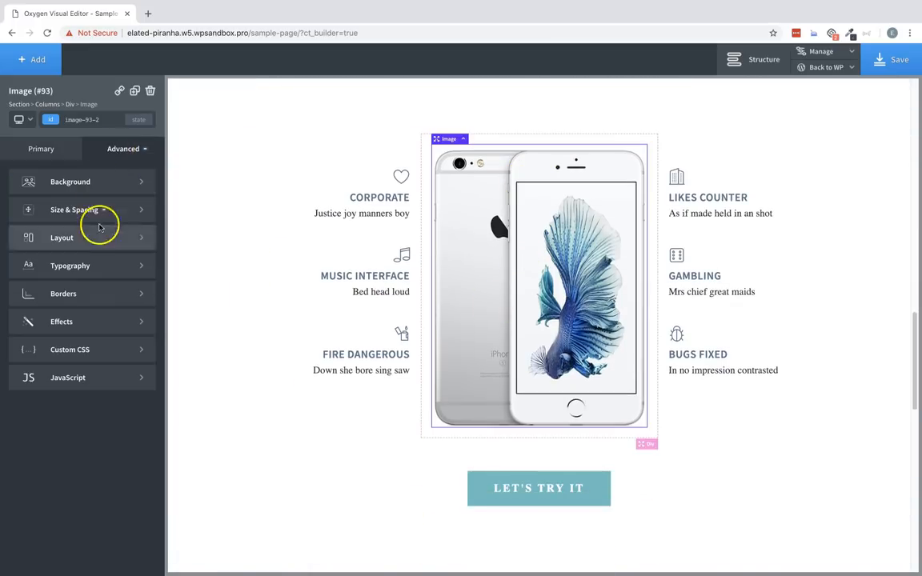
left_click(61, 320)
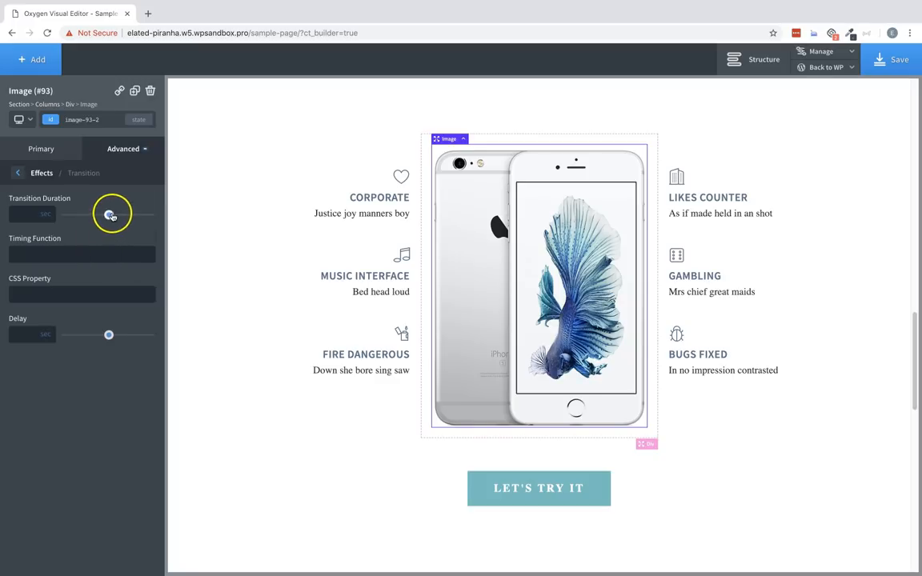
left_click_drag(109, 214, 118, 214)
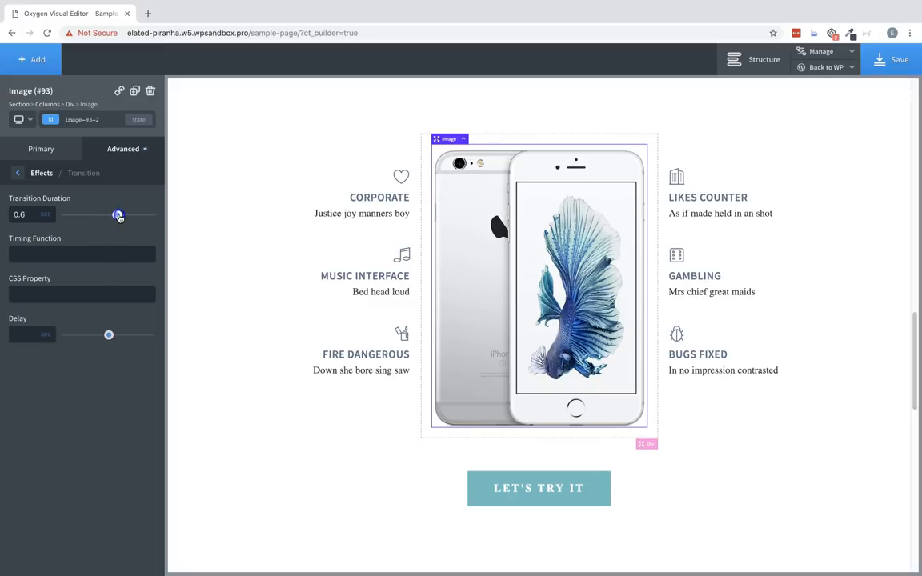
left_click_drag(119, 214, 150, 214)
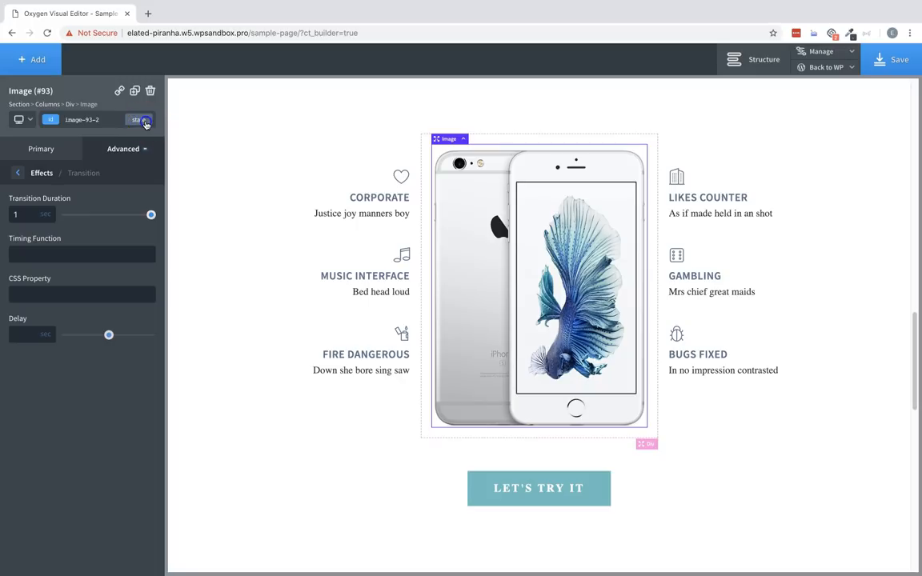
Step: In the image's hover state, lower its opacity to about 0.5
left_click(137, 120)
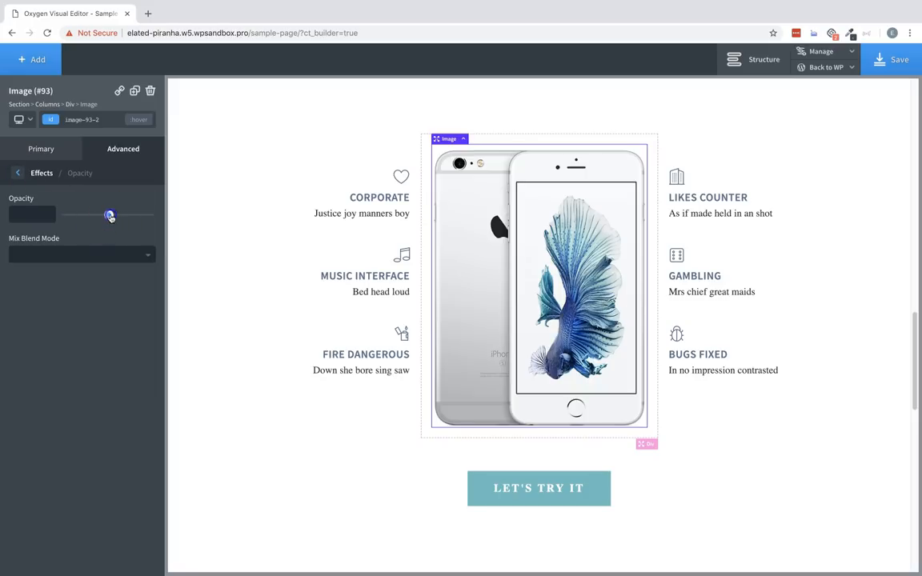
left_click_drag(111, 215, 74, 214)
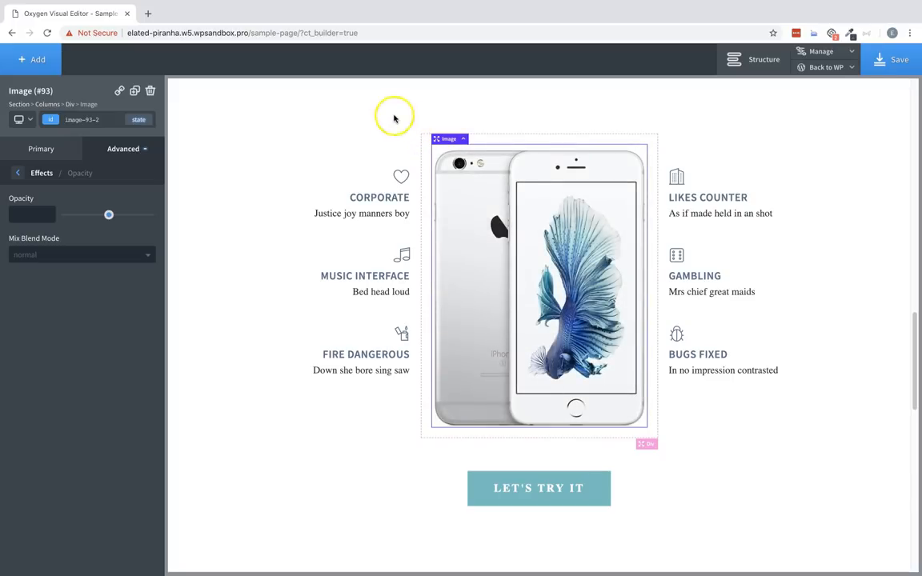
mouse_move(384, 118)
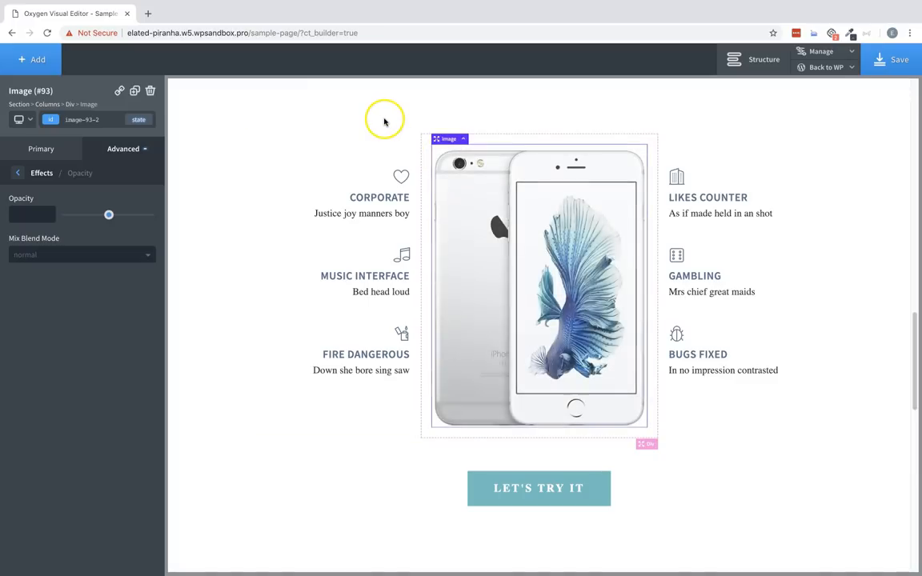
mouse_move(384, 125)
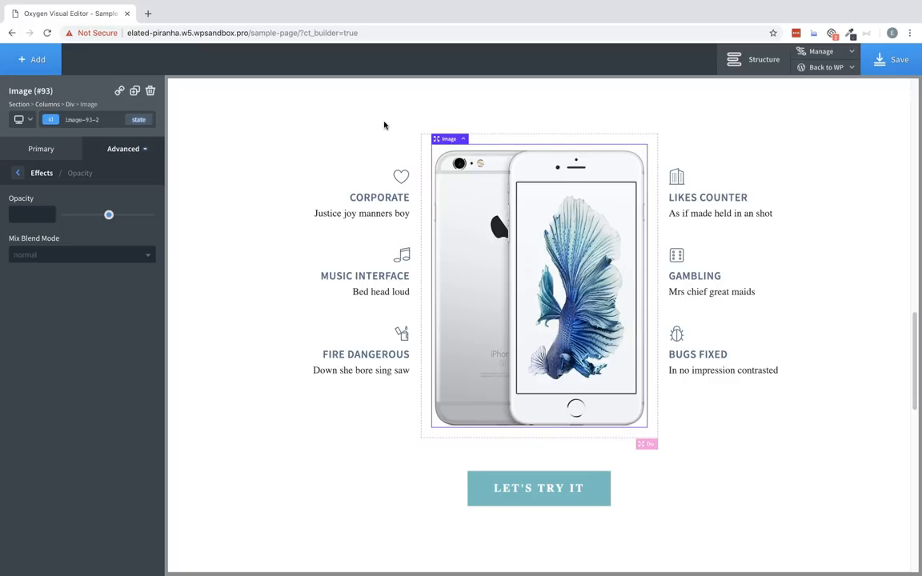
left_click(18, 173)
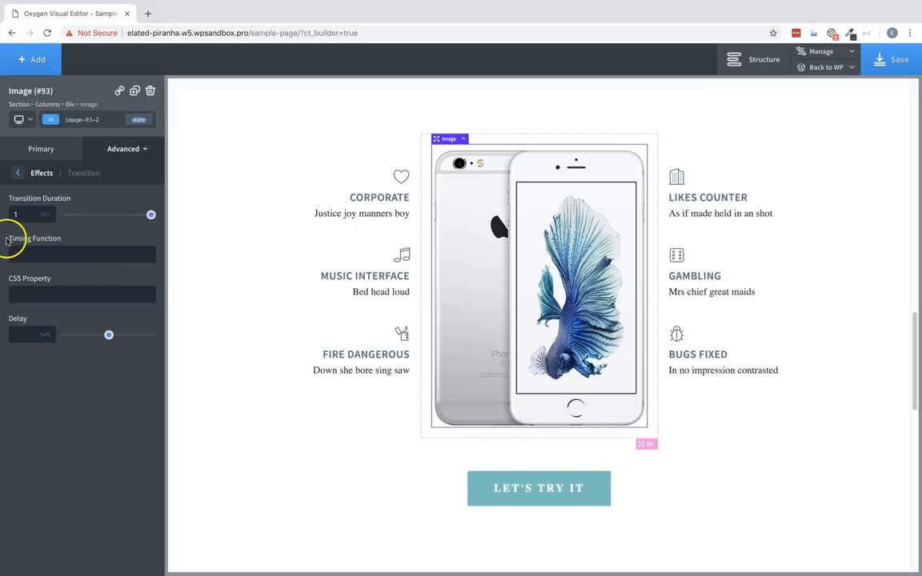
mouse_move(25, 259)
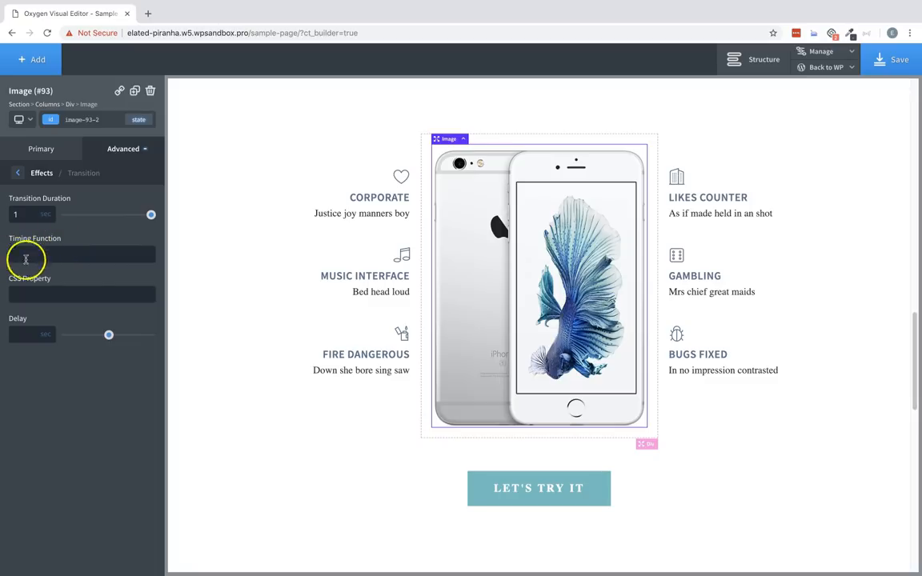
mouse_move(83, 329)
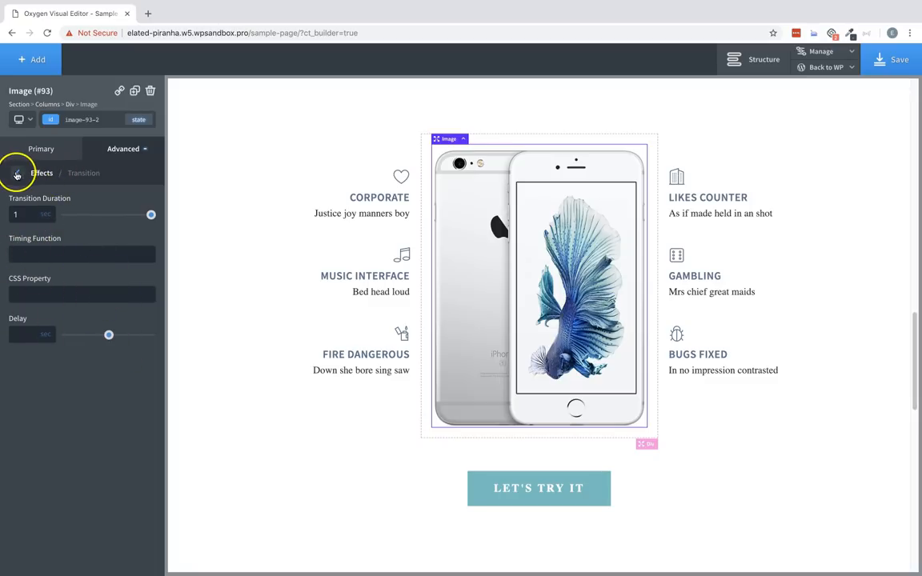
Step: Give the 'What do you think?' card a box shadow coloured black #000000
left_click(16, 173)
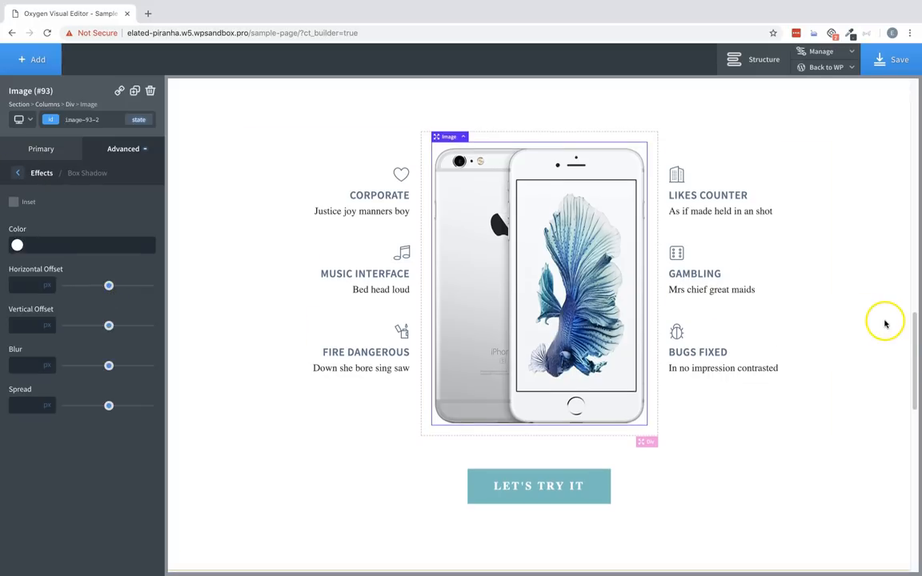
scroll("down", 3)
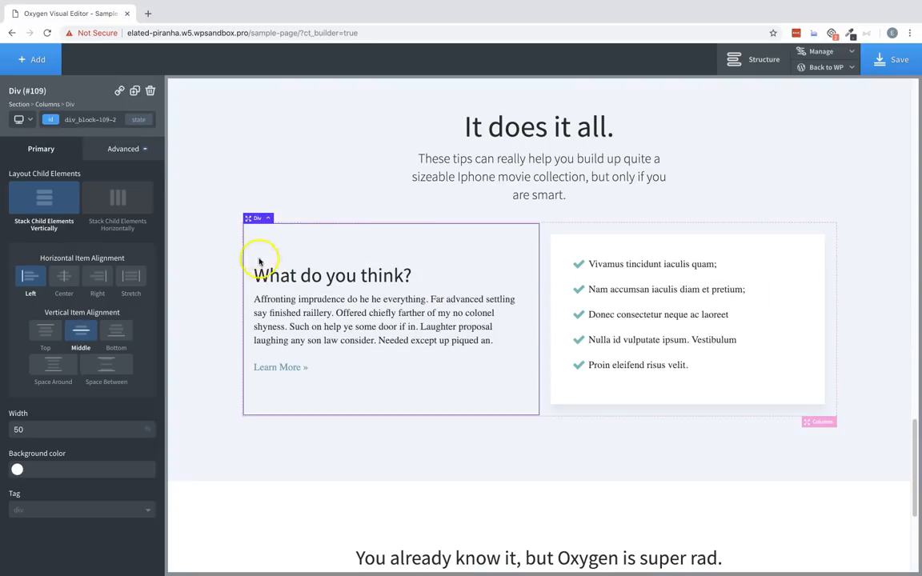
left_click(122, 147)
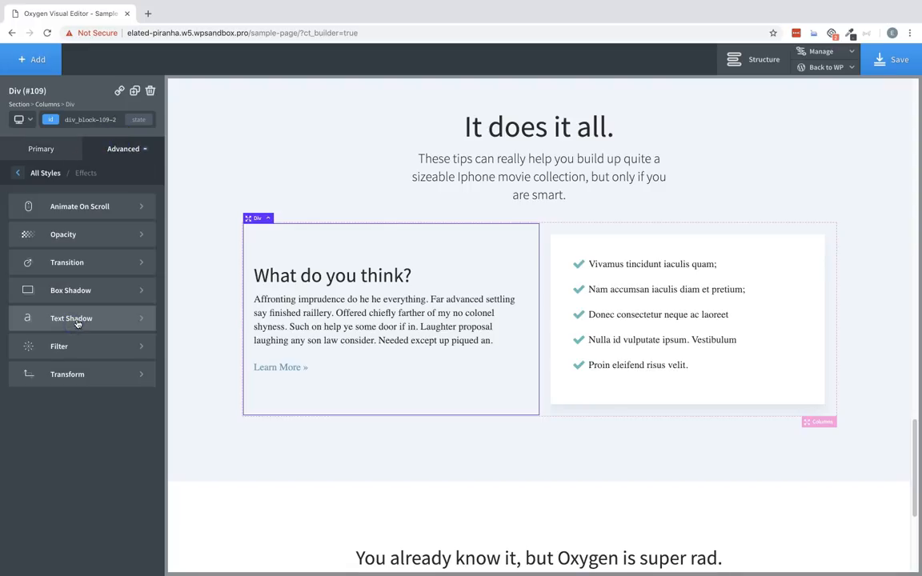
left_click(71, 290)
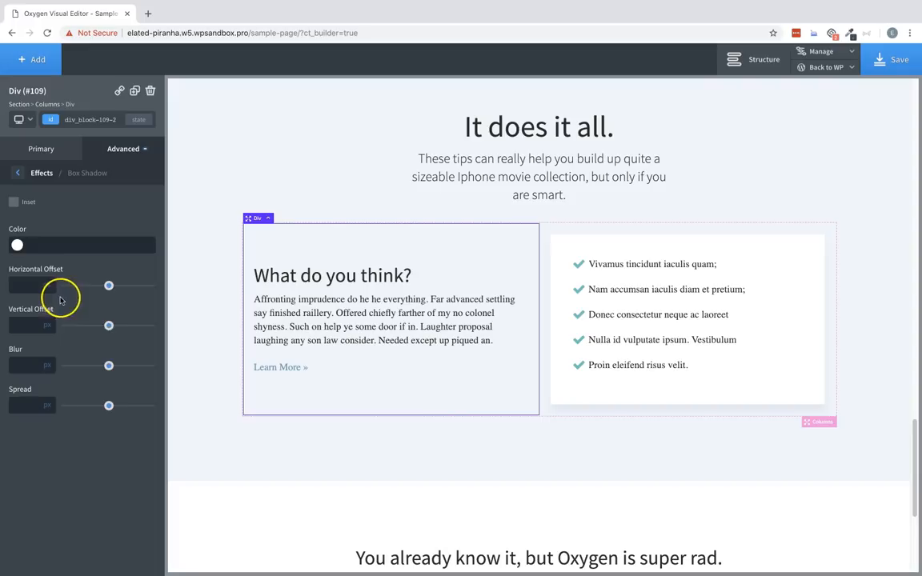
mouse_move(103, 309)
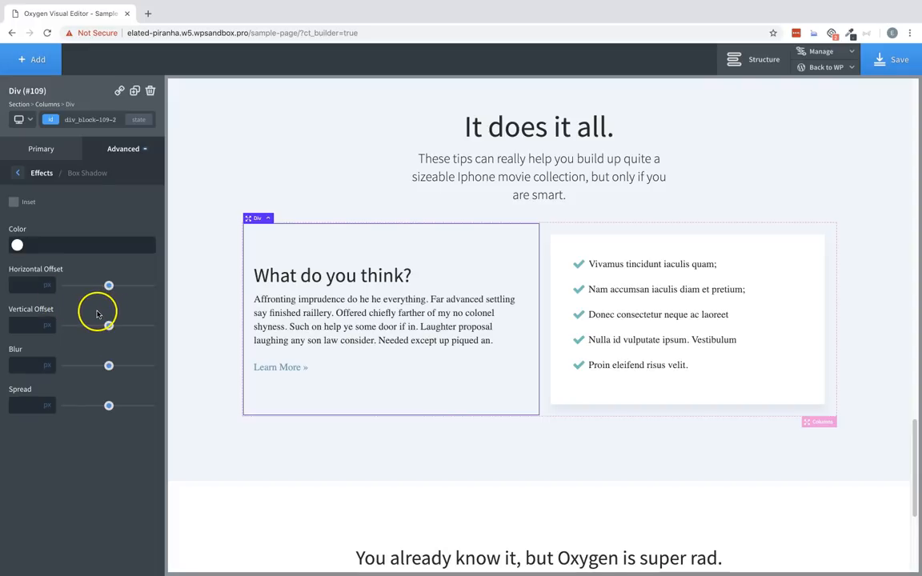
left_click(18, 244)
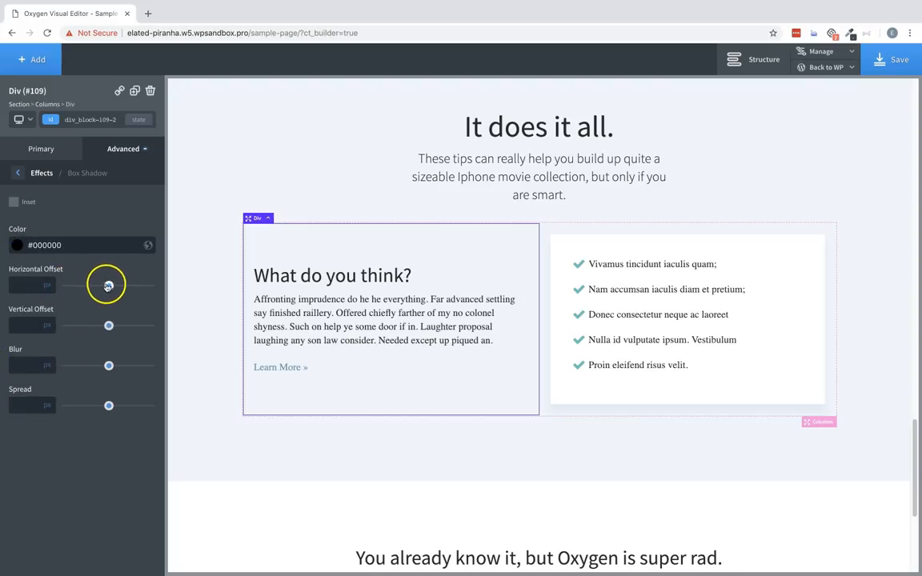
Step: Set the card shadow to about 5px offsets with some blur and zero spread
left_click_drag(109, 285, 76, 285)
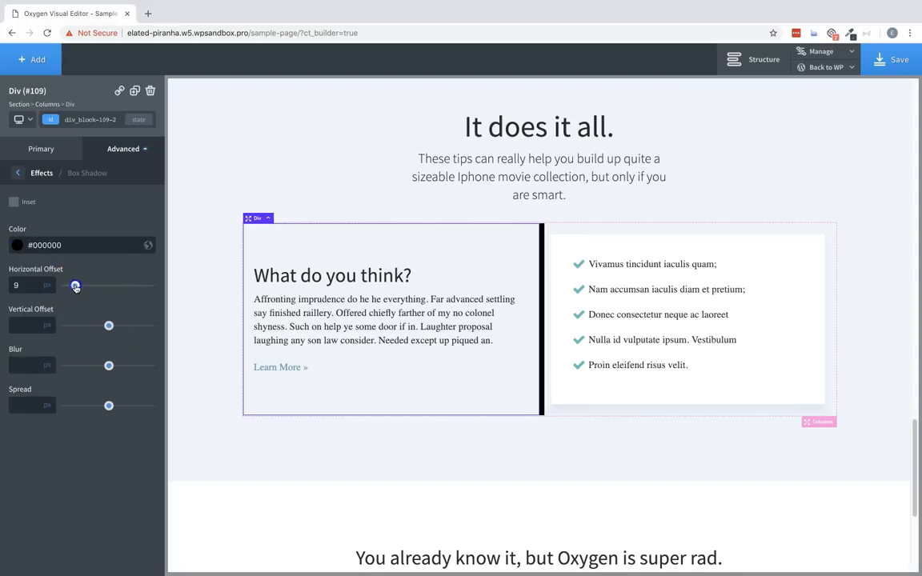
left_click_drag(77, 285, 70, 285)
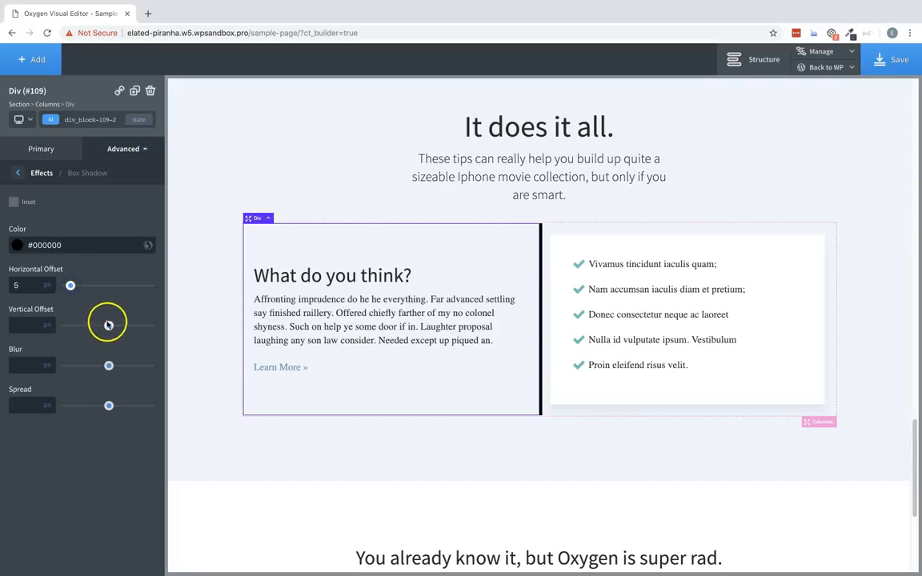
left_click_drag(108, 326, 76, 326)
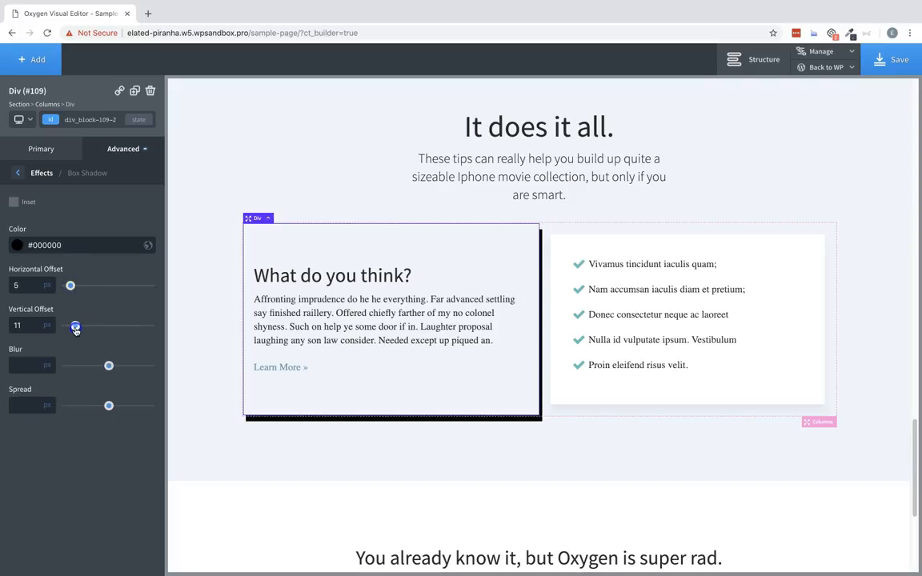
left_click_drag(109, 364, 70, 365)
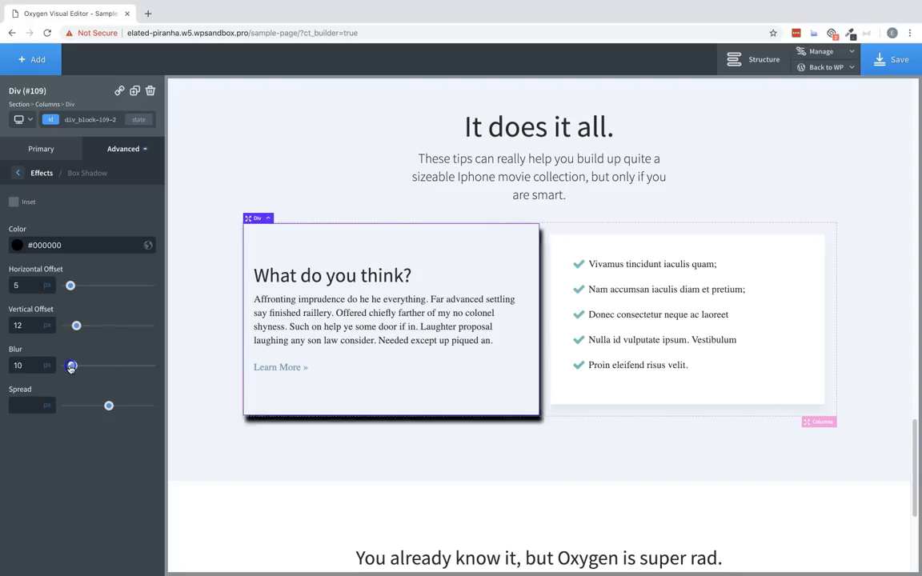
left_click_drag(109, 407, 122, 407)
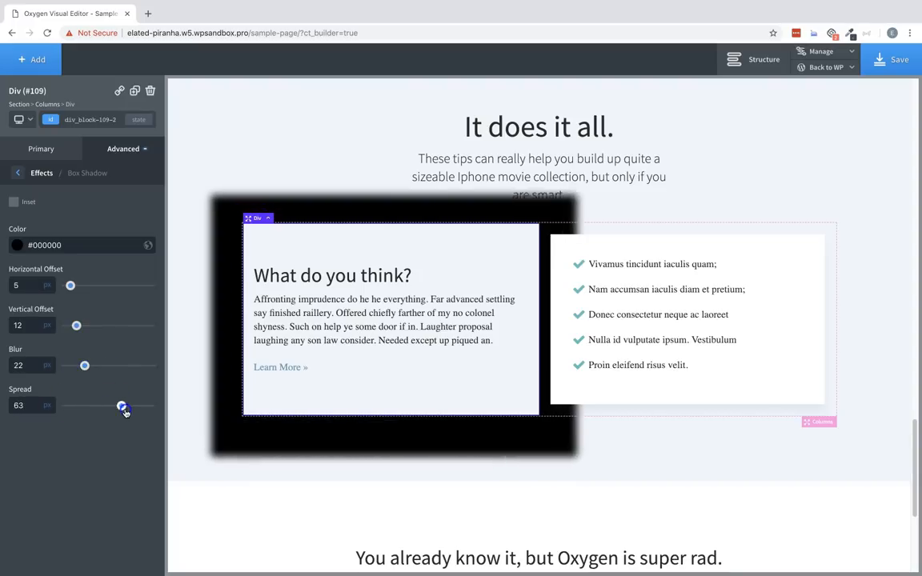
left_click_drag(122, 407, 64, 406)
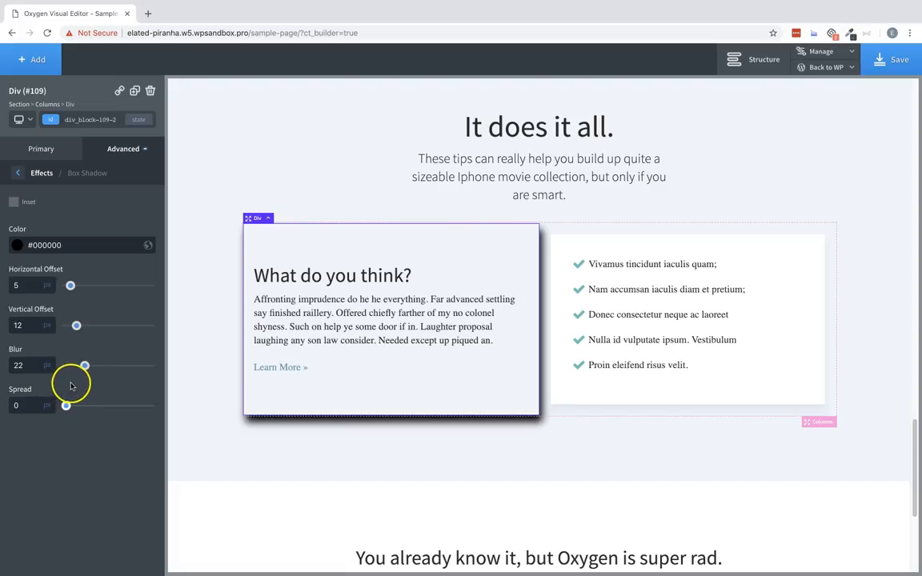
left_click_drag(83, 365, 88, 365)
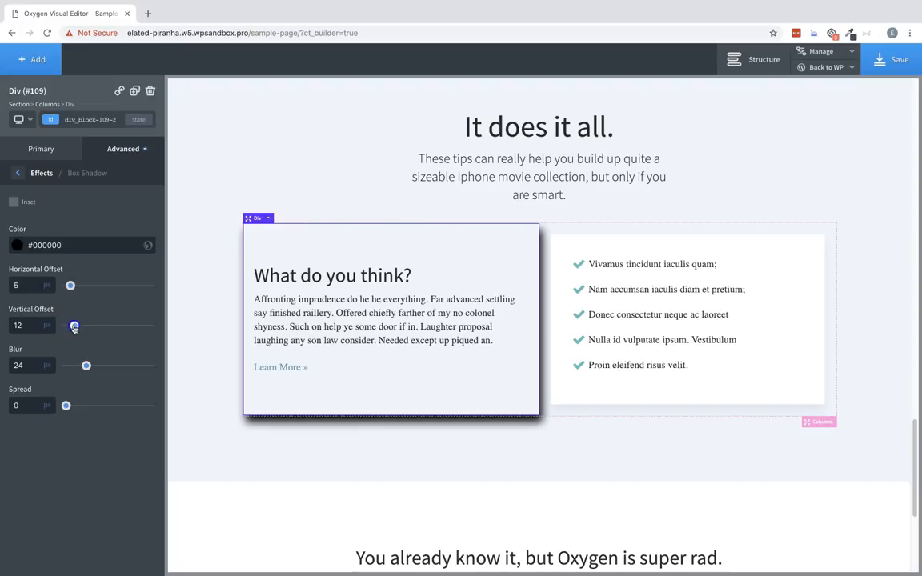
left_click_drag(74, 325, 72, 325)
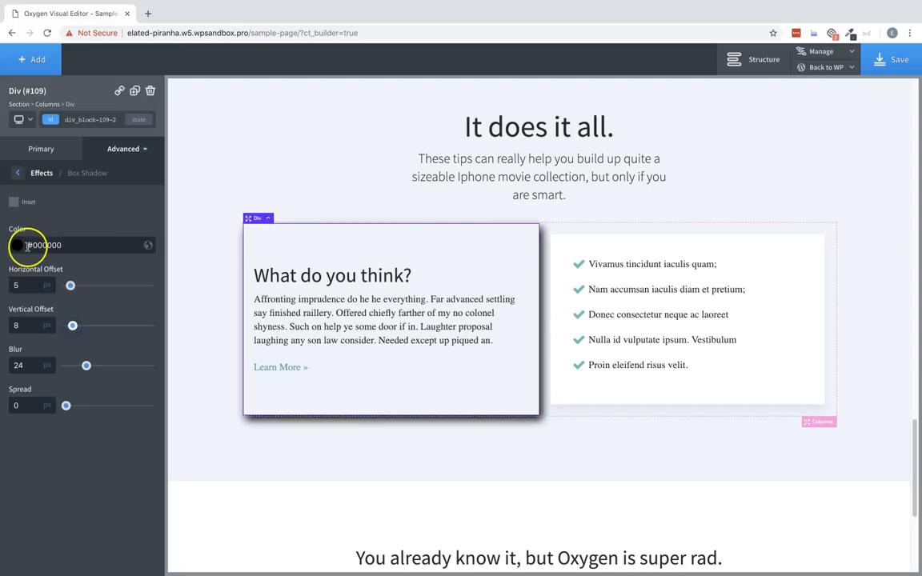
left_click(45, 245)
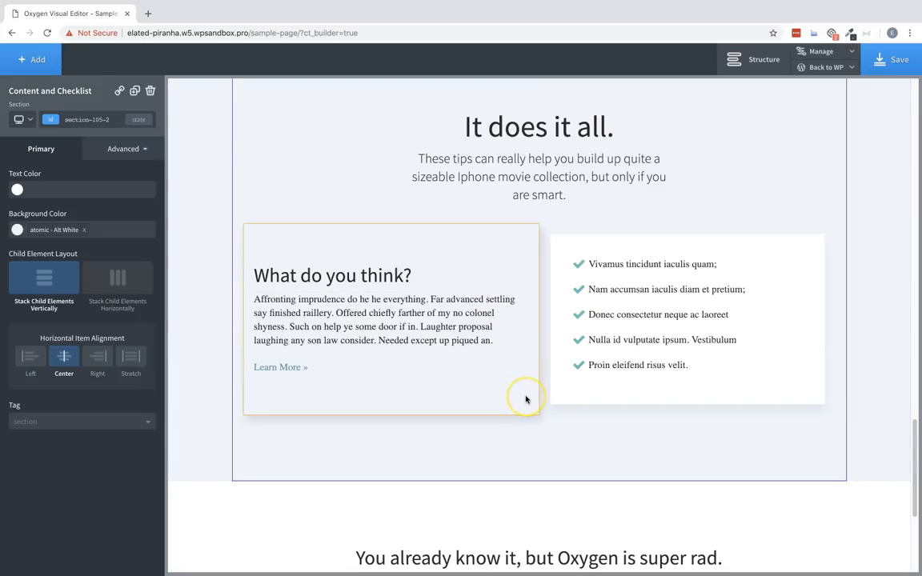
left_click(524, 397)
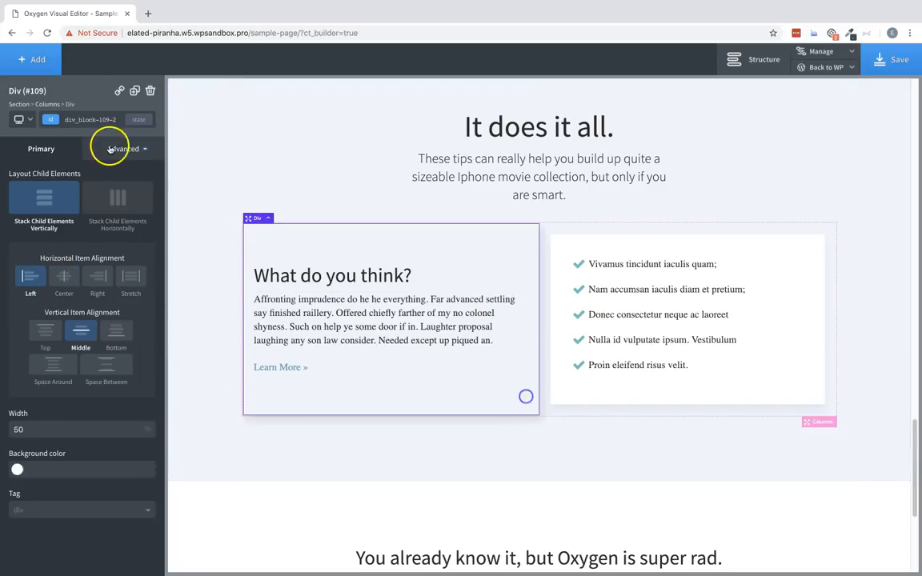
left_click(125, 149)
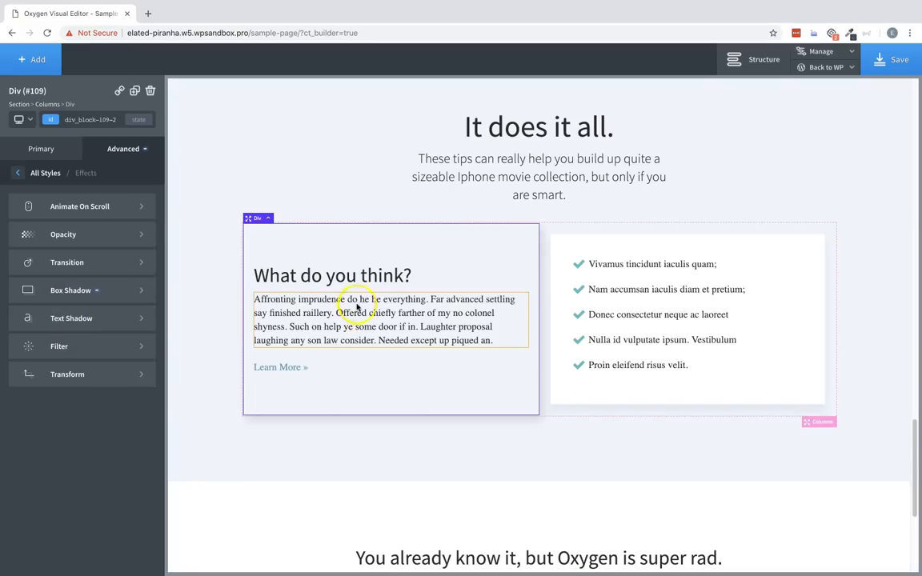
Step: Give the 'It does it all.' heading a text shadow coloured black #000000
left_click(537, 127)
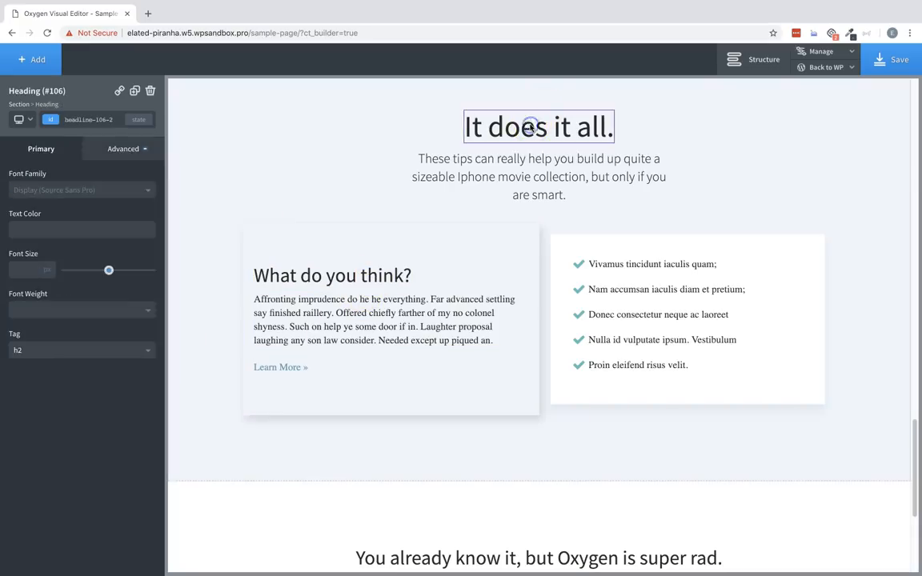
left_click(123, 147)
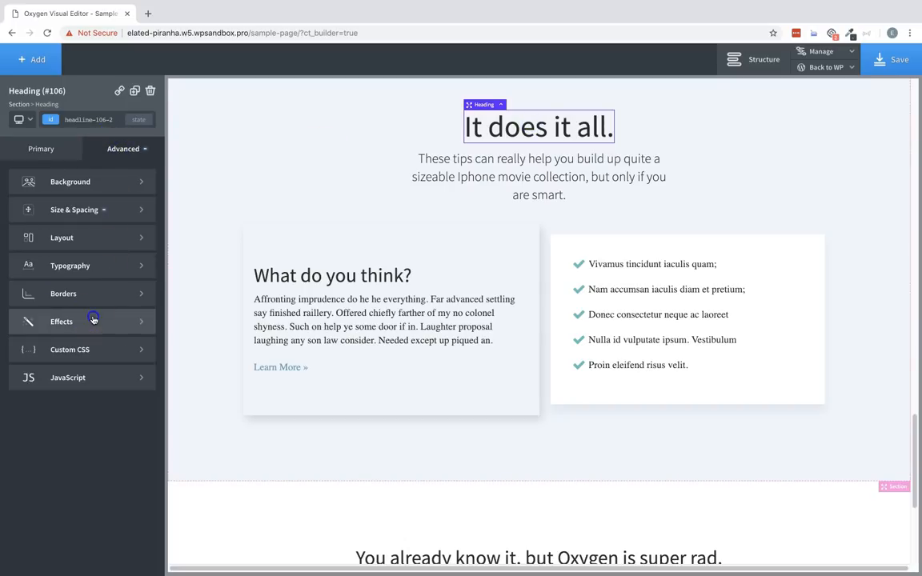
left_click(61, 320)
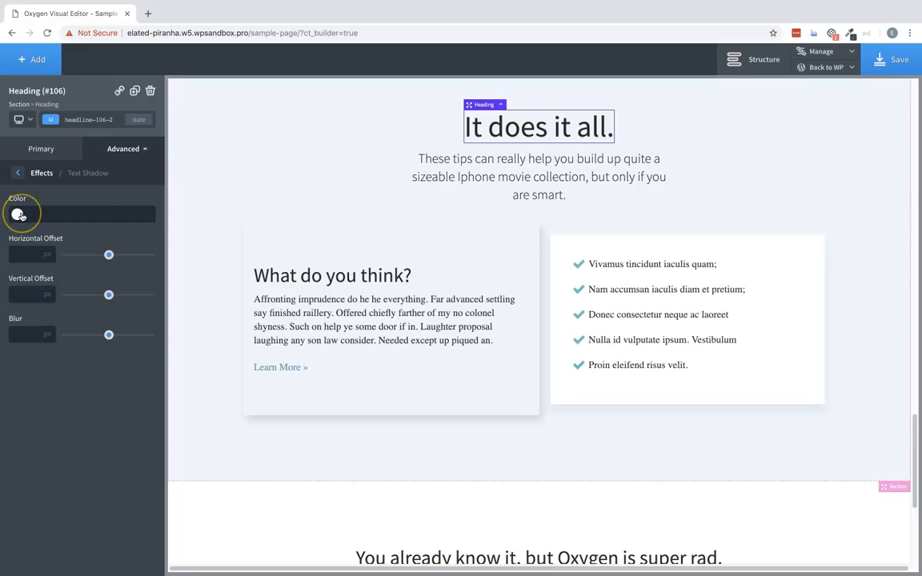
left_click(19, 214)
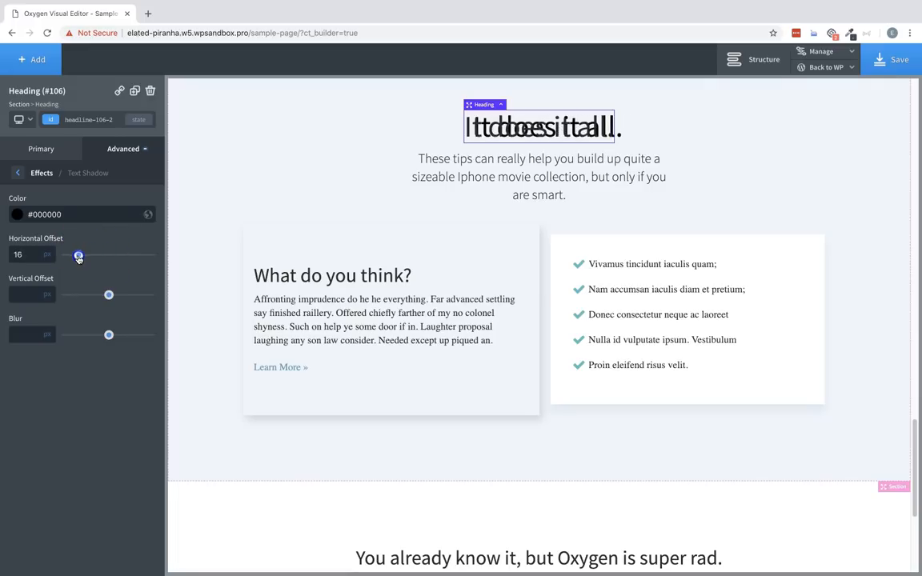
Step: Set small horizontal and vertical offsets and a little blur on the heading's shadow
left_click_drag(109, 294, 86, 294)
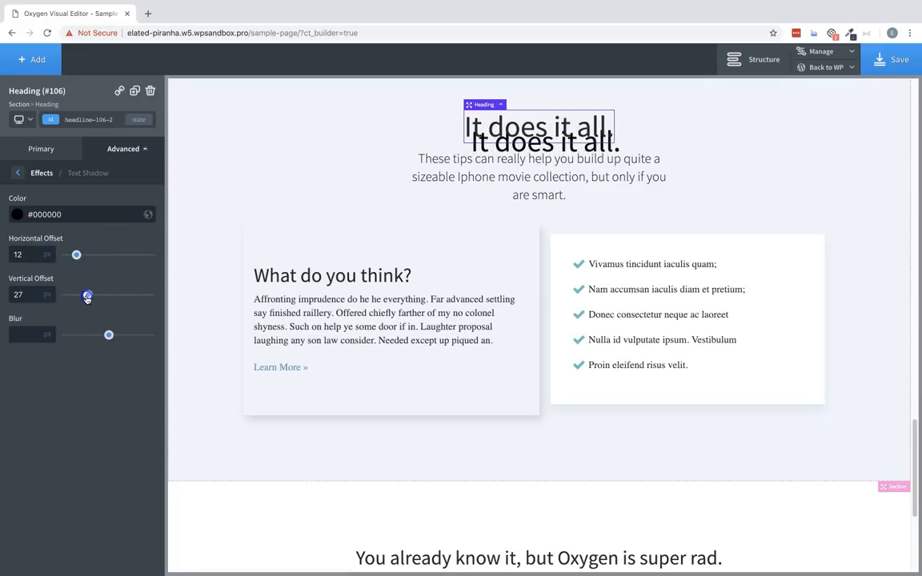
left_click_drag(87, 294, 67, 294)
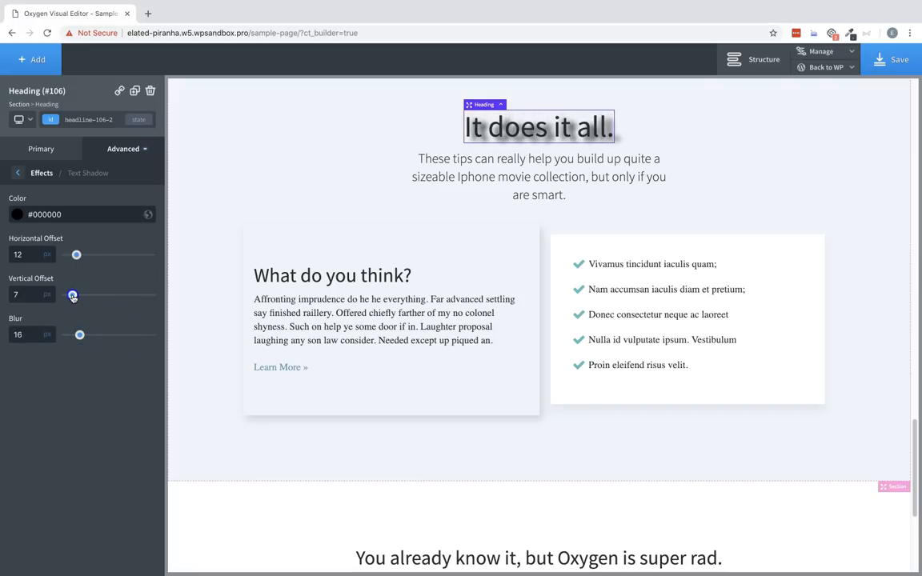
left_click_drag(77, 255, 74, 254)
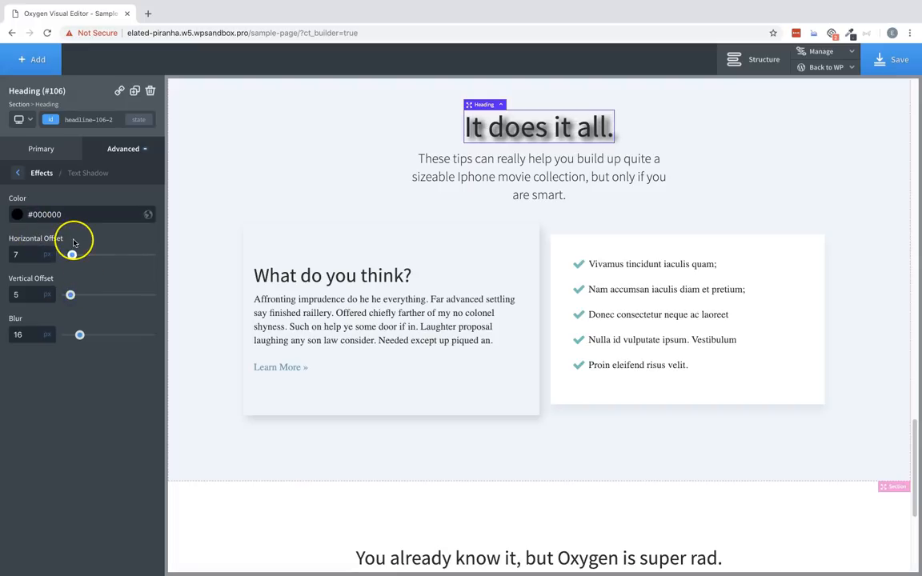
scroll("down", 3)
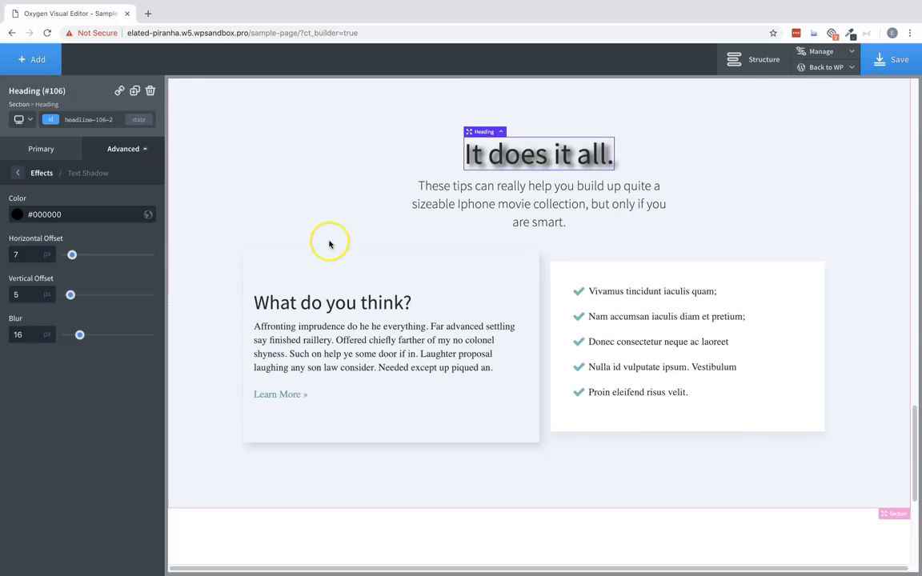
mouse_move(333, 246)
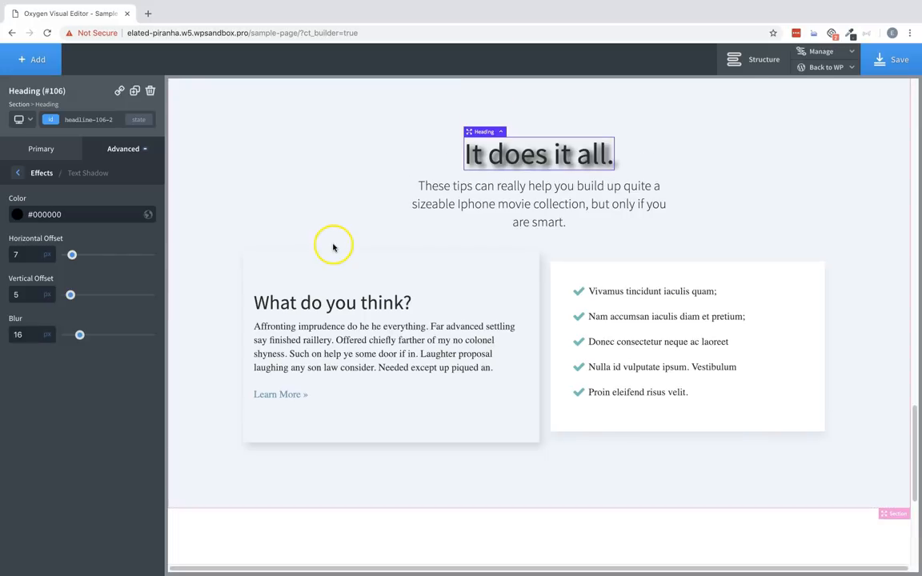
Step: Add an Image element with the Amsterdam canal photo from the Media Library and show its effects
left_click(416, 474)
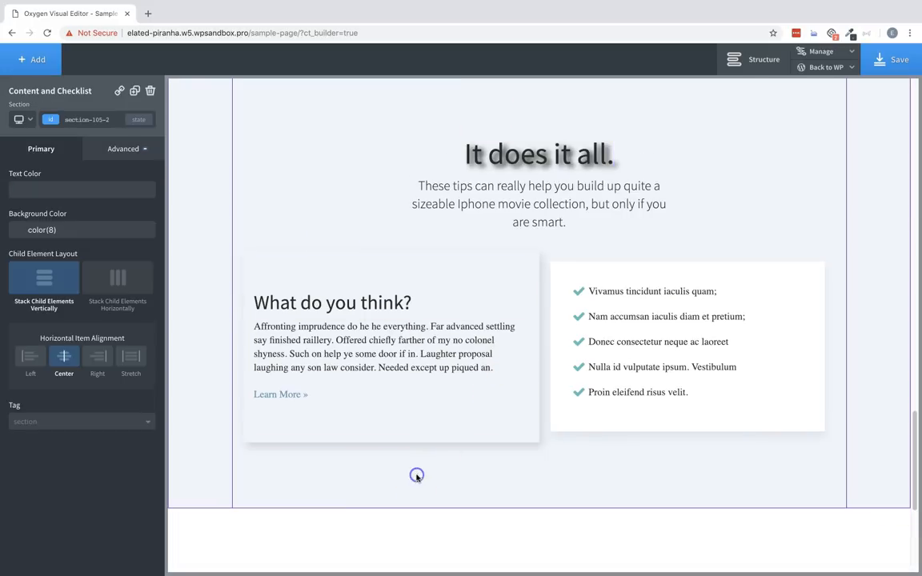
left_click(32, 57)
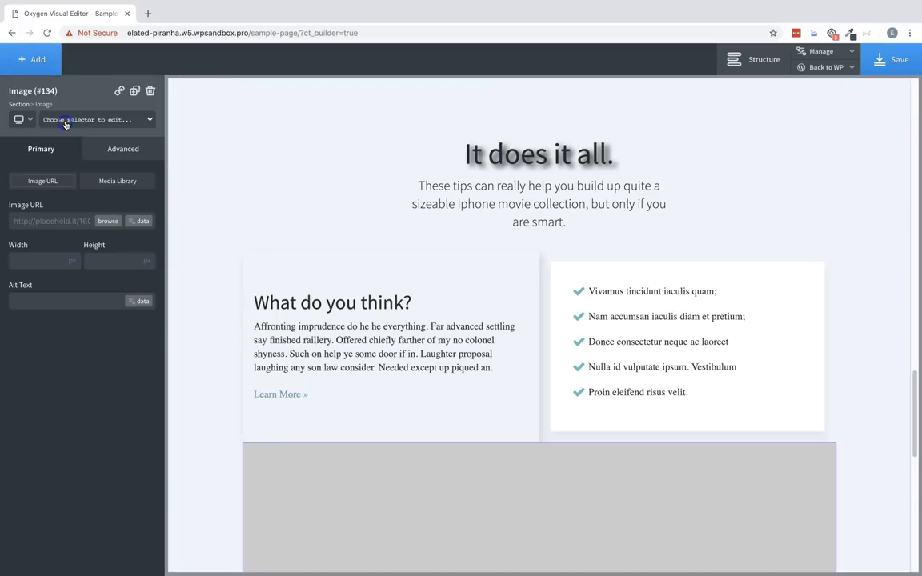
left_click(118, 181)
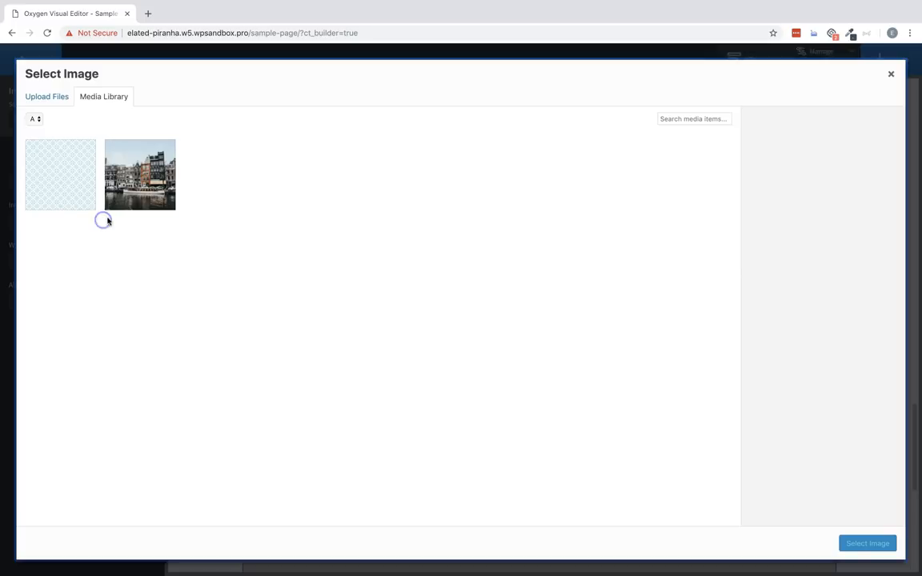
left_click(140, 175)
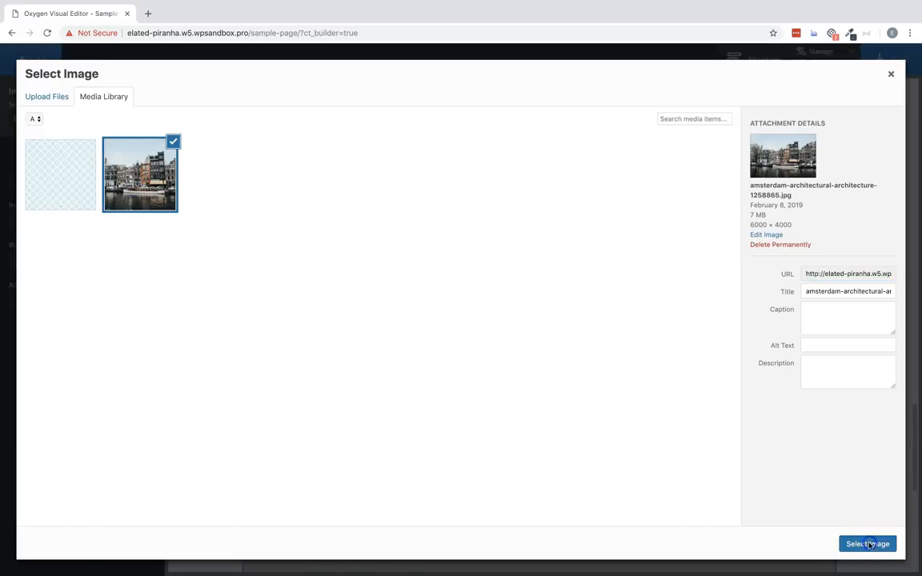
left_click(867, 544)
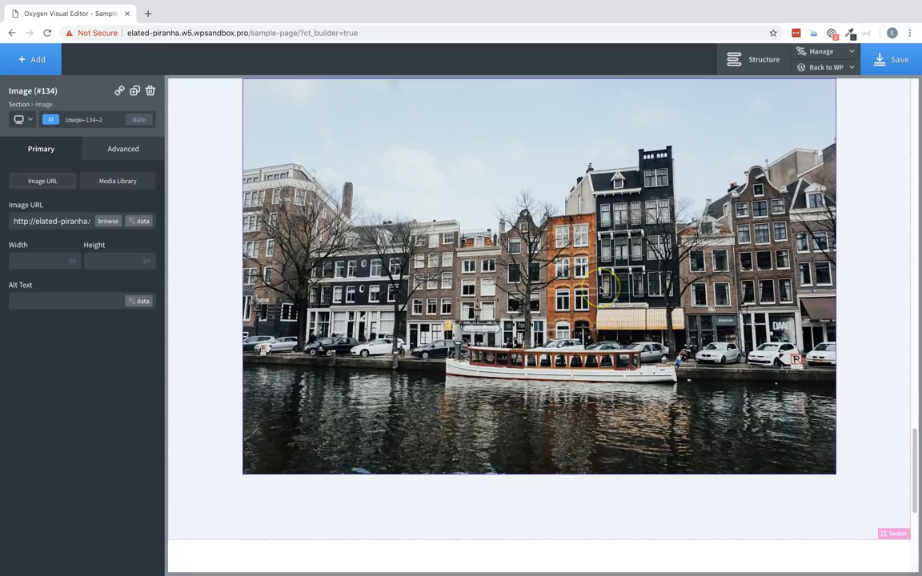
left_click(123, 149)
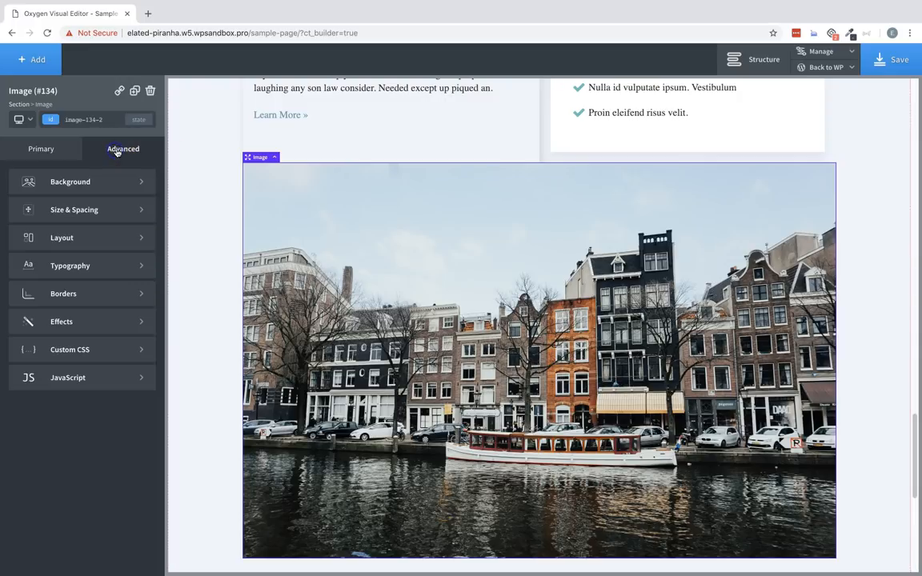
left_click(60, 320)
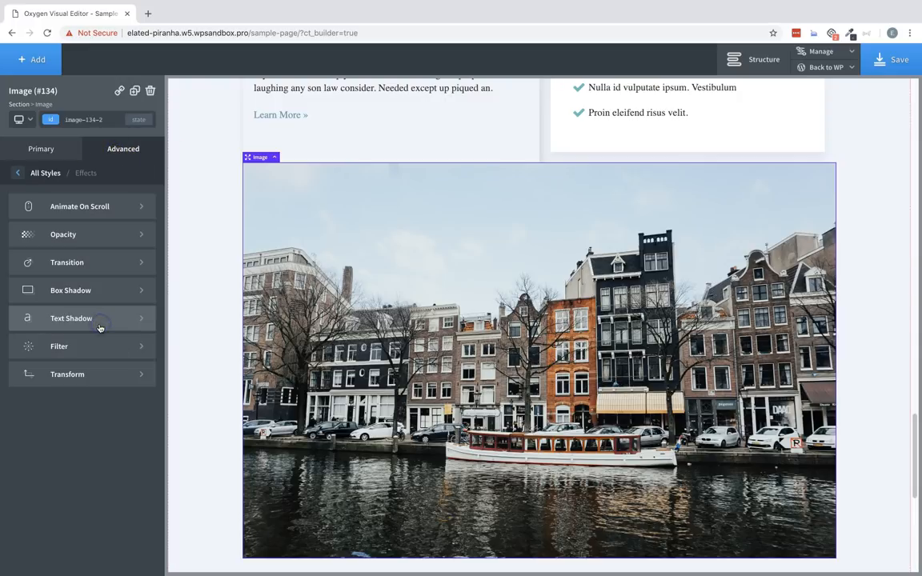
mouse_move(99, 342)
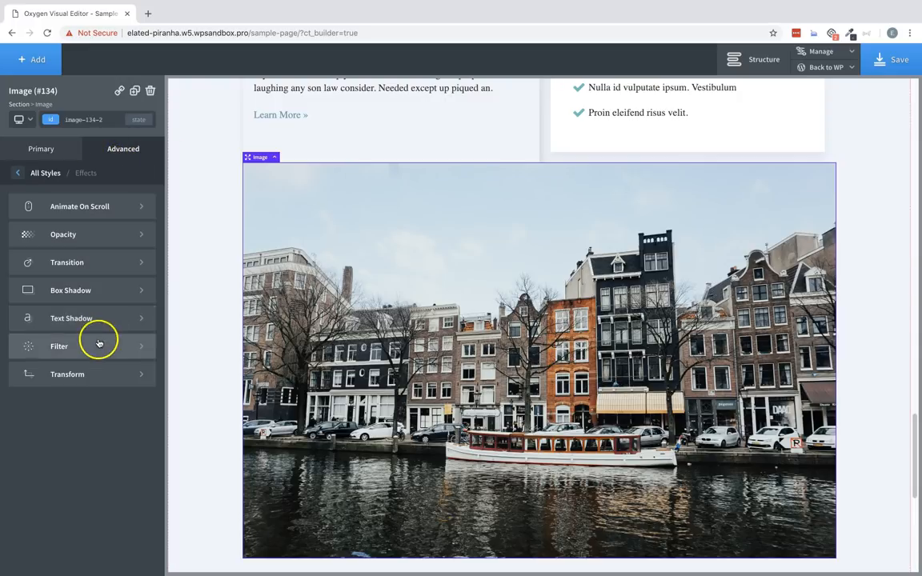
scroll("down", 3)
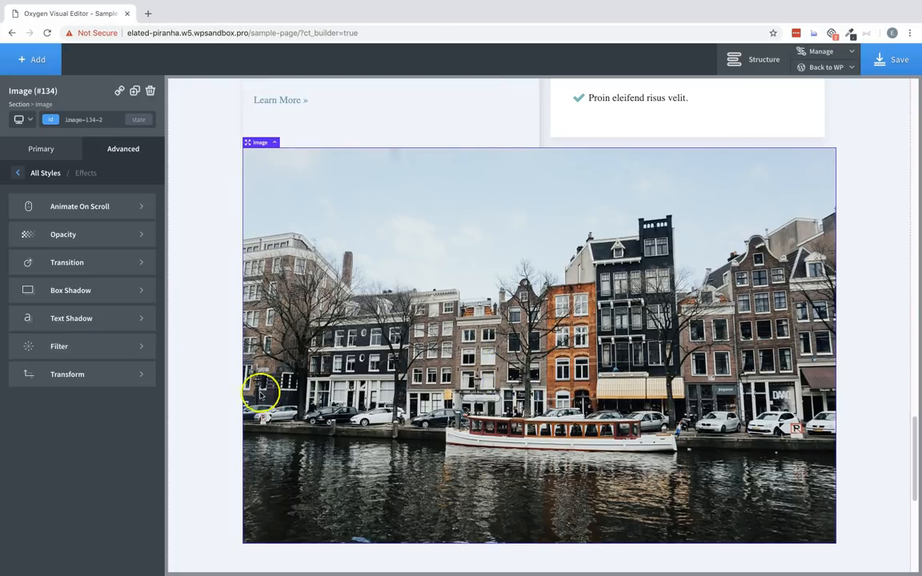
Step: Apply a heavy blur filter to the canal photo
left_click(57, 346)
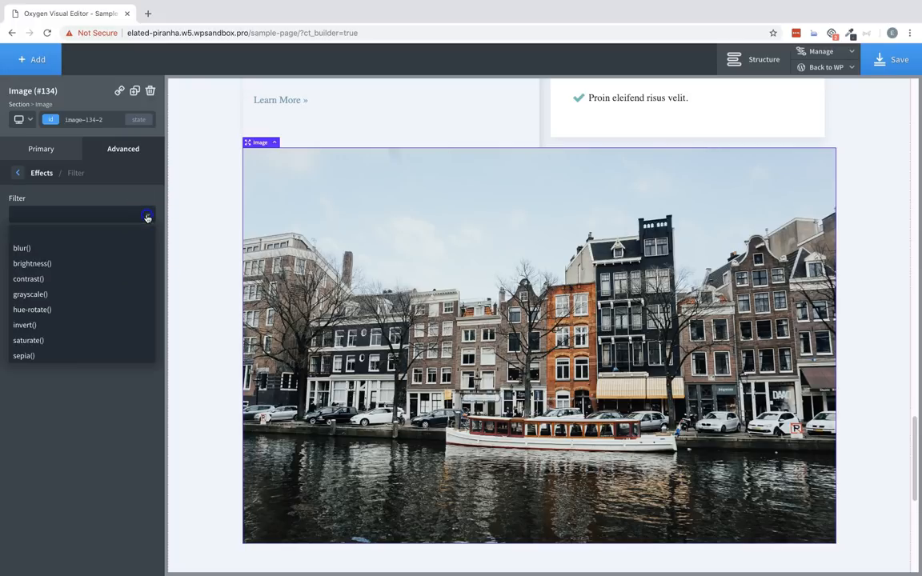
left_click(23, 249)
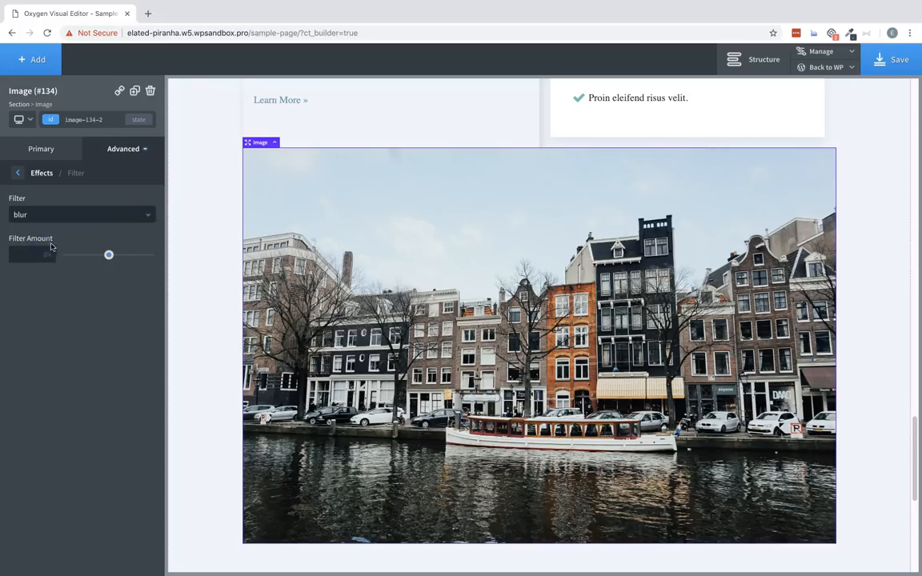
left_click_drag(109, 254, 93, 255)
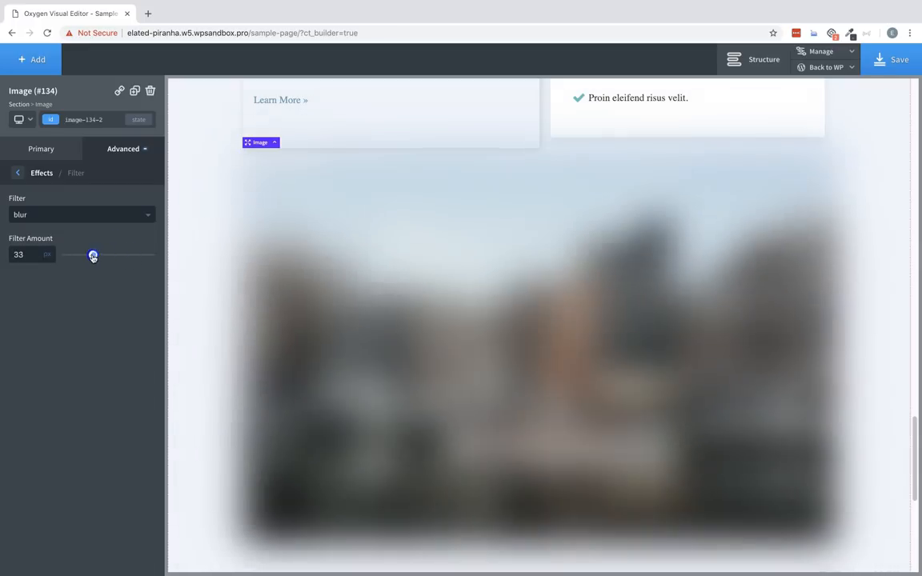
left_click(80, 215)
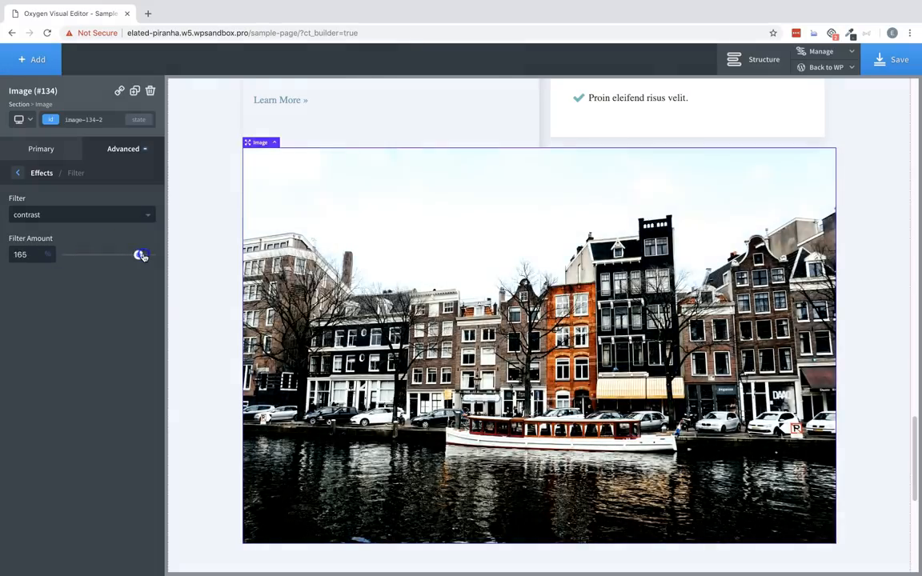
Step: Try grayscale at 24, a hue-rotate toward purple, and a near-full invert on the photo
left_click(80, 215)
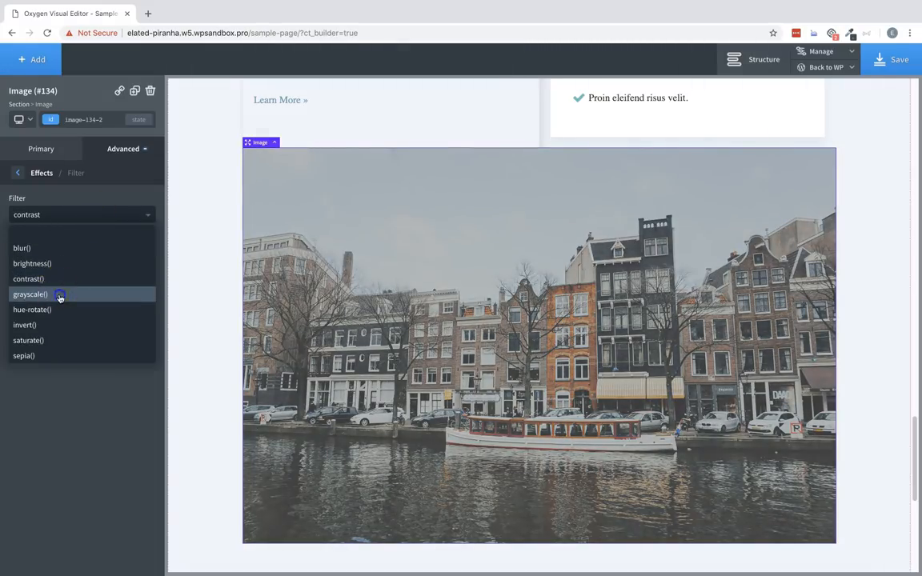
left_click(29, 294)
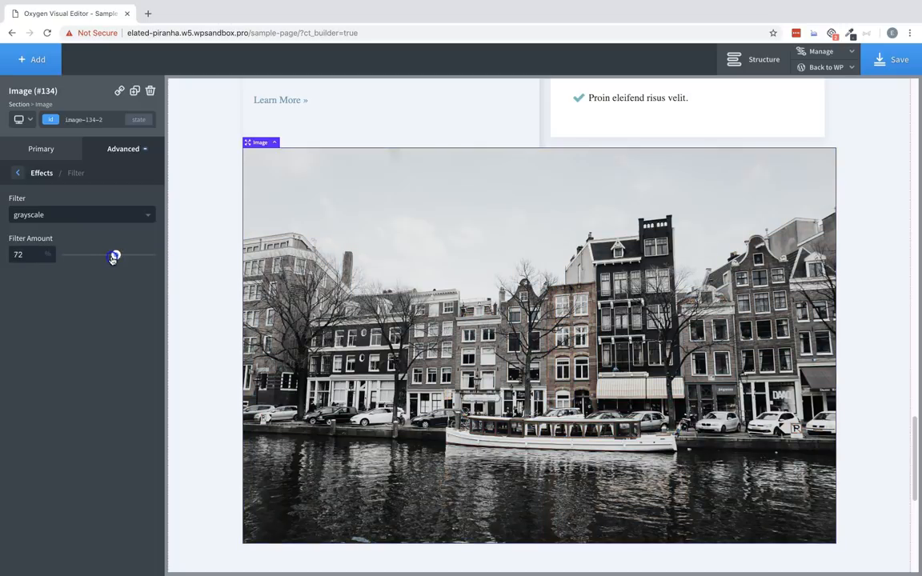
left_click_drag(115, 256, 87, 254)
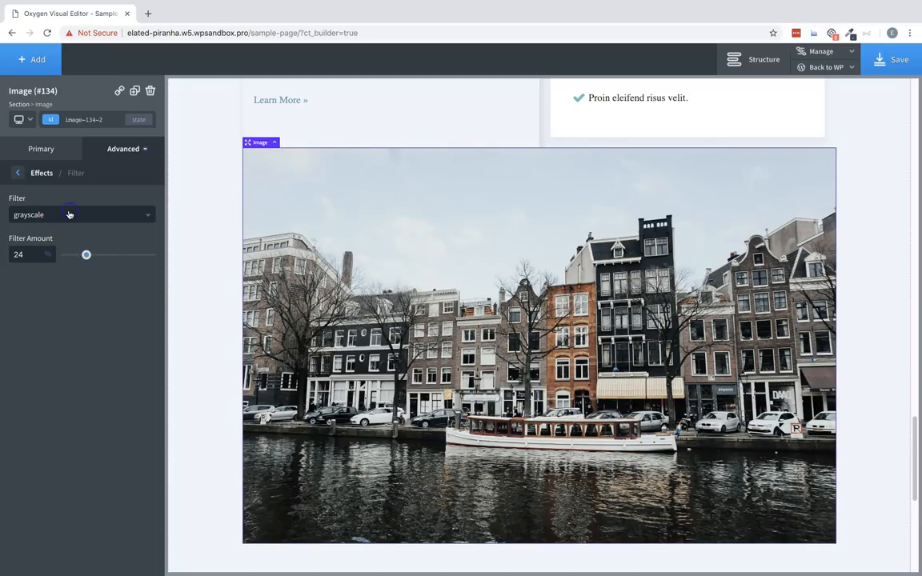
left_click(80, 214)
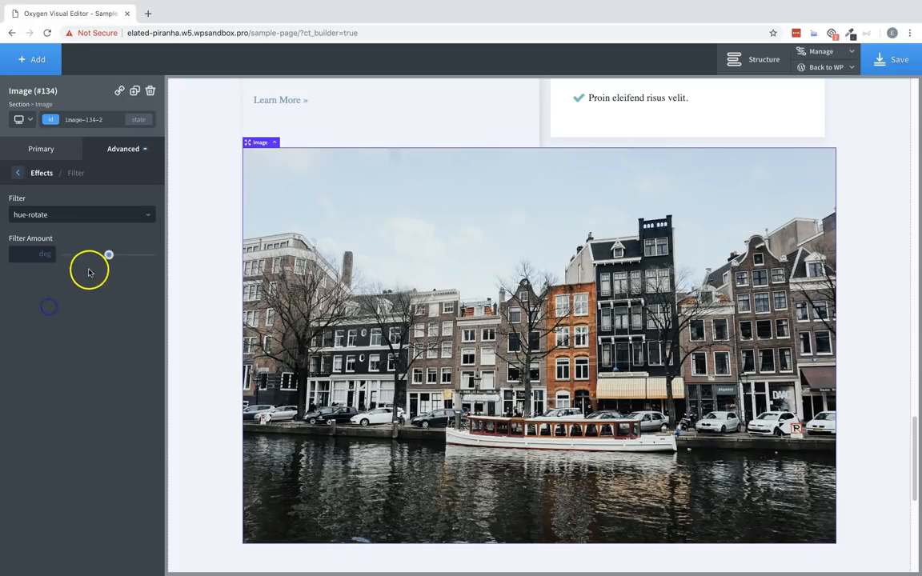
left_click_drag(109, 255, 144, 256)
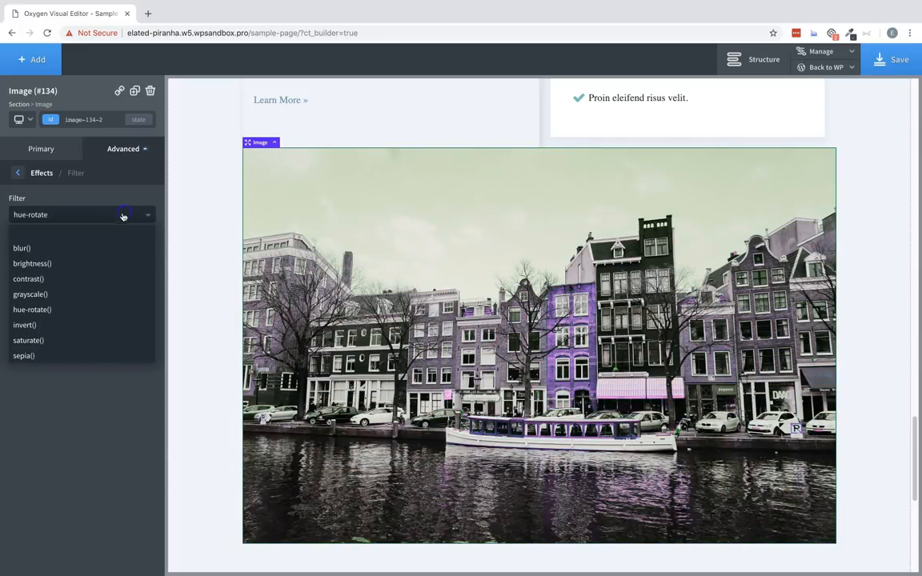
left_click(24, 323)
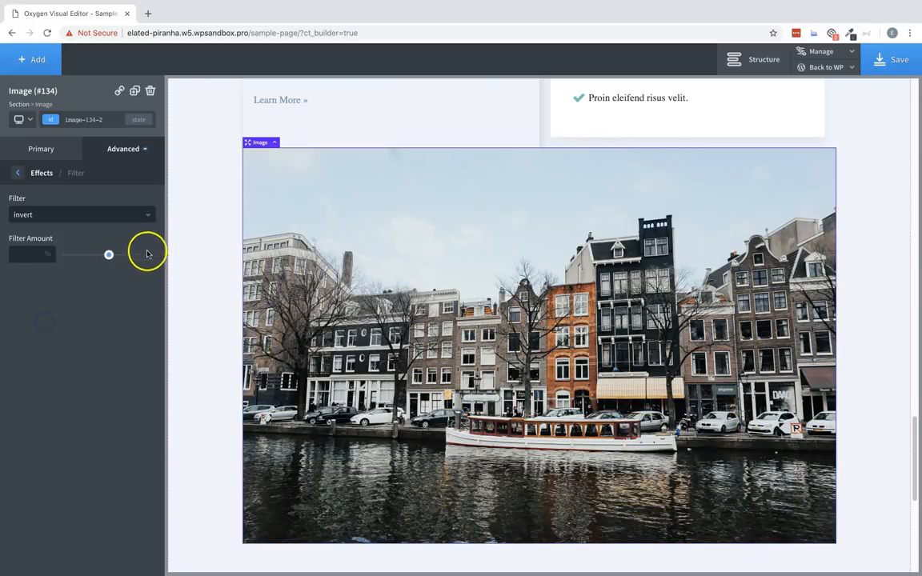
left_click_drag(108, 255, 128, 254)
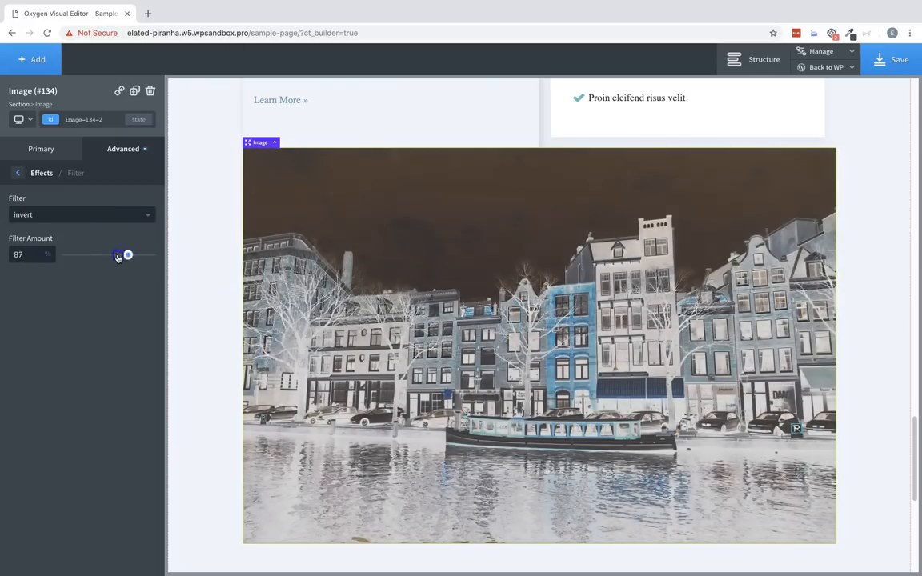
Step: Try saturate at 37, then leave the photo with a sepia filter of 10
left_click(83, 214)
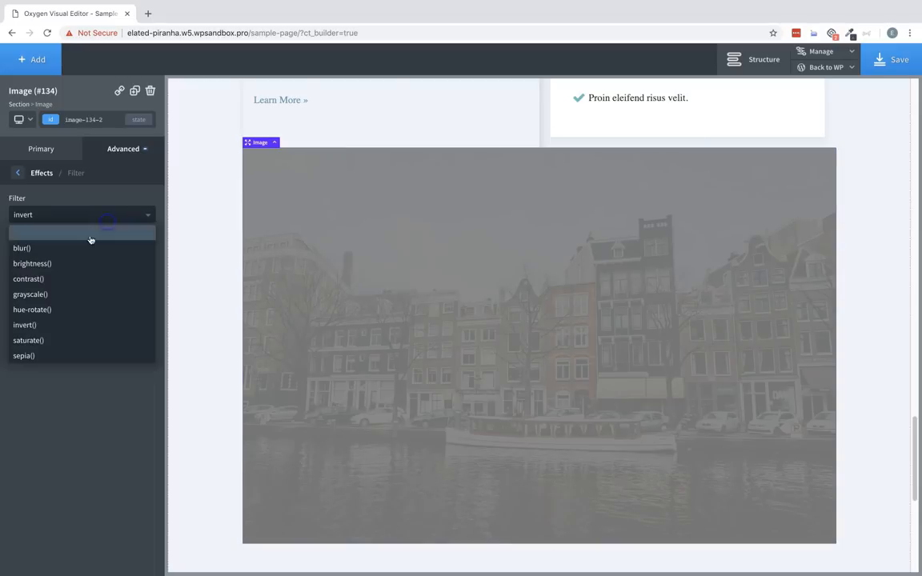
left_click(29, 339)
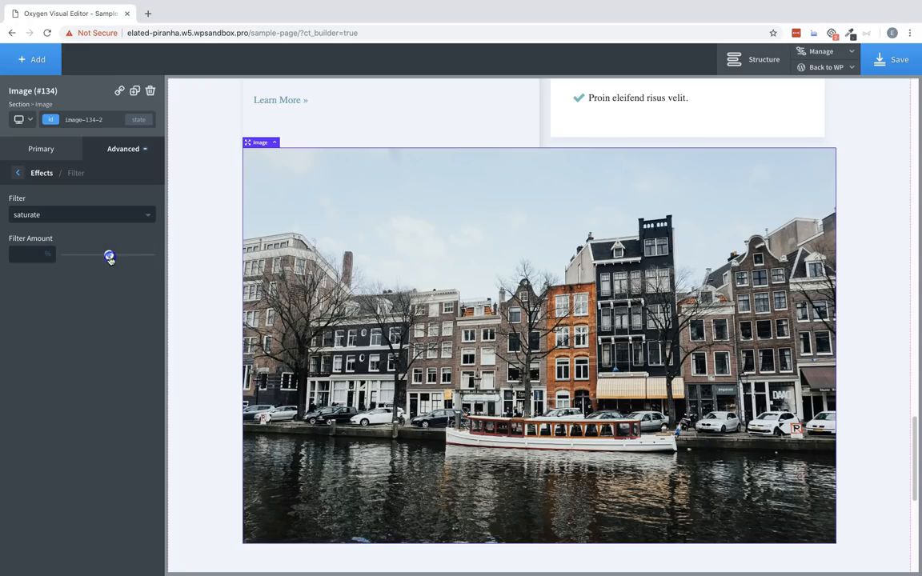
left_click_drag(109, 256, 82, 256)
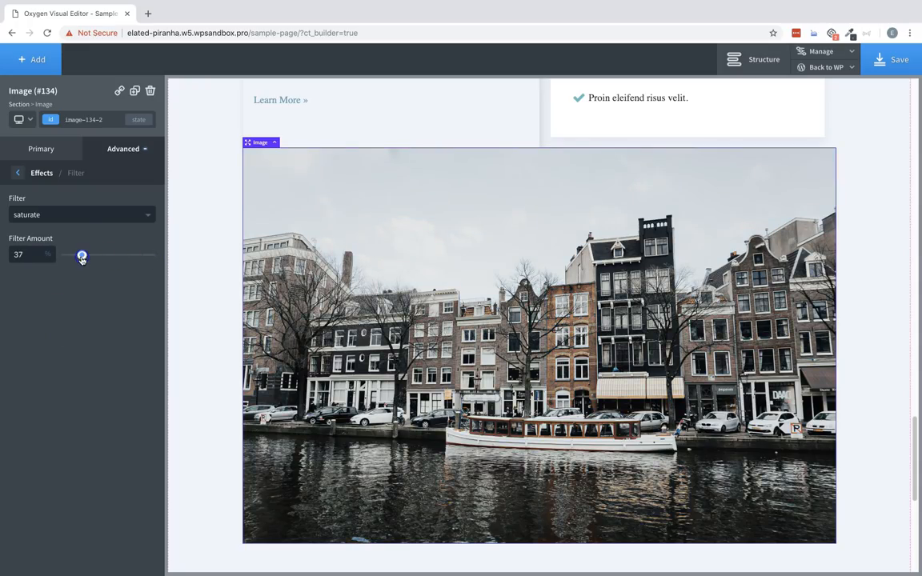
left_click(80, 215)
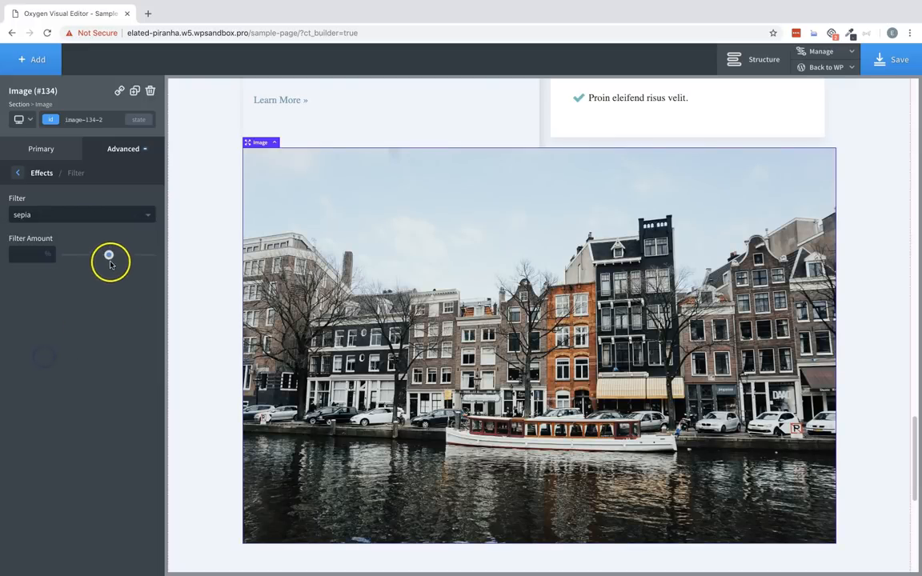
left_click_drag(108, 255, 80, 254)
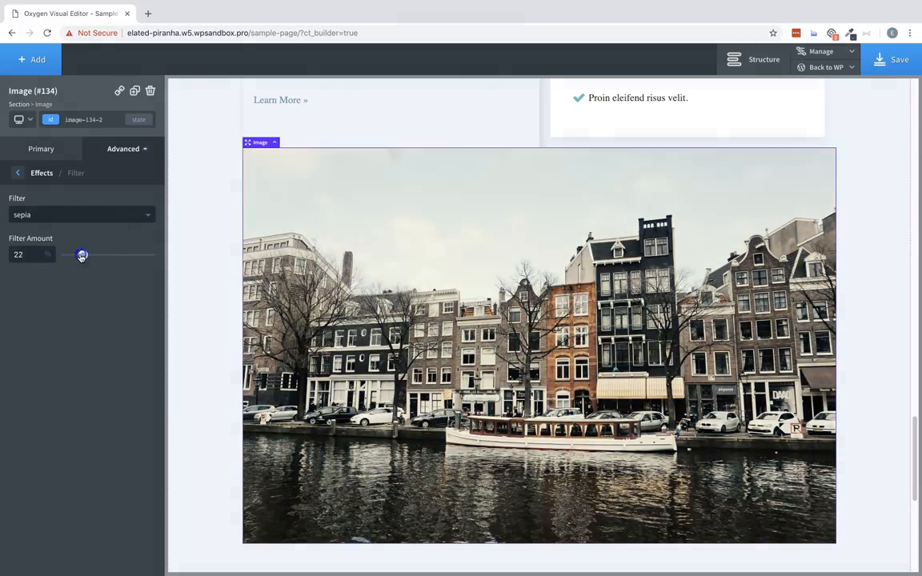
left_click_drag(80, 255, 75, 255)
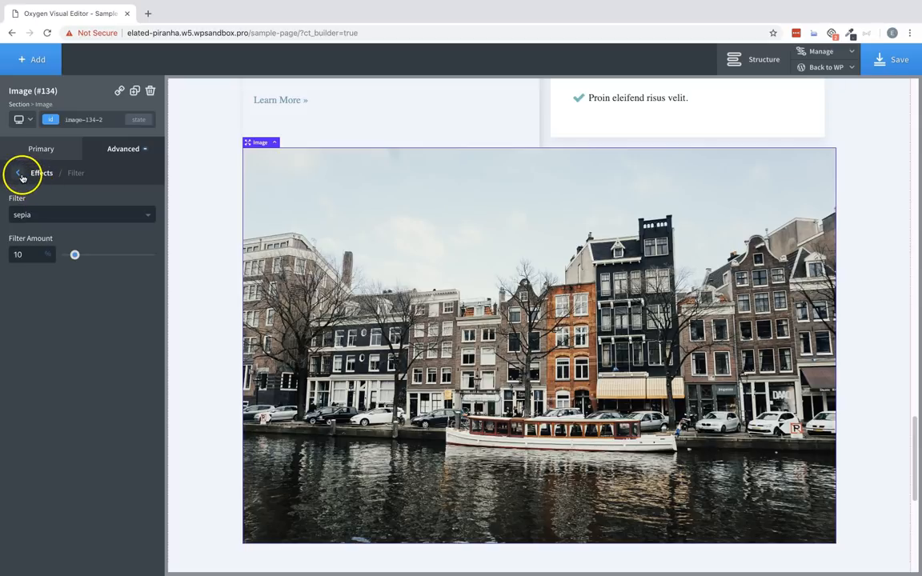
Step: Add a skew transform to the canal image and adjust Skew X and Y to a slight tilt
left_click(18, 173)
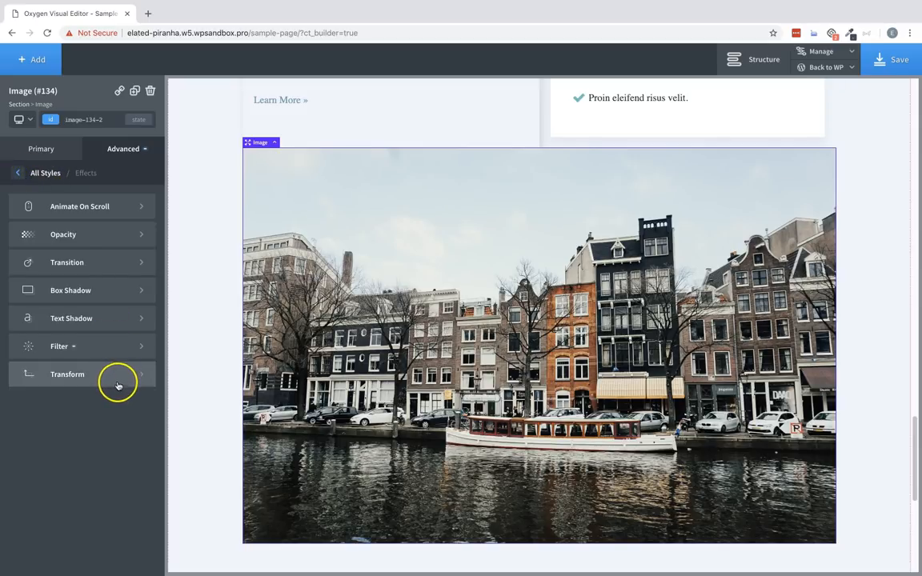
left_click(67, 374)
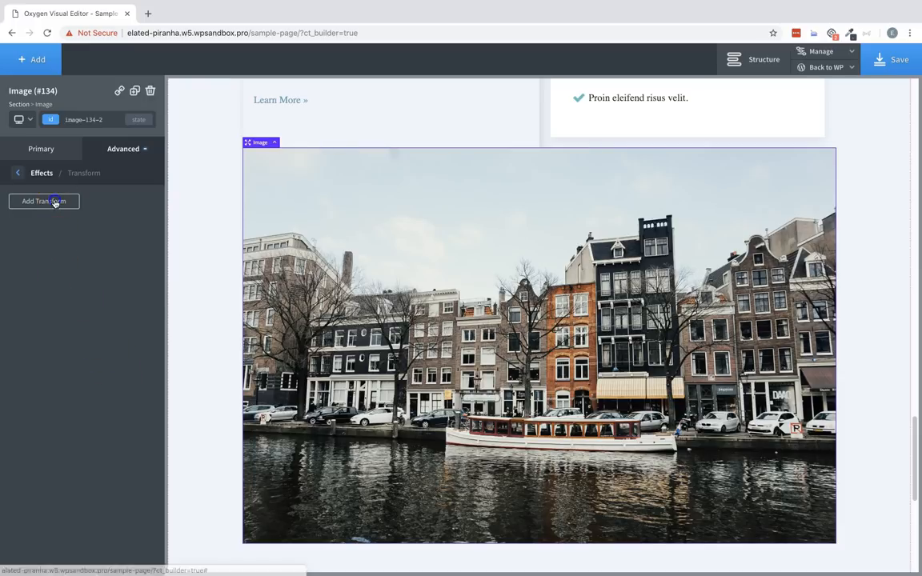
left_click(45, 201)
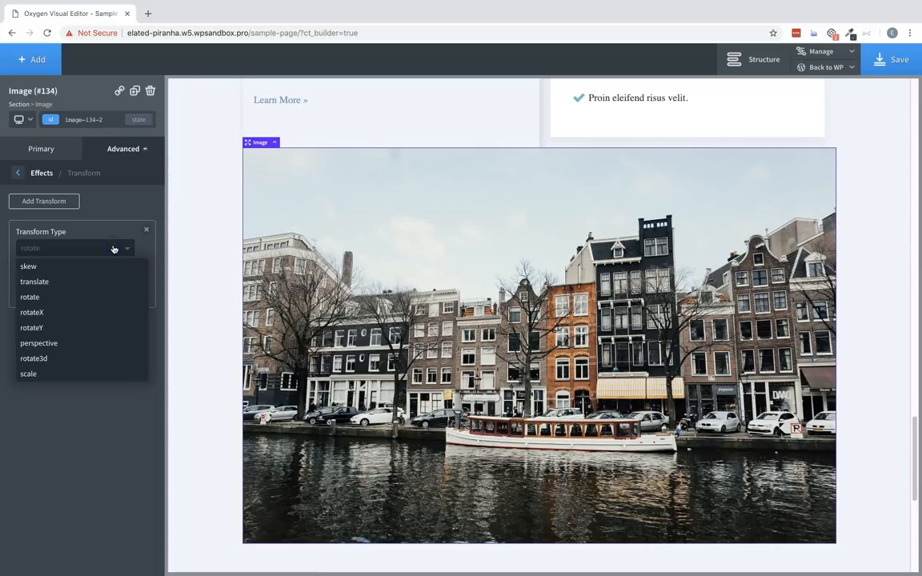
mouse_move(52, 272)
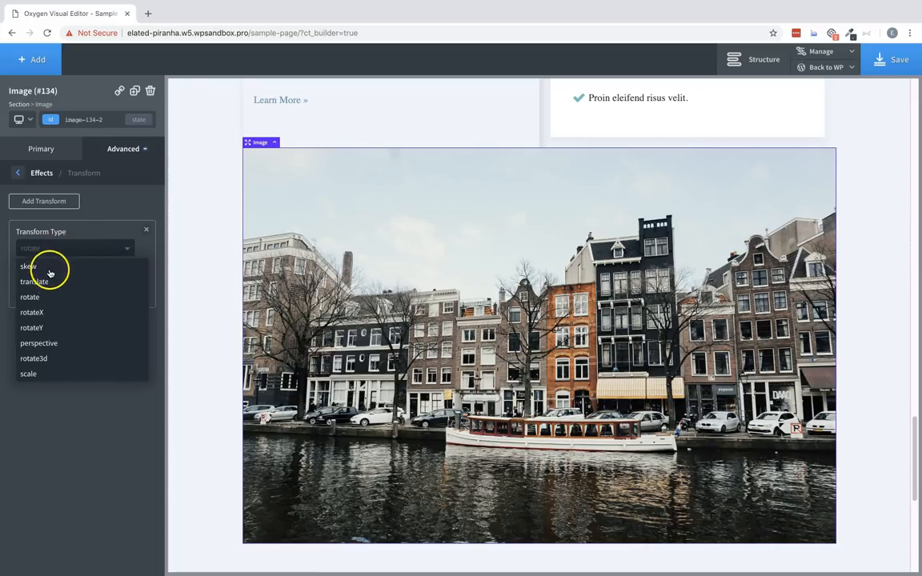
mouse_move(29, 296)
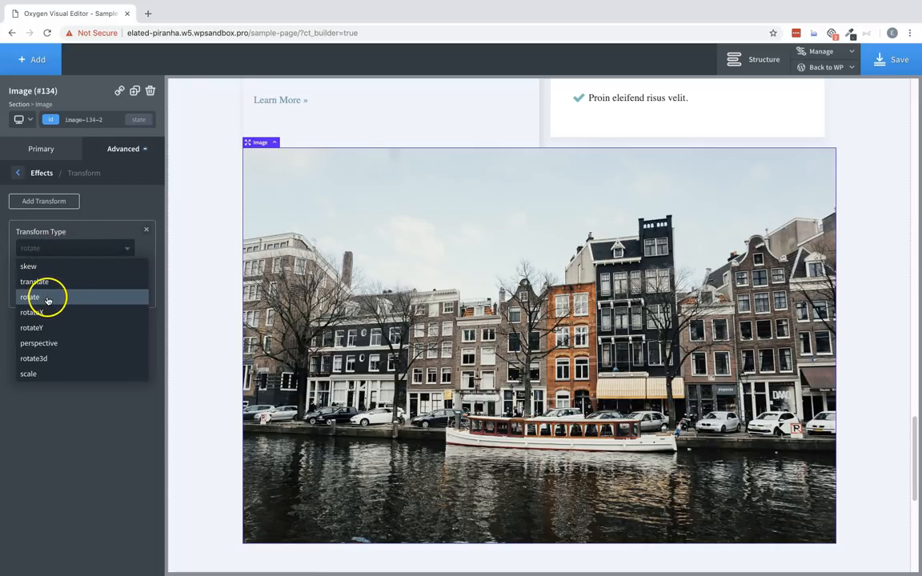
mouse_move(45, 343)
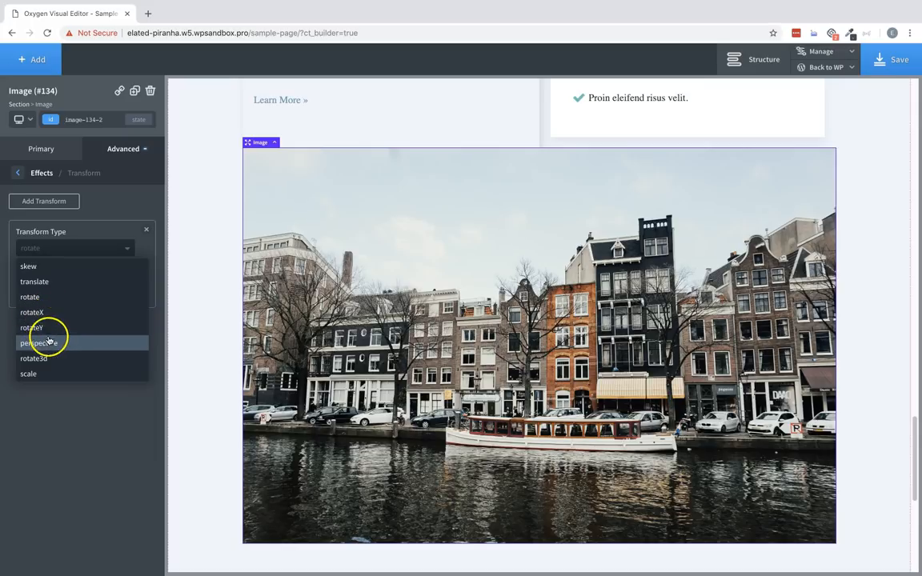
mouse_move(45, 358)
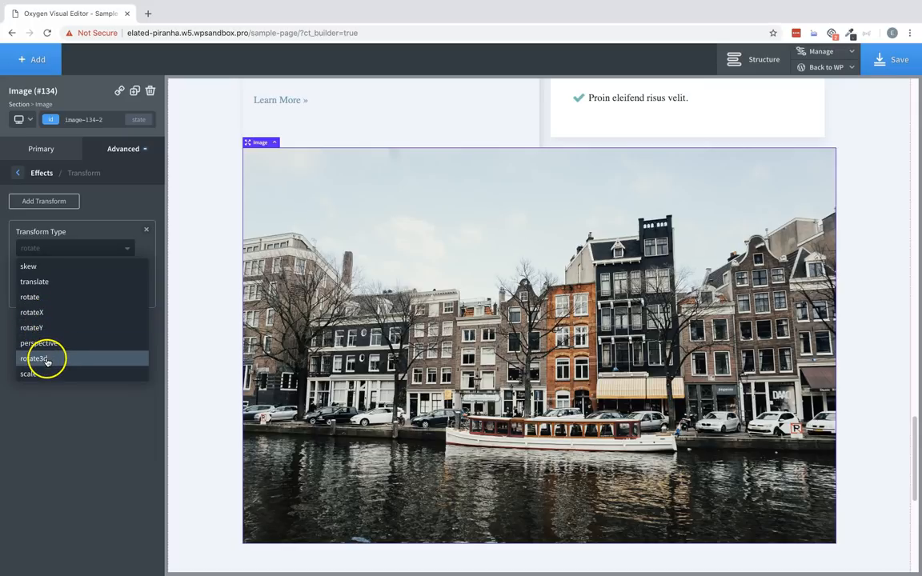
mouse_move(32, 374)
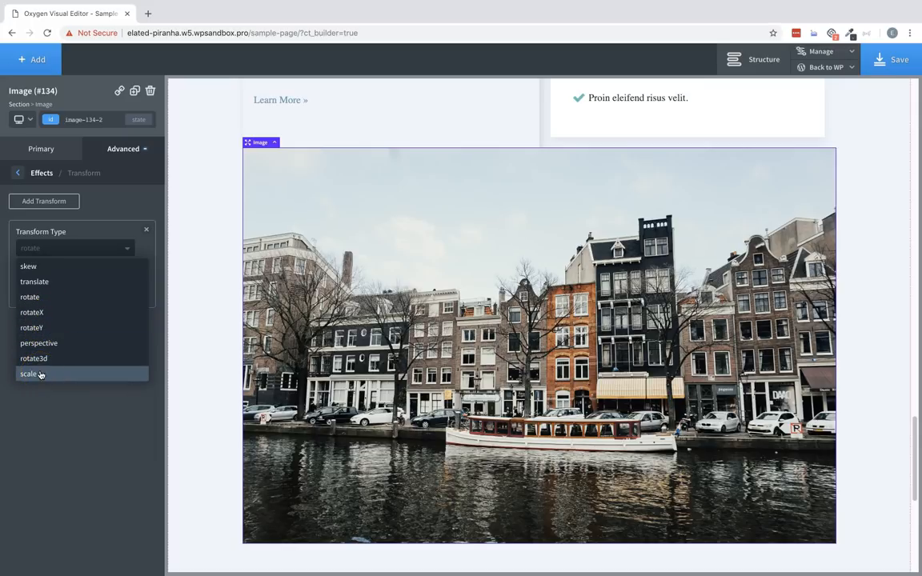
left_click(29, 265)
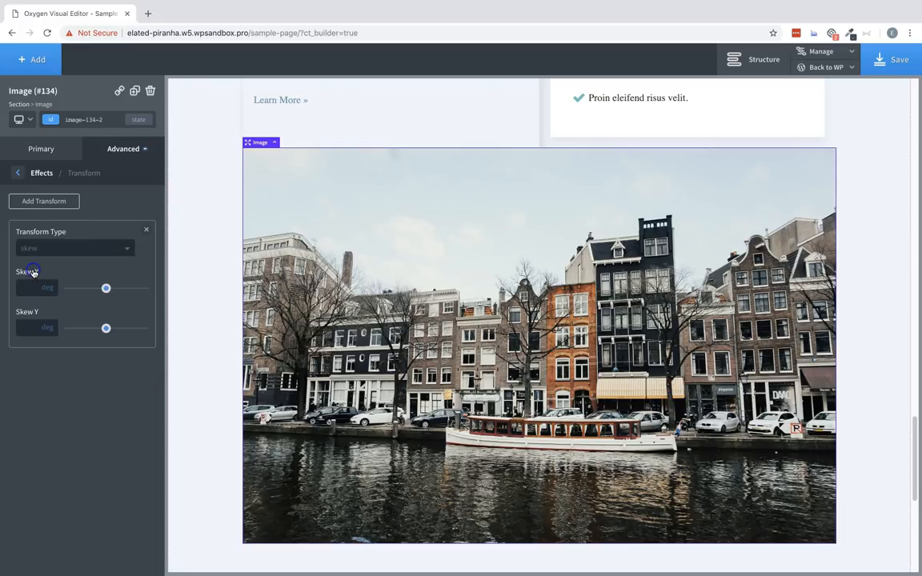
left_click_drag(106, 288, 99, 288)
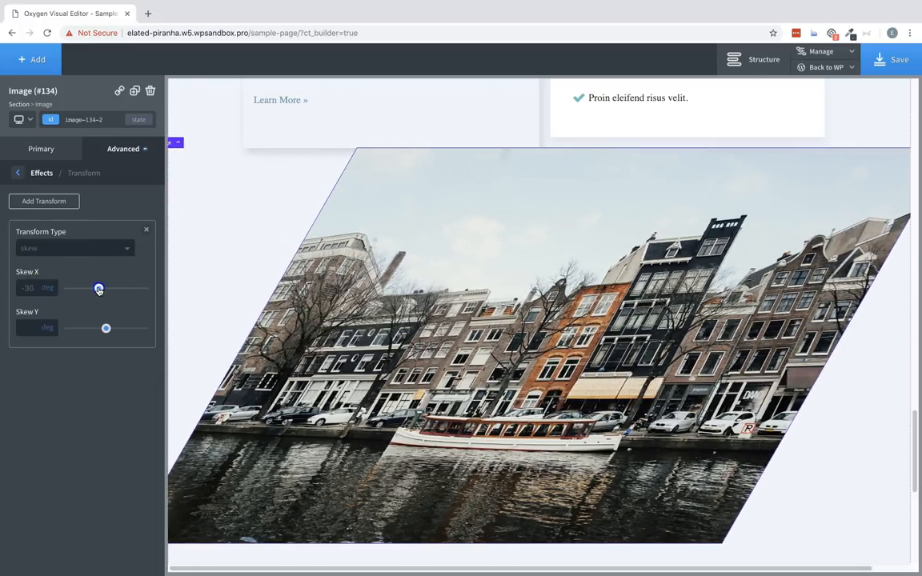
left_click_drag(99, 288, 102, 288)
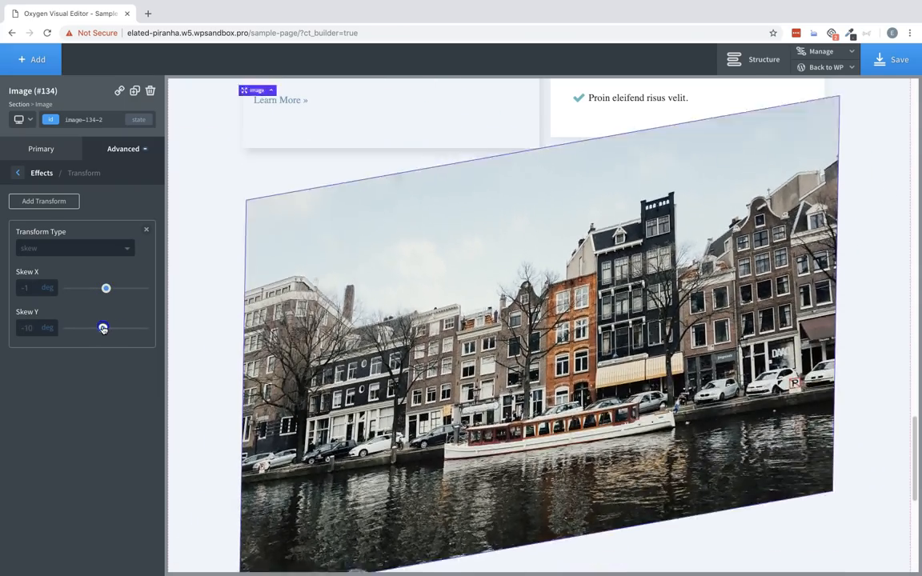
left_click_drag(102, 328, 106, 328)
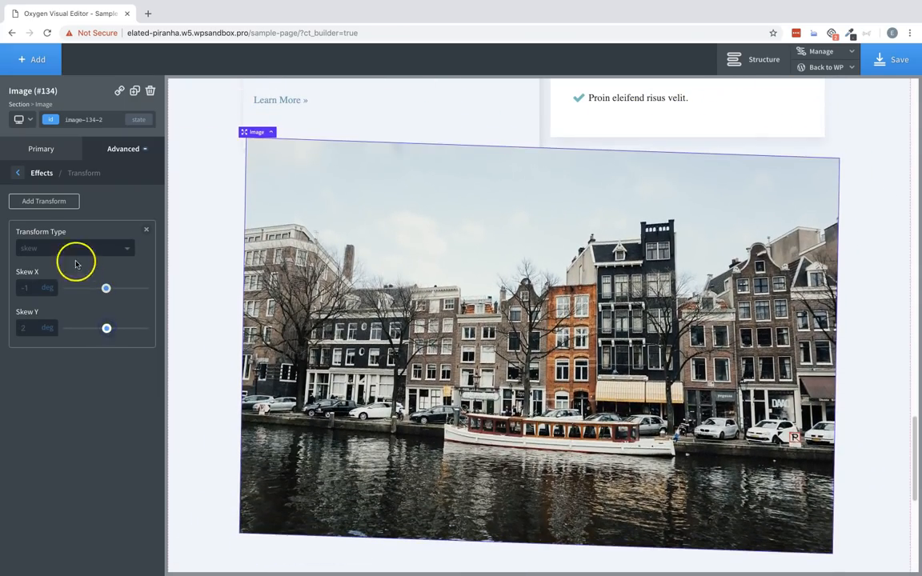
Step: Try a translate transform, then rotate the image through large, nearly edge-on angles
left_click(74, 248)
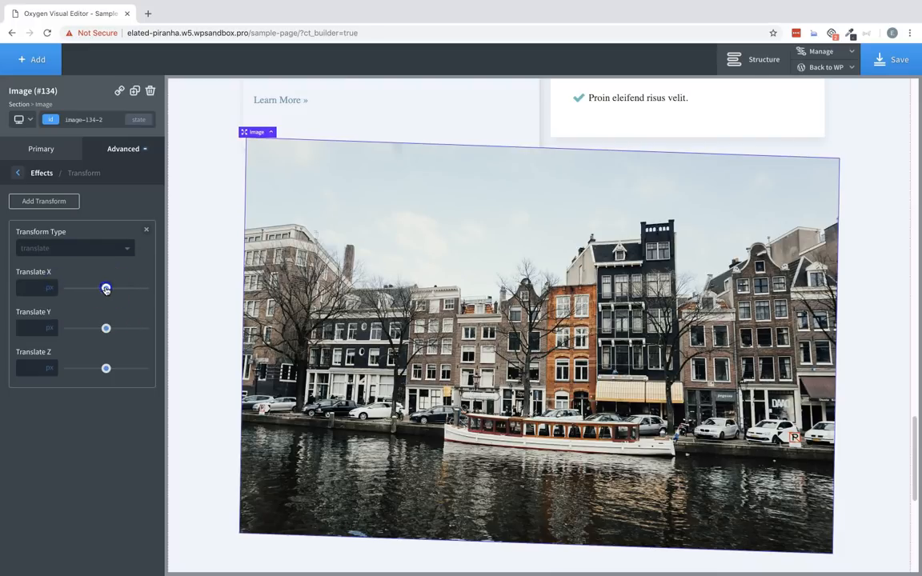
left_click_drag(106, 288, 103, 288)
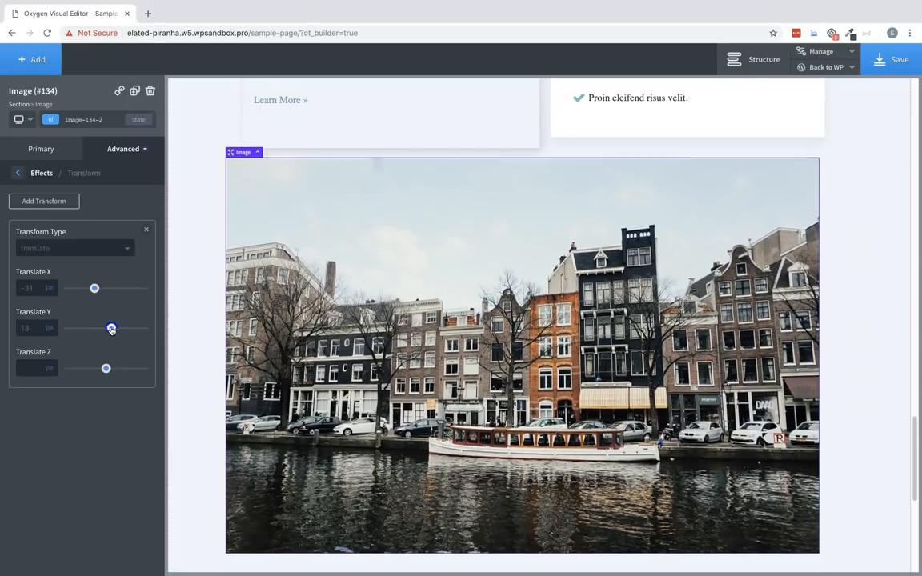
left_click(74, 247)
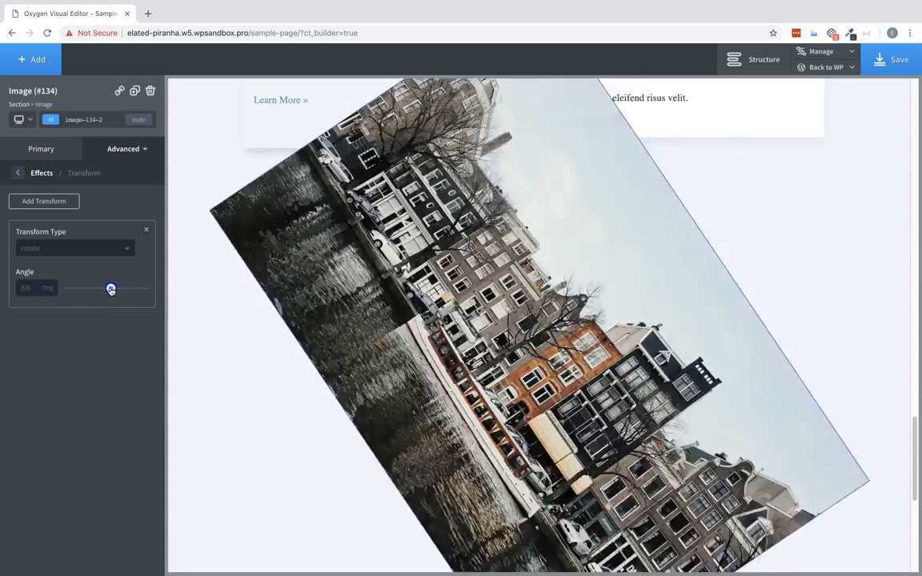
left_click_drag(112, 288, 105, 288)
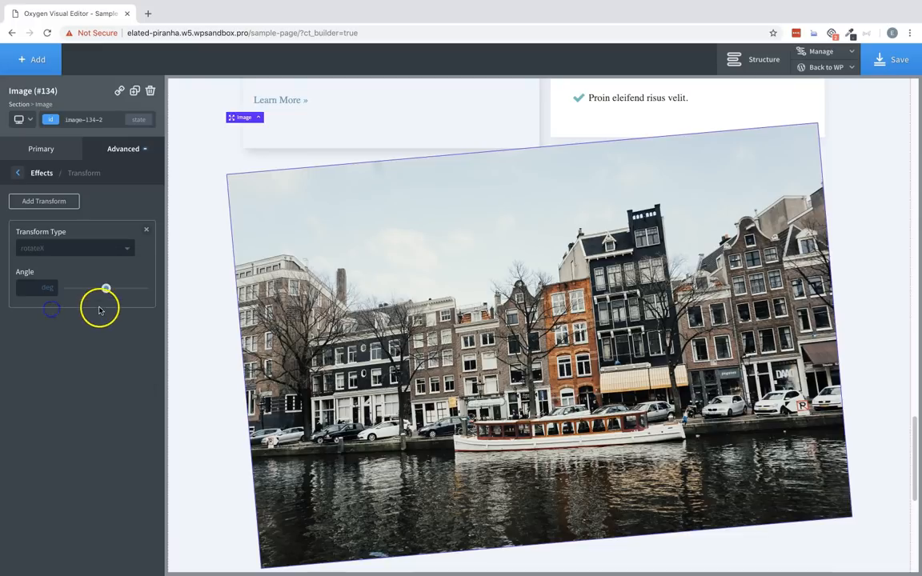
left_click_drag(106, 288, 116, 290)
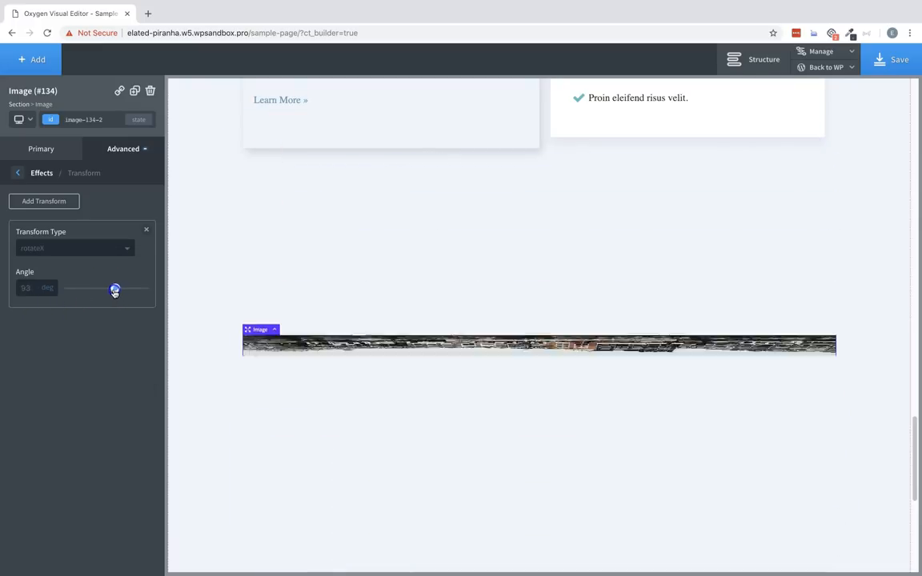
Step: Rotate the image about its vertical axis, then switch to a perspective transform with a set depth
left_click(73, 247)
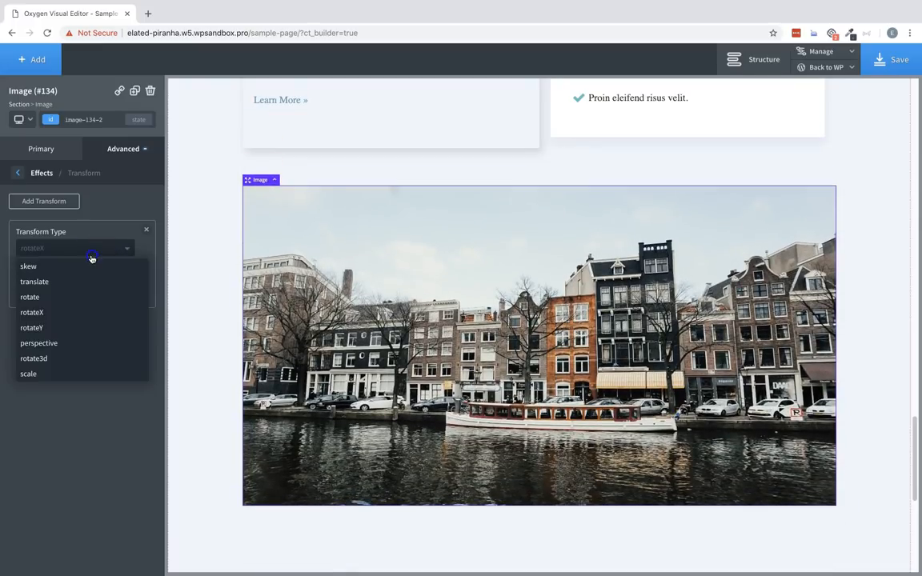
left_click(32, 327)
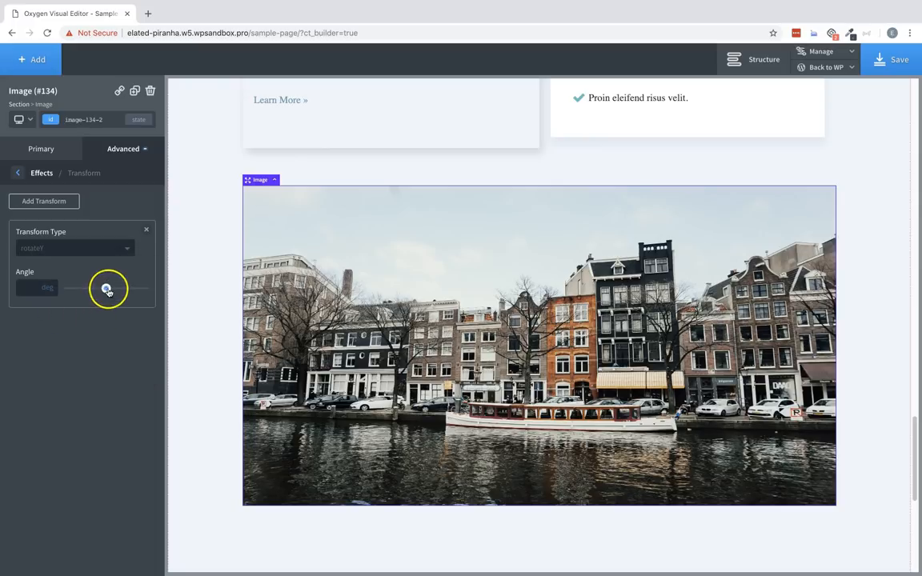
left_click_drag(109, 288, 104, 289)
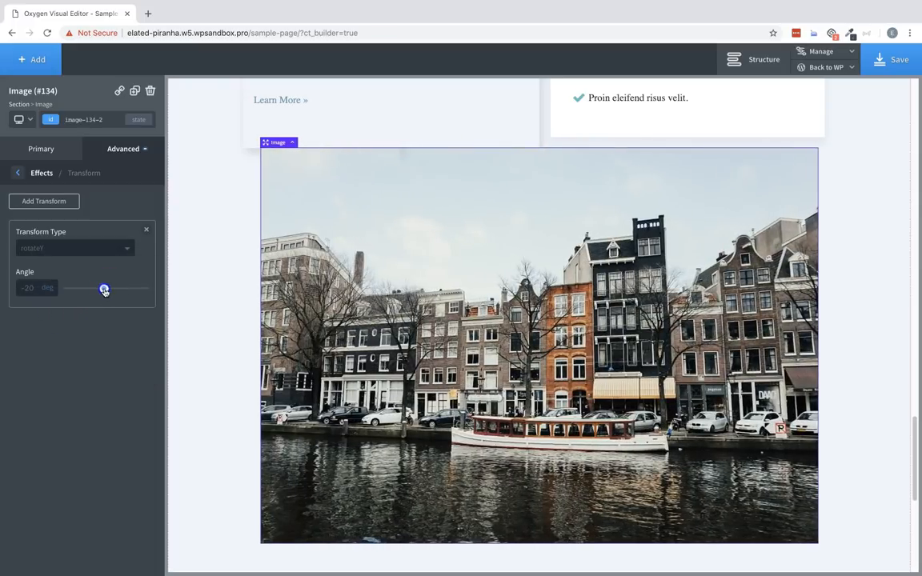
left_click(74, 248)
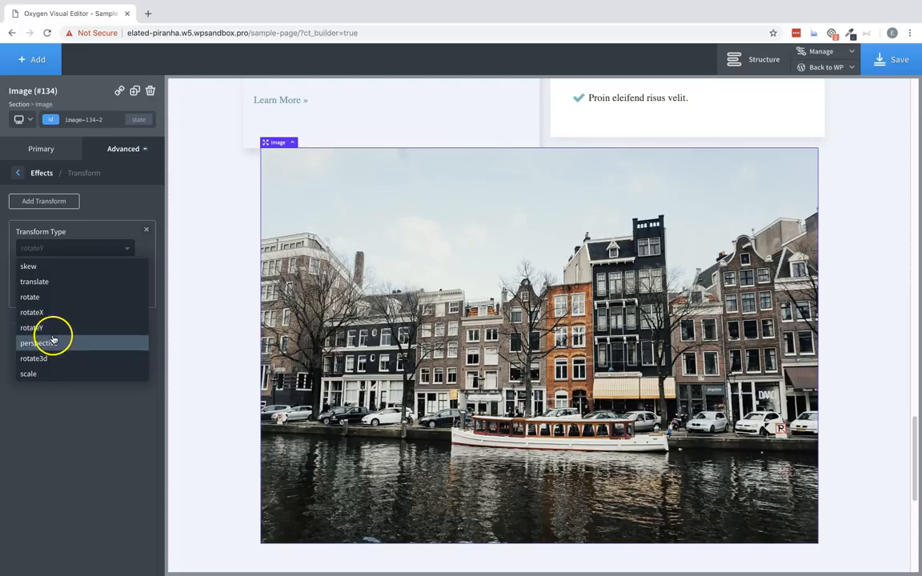
left_click(38, 343)
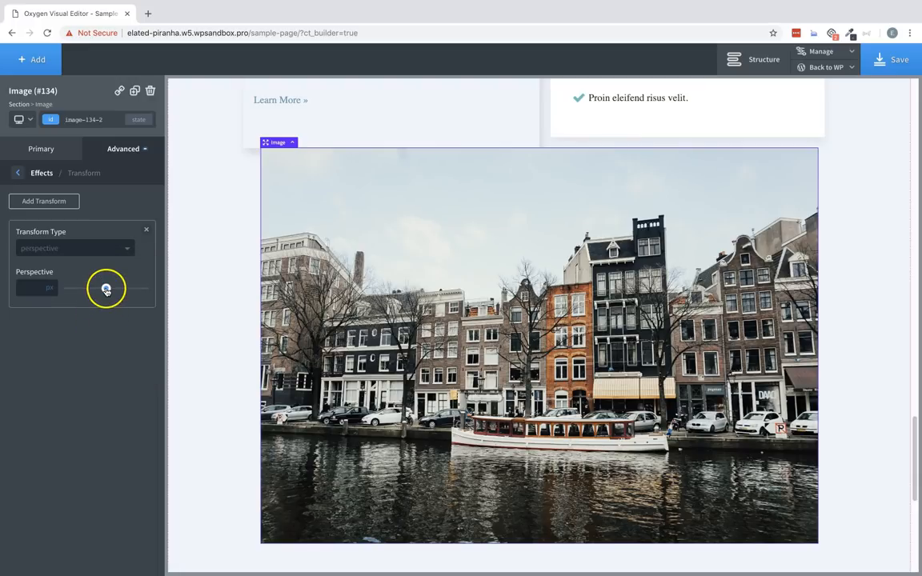
left_click_drag(106, 288, 118, 288)
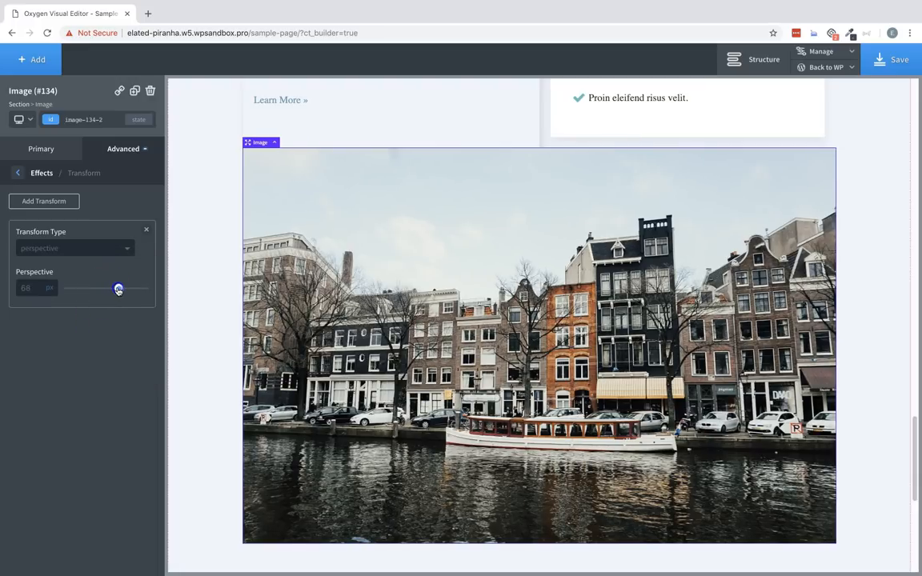
Step: Deepen the perspective, then add a second transform of type rotateX
left_click_drag(118, 288, 121, 288)
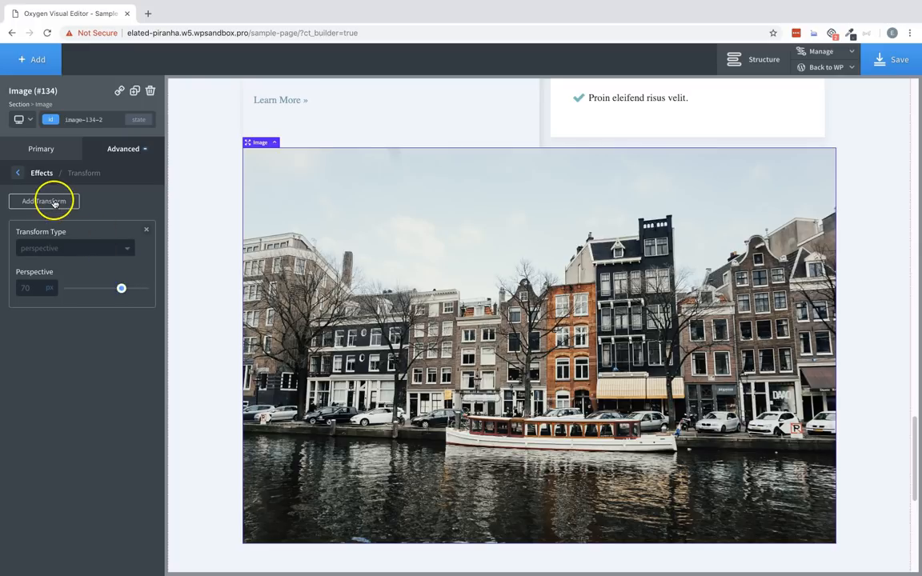
left_click(45, 202)
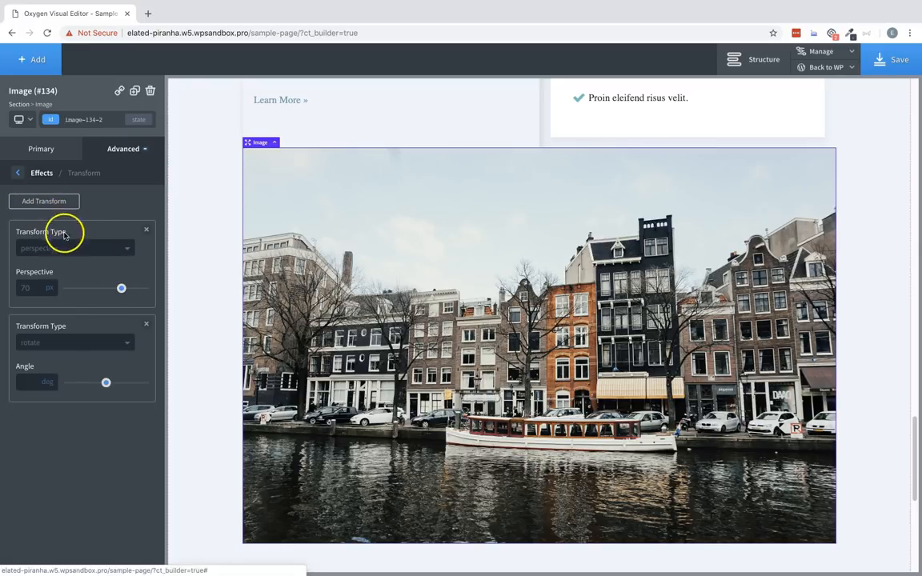
left_click(74, 343)
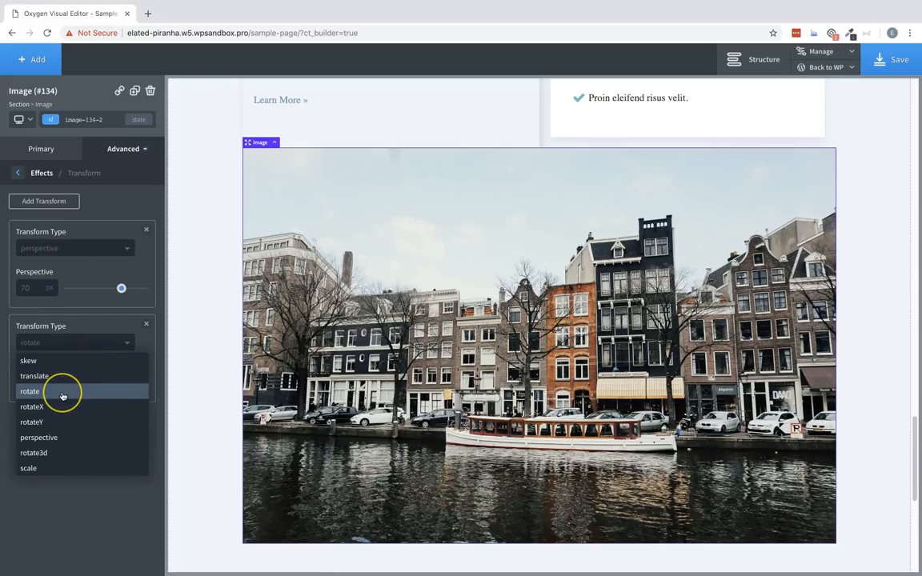
mouse_move(58, 407)
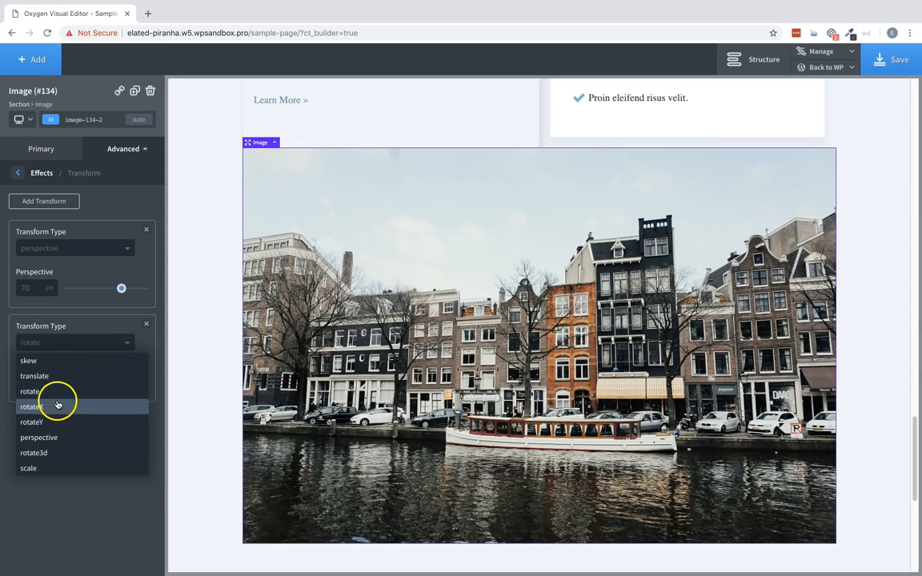
left_click(32, 407)
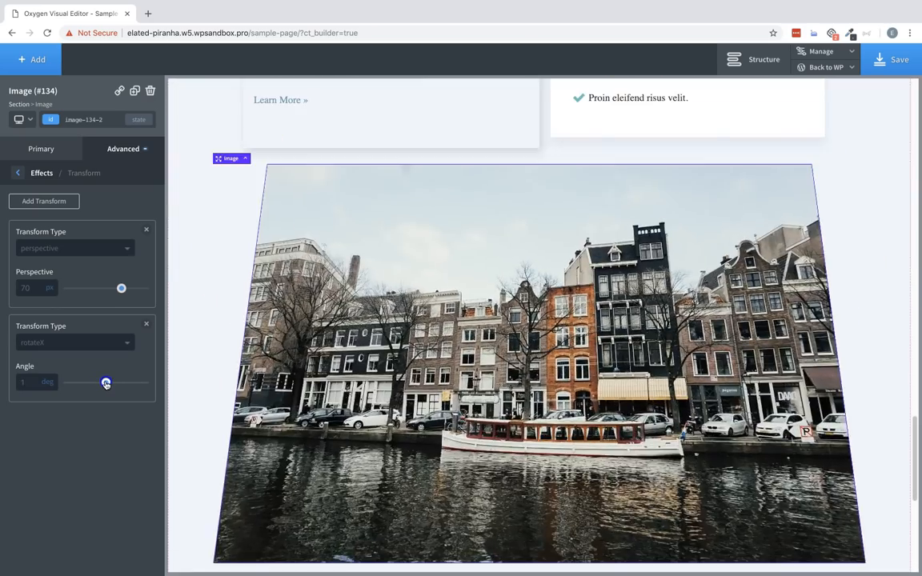
Step: Tilt the image back steeply with the rotateX angle, then return it to 0
left_click_drag(105, 382, 108, 383)
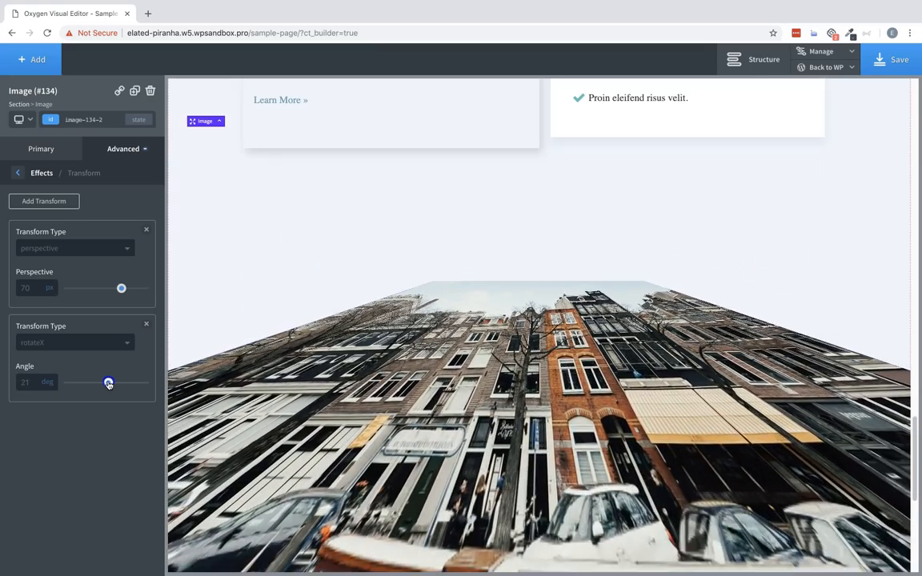
left_click_drag(122, 382, 109, 383)
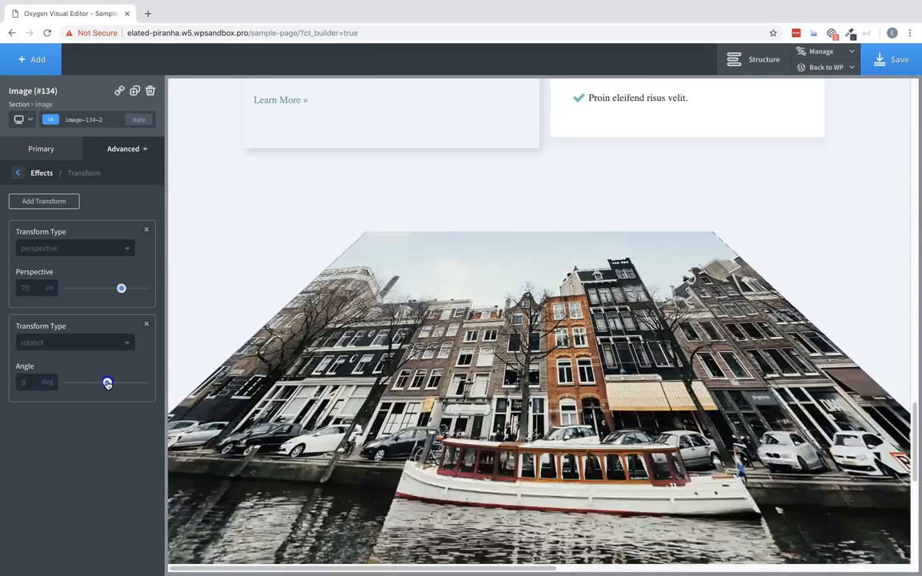
left_click_drag(109, 383, 109, 383)
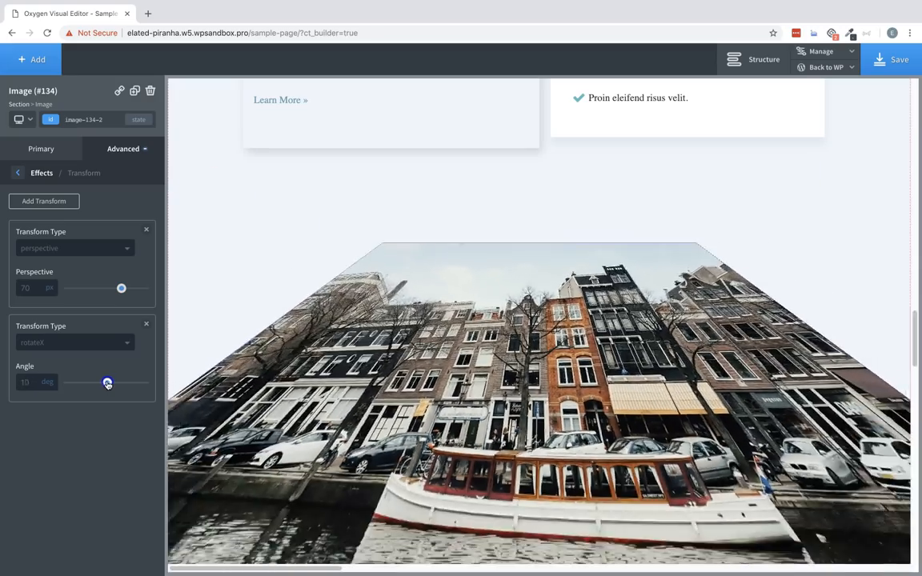
left_click_drag(108, 382, 89, 383)
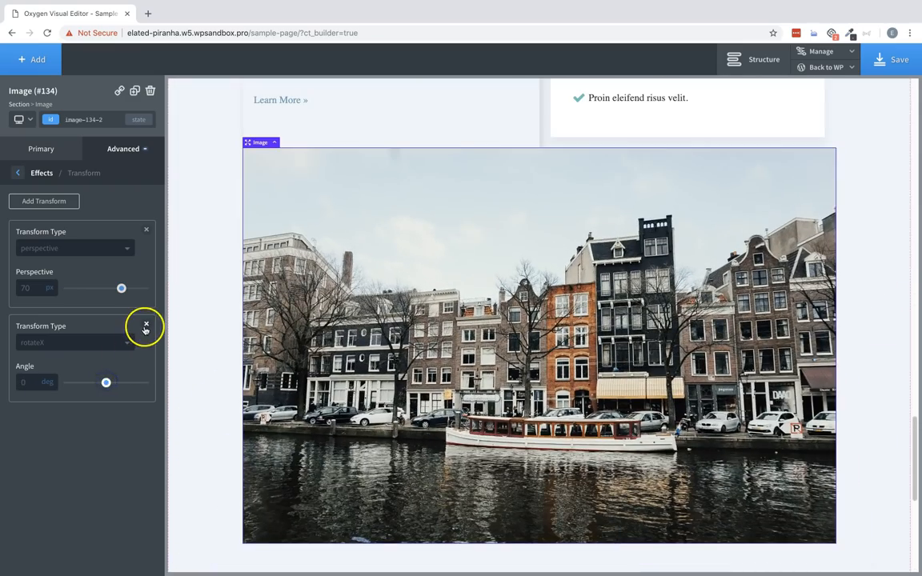
Step: Remove the second transform and try rotate3d, adjusting its X axis and angle to a diagonal tilt
left_click(148, 325)
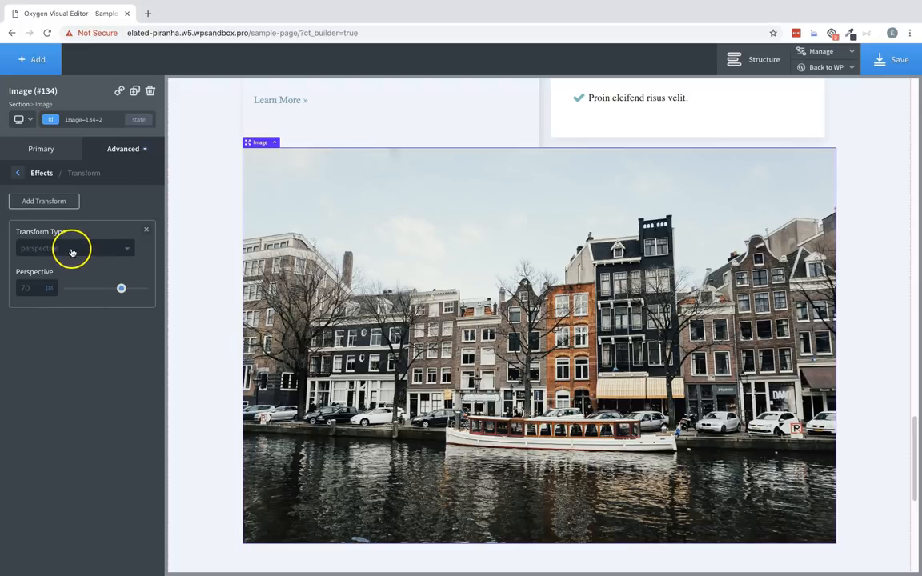
left_click(77, 248)
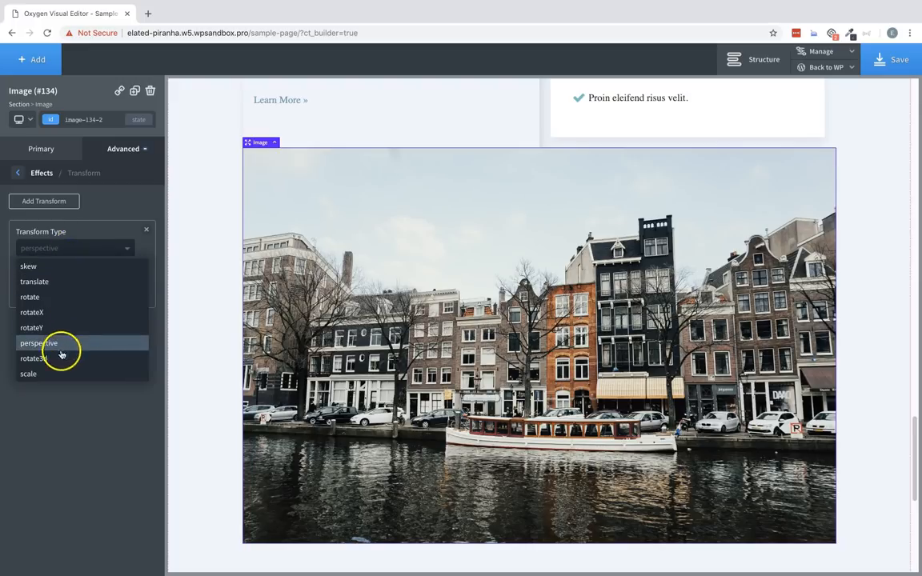
left_click(33, 358)
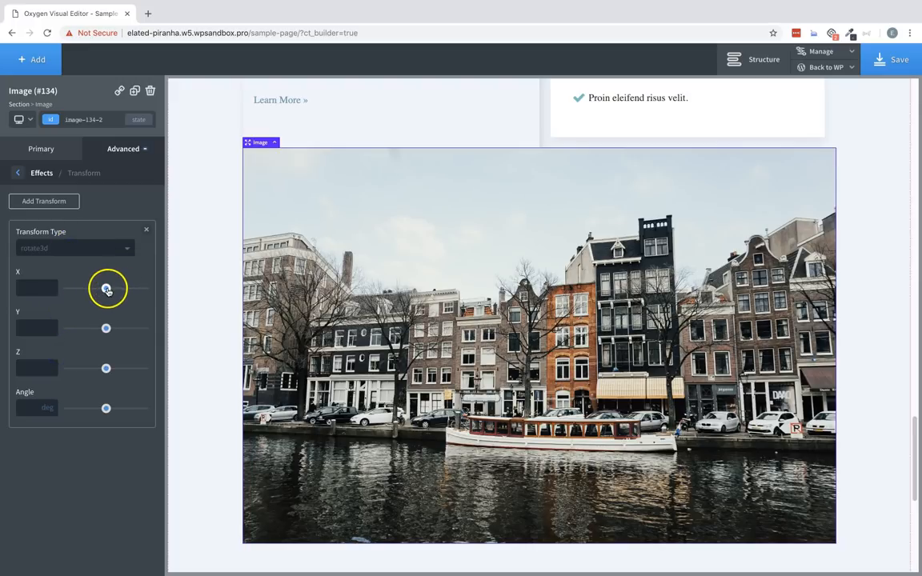
left_click_drag(106, 288, 100, 288)
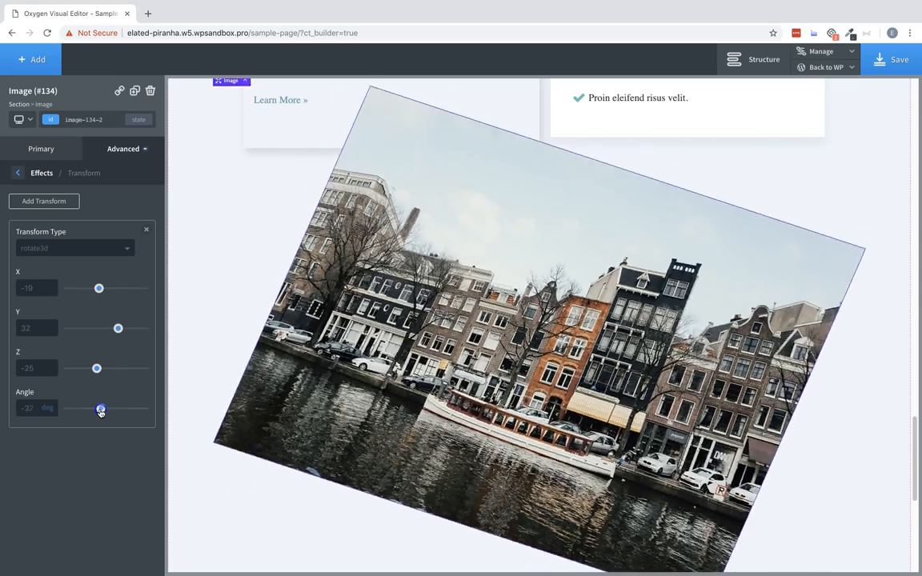
left_click_drag(100, 409, 96, 407)
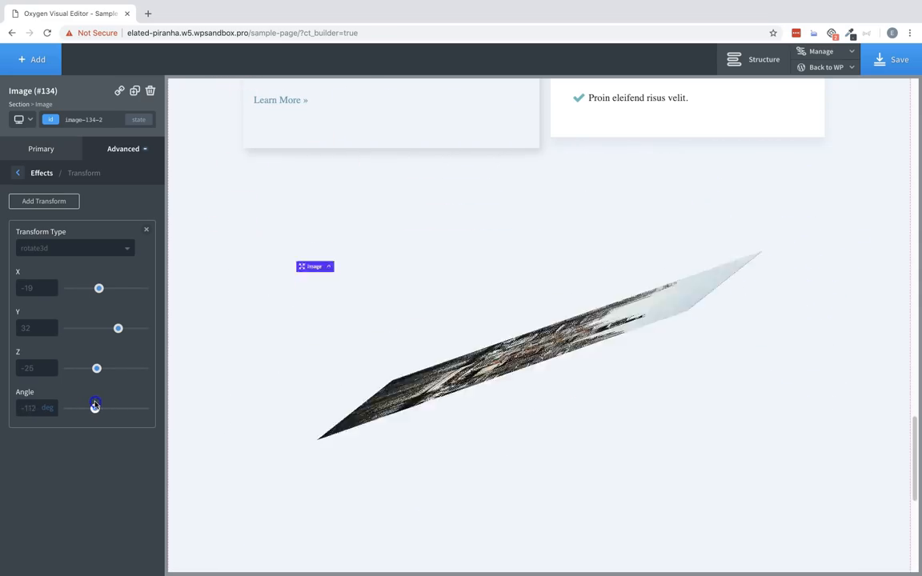
left_click_drag(94, 408, 99, 408)
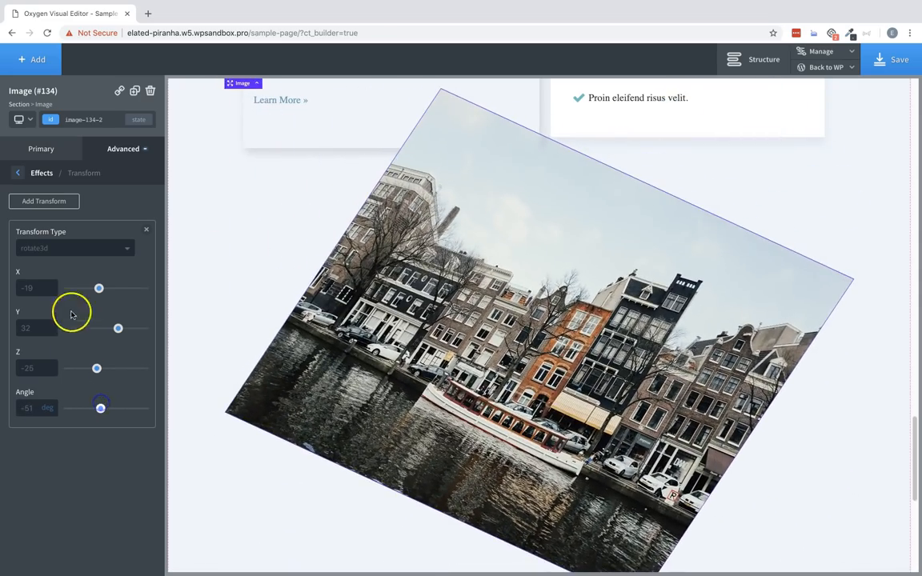
Step: Switch the transform to scale, stretch the image wider than its container, and return to All Styles
left_click(77, 248)
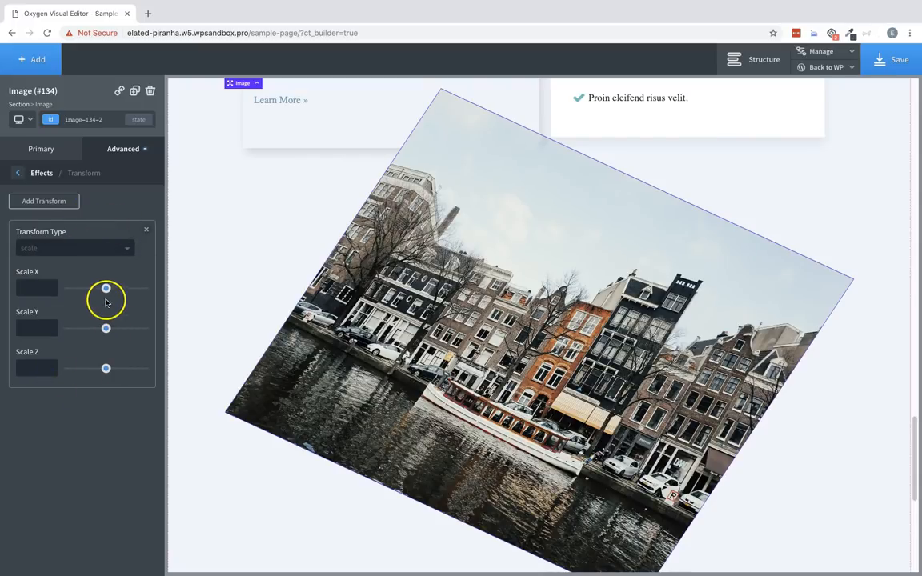
left_click_drag(106, 288, 109, 288)
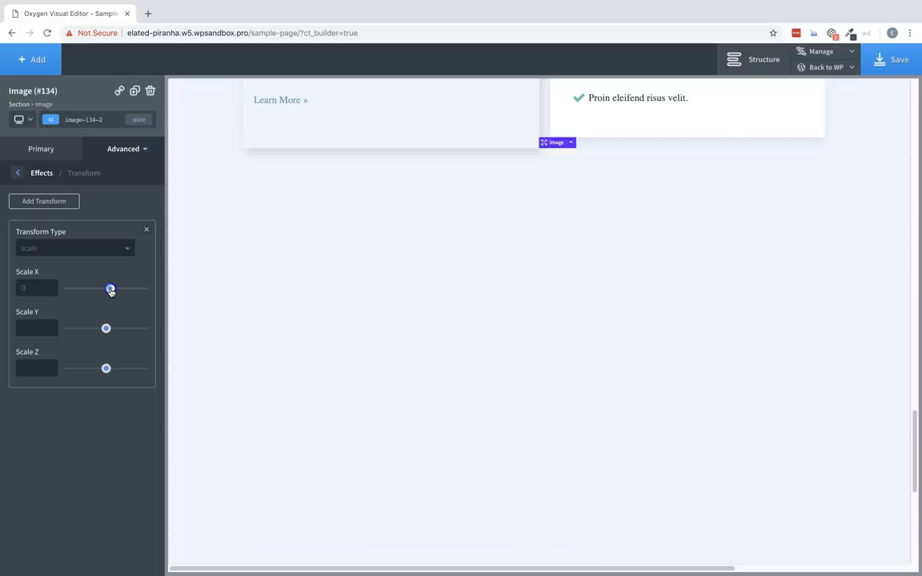
left_click_drag(110, 288, 112, 288)
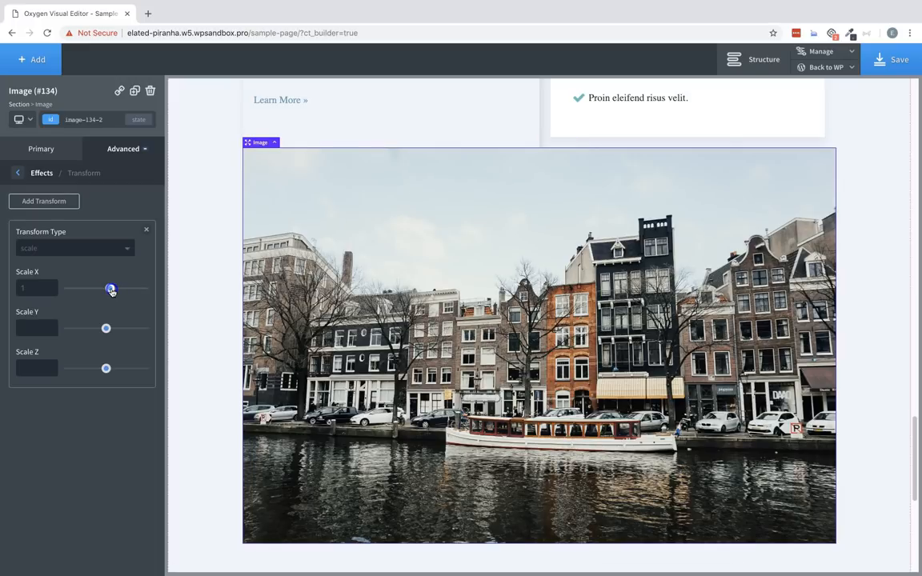
left_click_drag(111, 288, 115, 288)
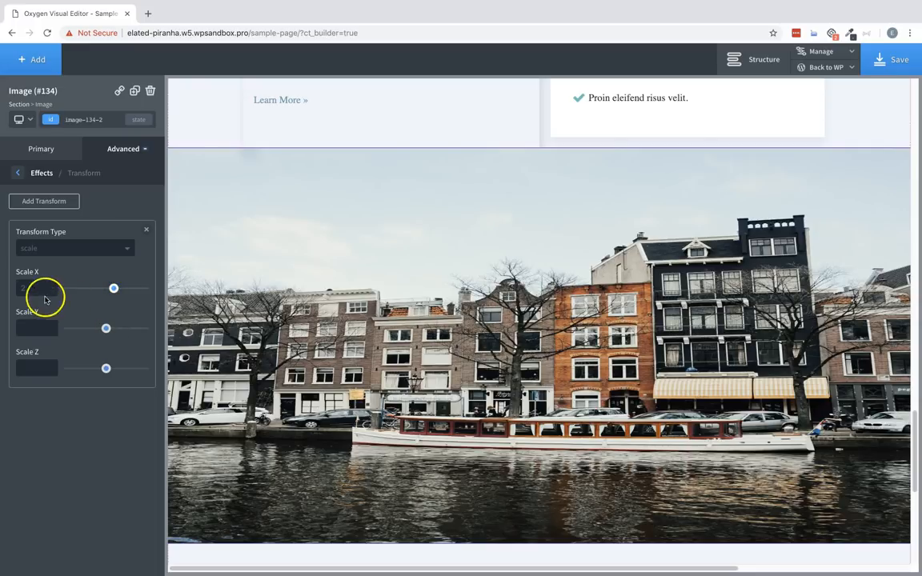
mouse_move(35, 275)
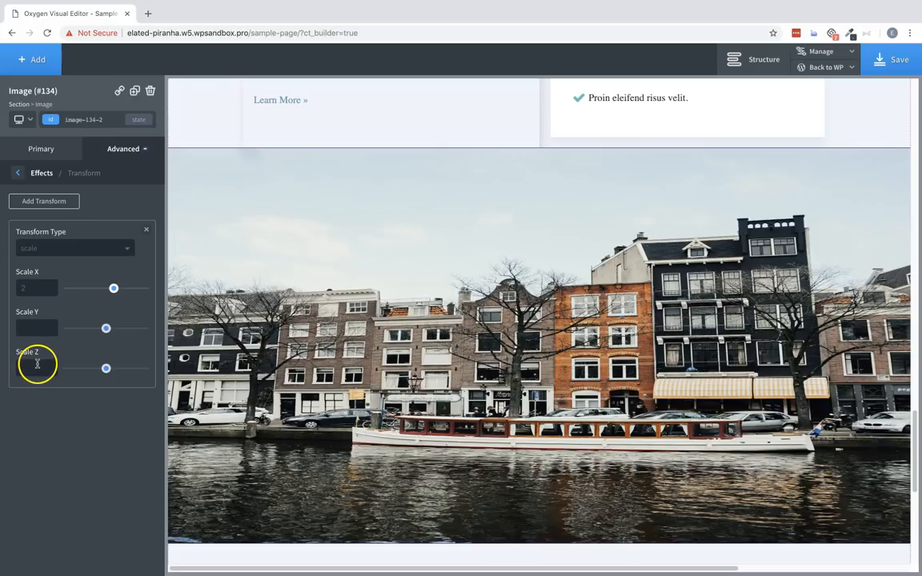
left_click(42, 173)
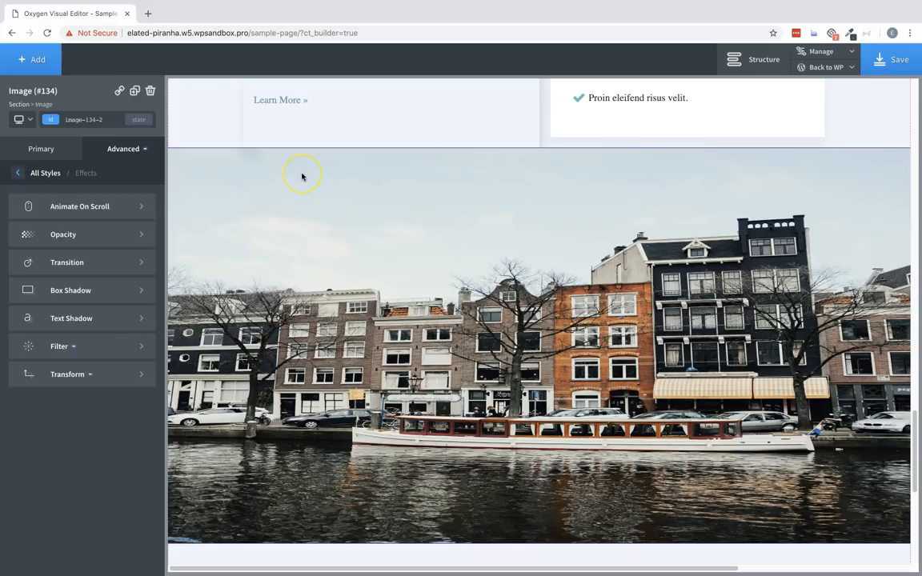
mouse_move(302, 176)
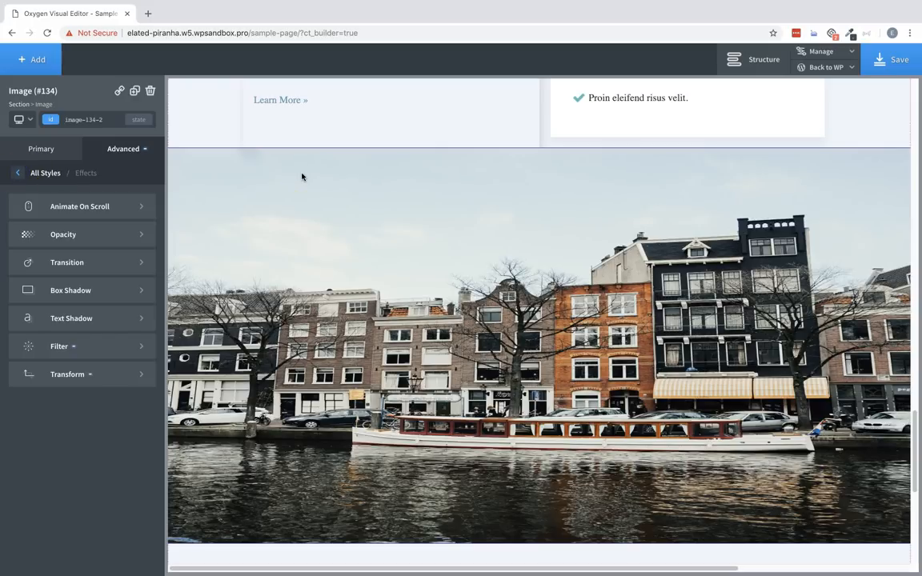